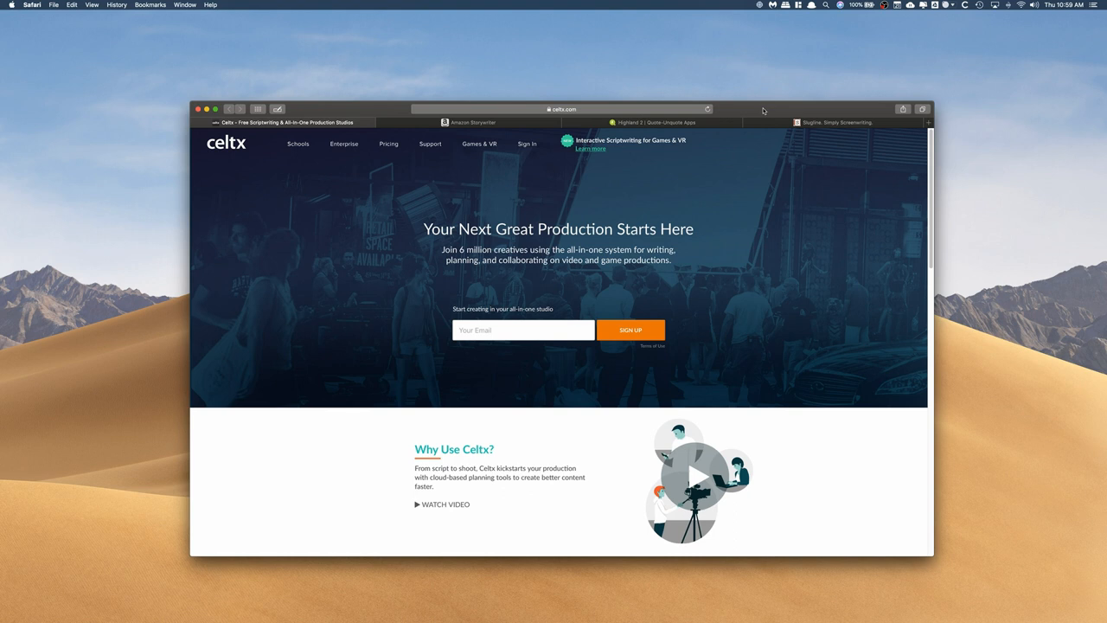
{"action": "mouse_move", "coordinate": [777, 99]}
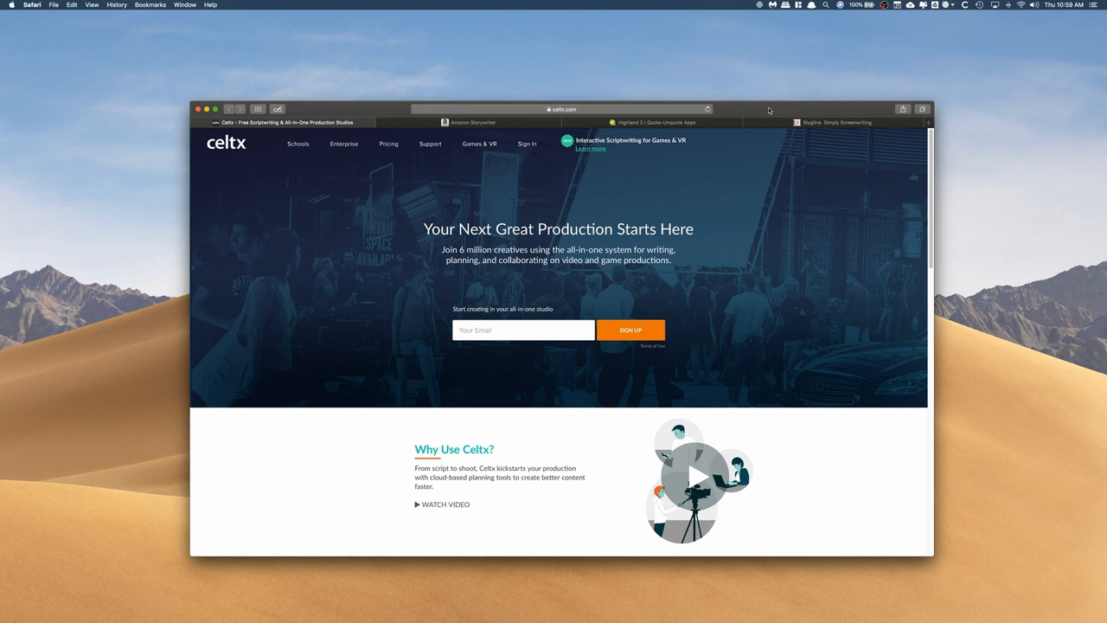
{"action": "mouse_move", "coordinate": [672, 177]}
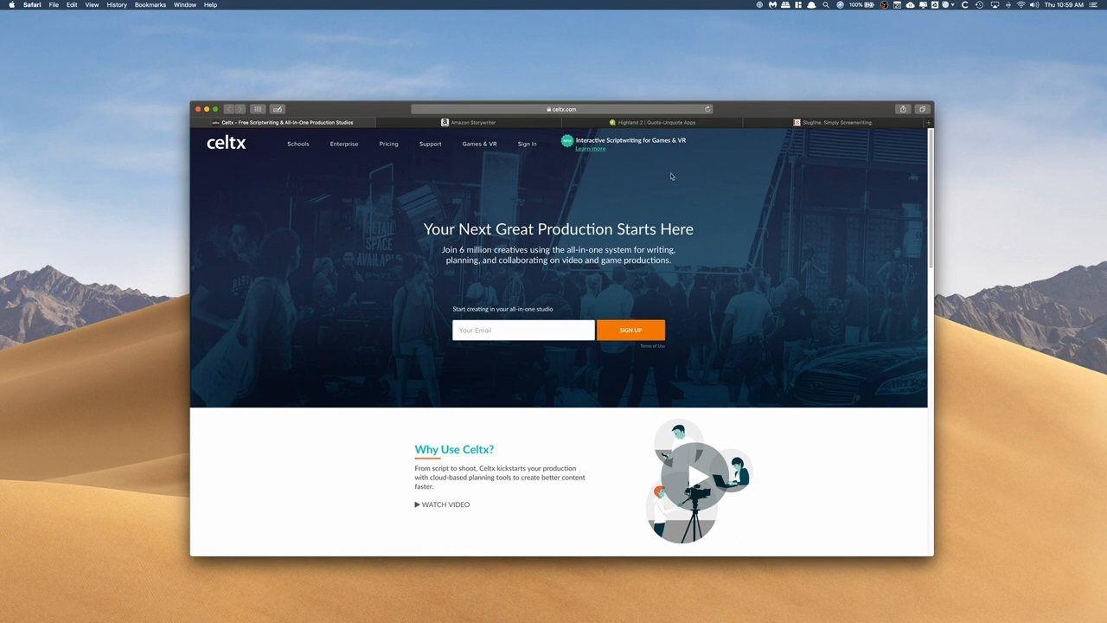
{"action": "mouse_move", "coordinate": [657, 175]}
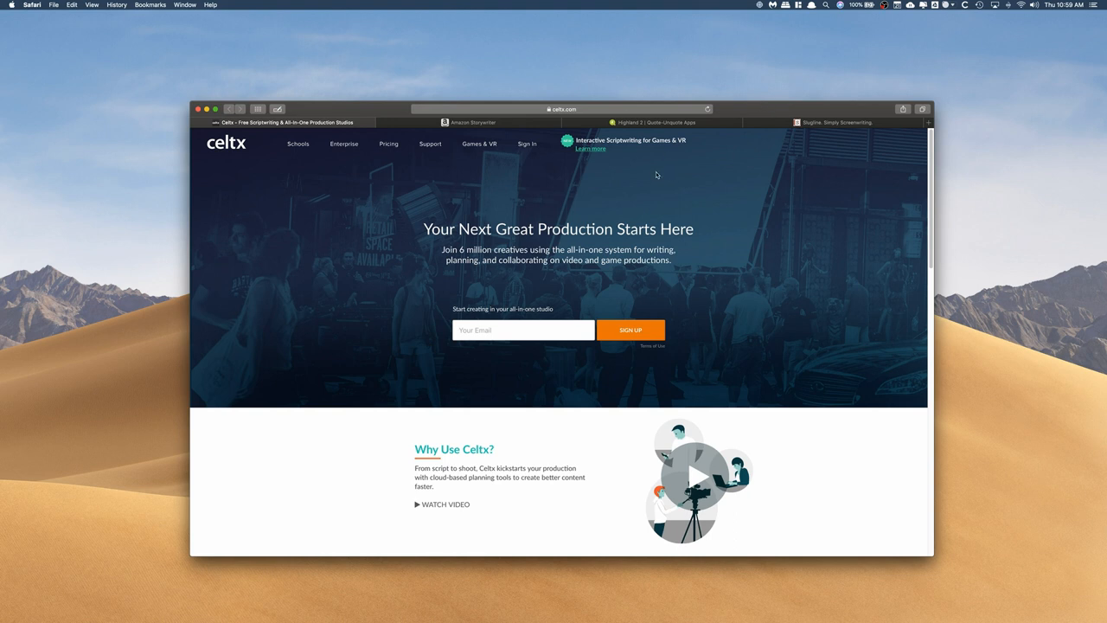
- Scroll the Celtx homepage, then view its Pricing, Schools and Enterprise Celtx Studios pages
{"action": "scroll", "scroll_direction": "down", "scroll_amount": 3}
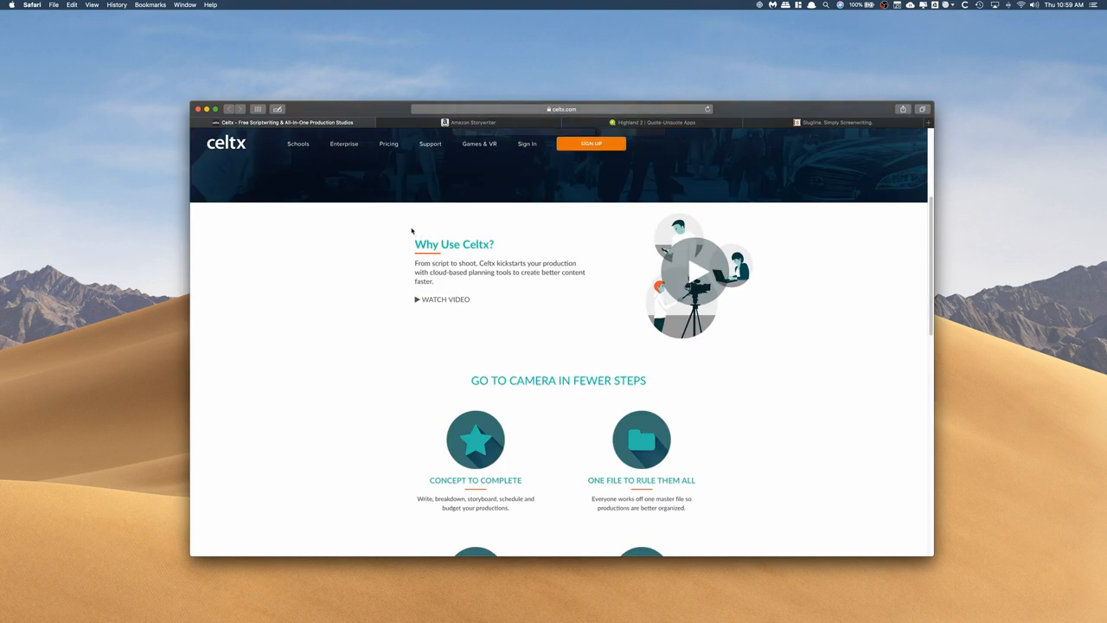
{"action": "scroll", "scroll_direction": "down", "scroll_amount": 3}
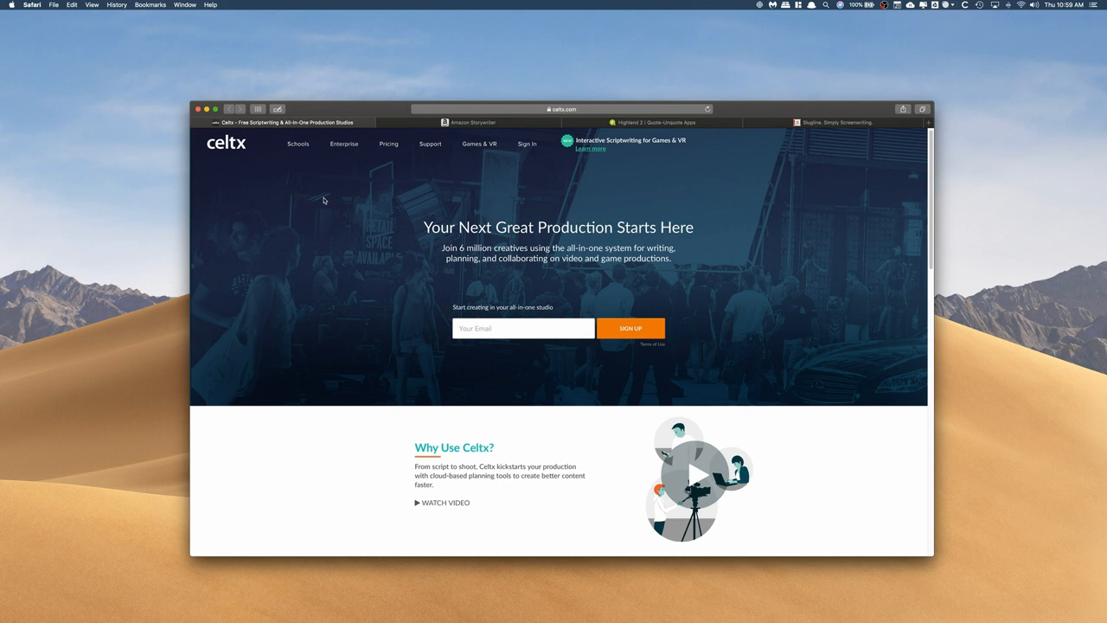
{"action": "mouse_move", "coordinate": [315, 192]}
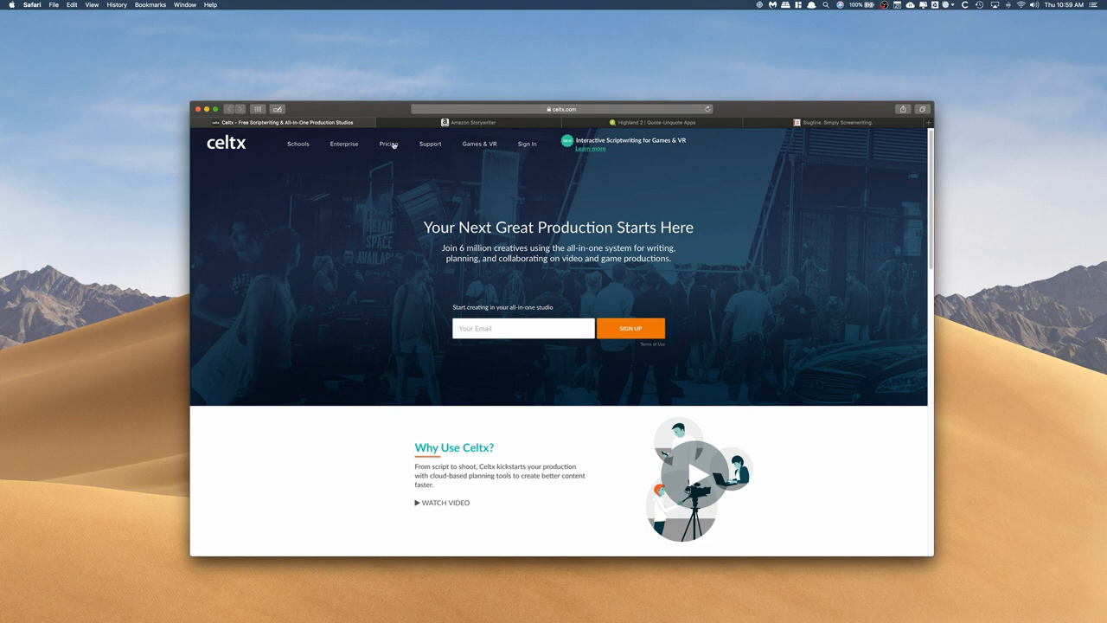
{"action": "left_click", "coordinate": [387, 144]}
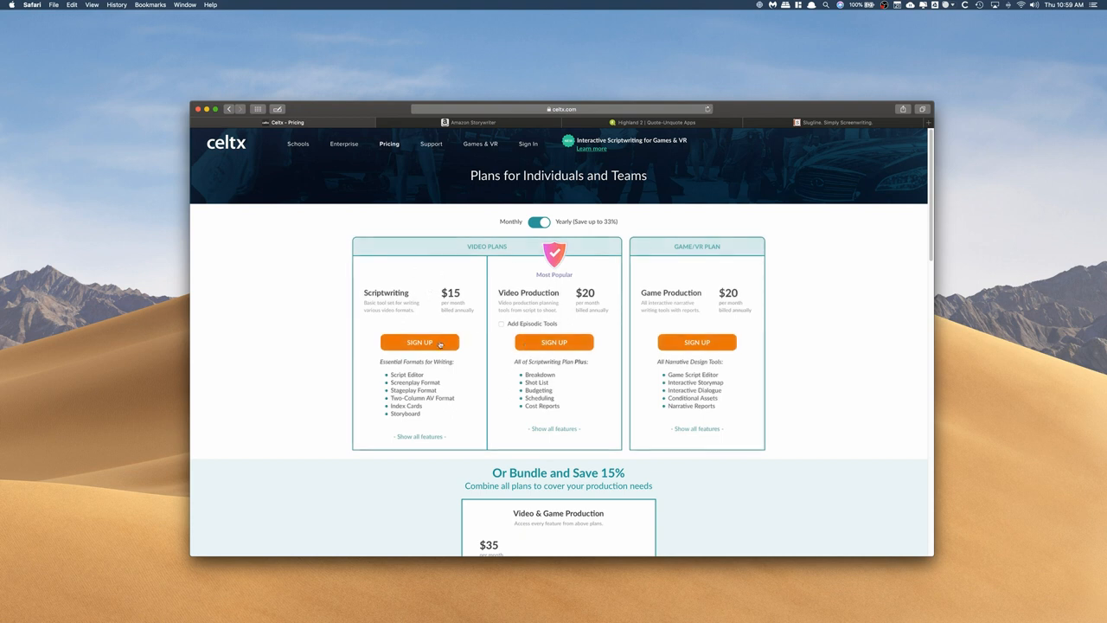
{"action": "mouse_move", "coordinate": [512, 291]}
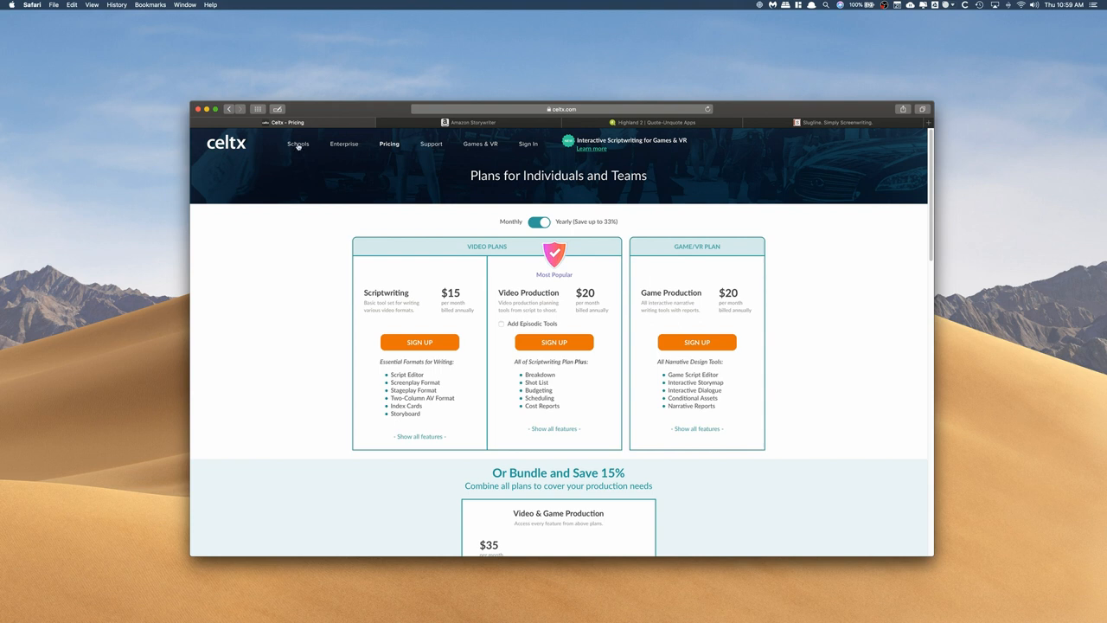
{"action": "left_click", "coordinate": [298, 143]}
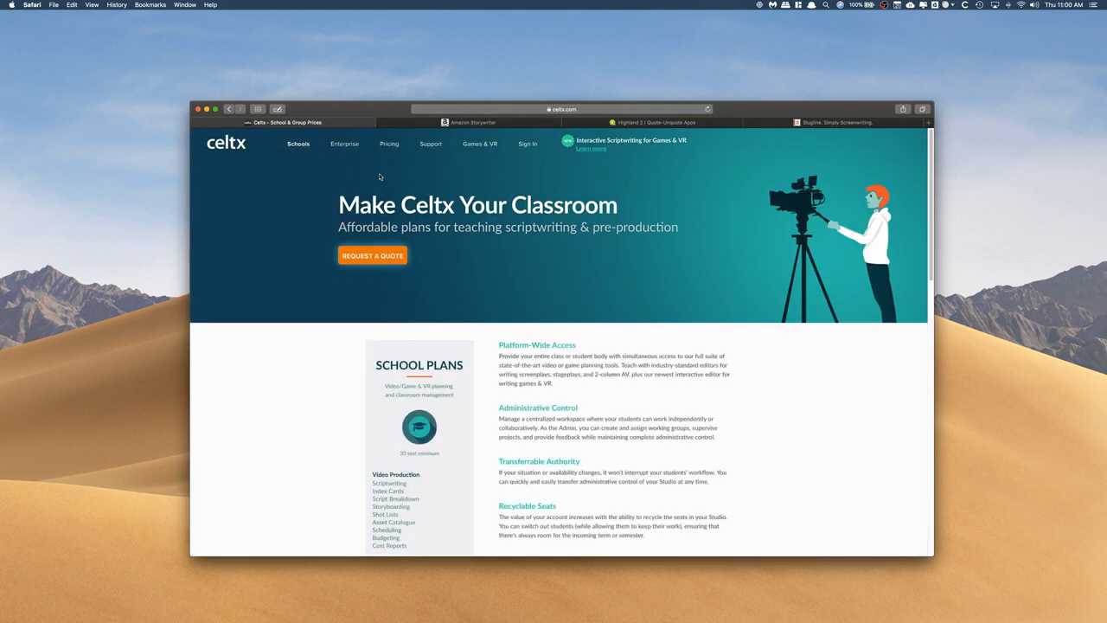
{"action": "left_click", "coordinate": [343, 143]}
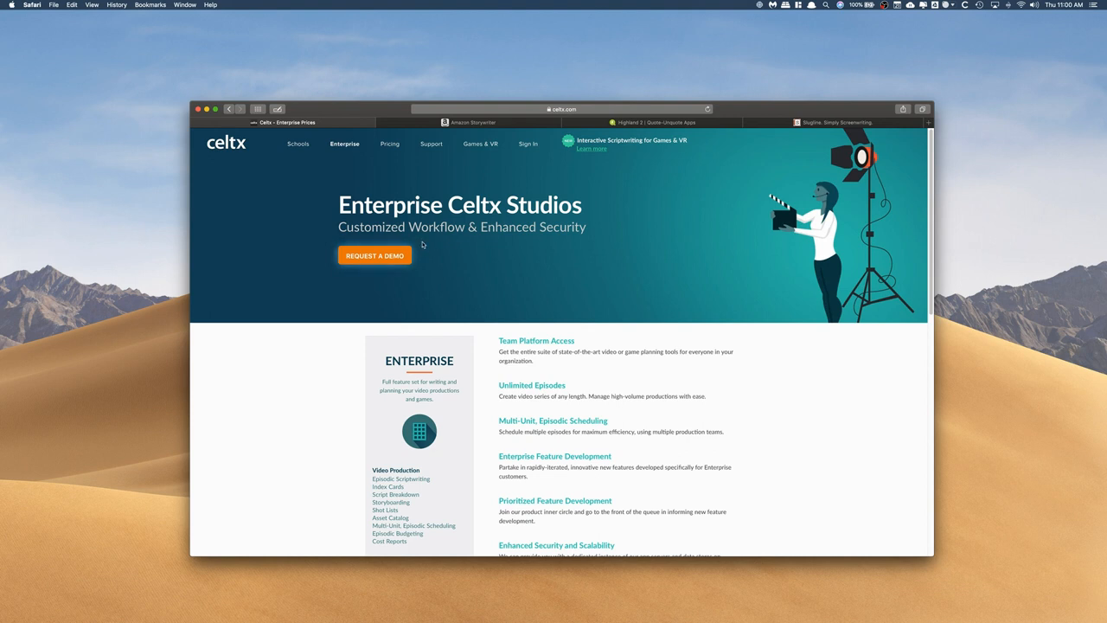
{"action": "mouse_move", "coordinate": [436, 228]}
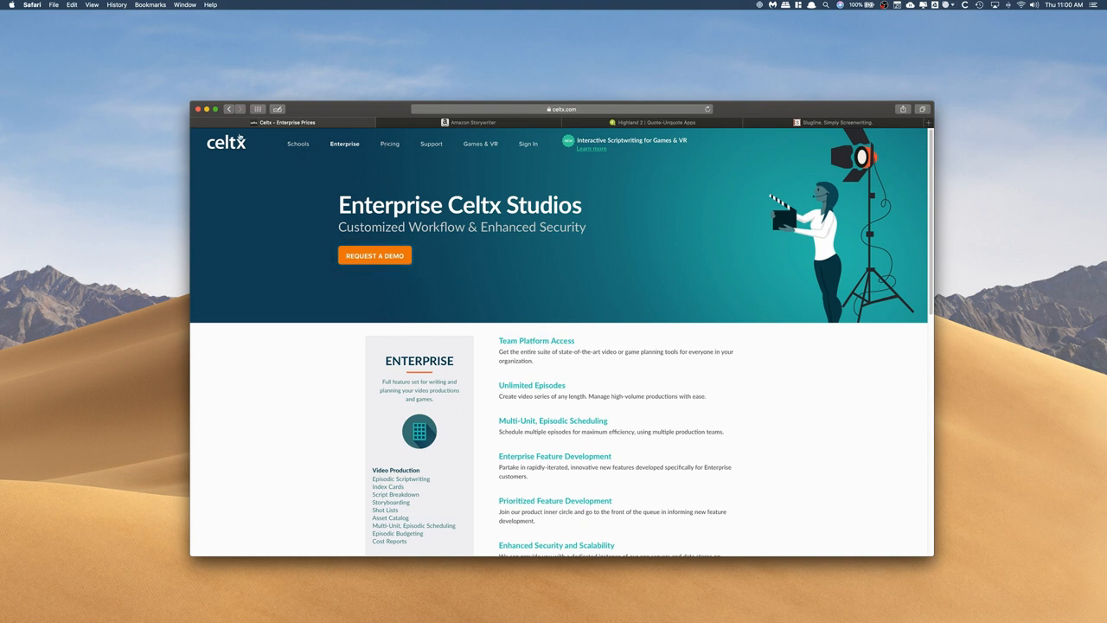
- Close the Celtx tab and scroll through Amazon Storywriter's landing-page feature sections
{"action": "left_click", "coordinate": [470, 121]}
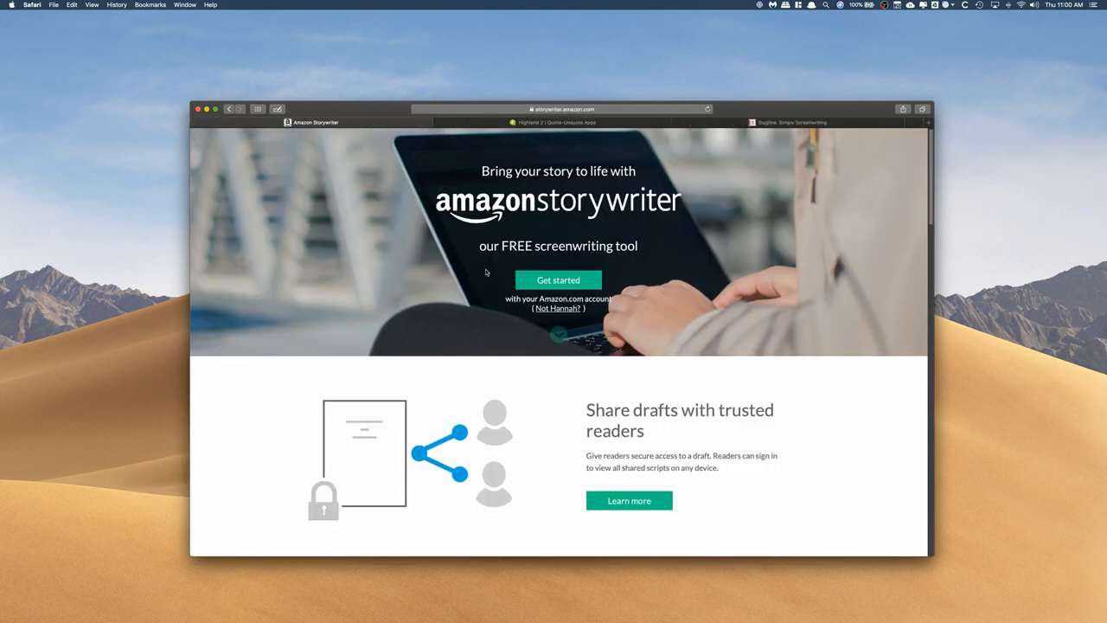
{"action": "mouse_move", "coordinate": [710, 298]}
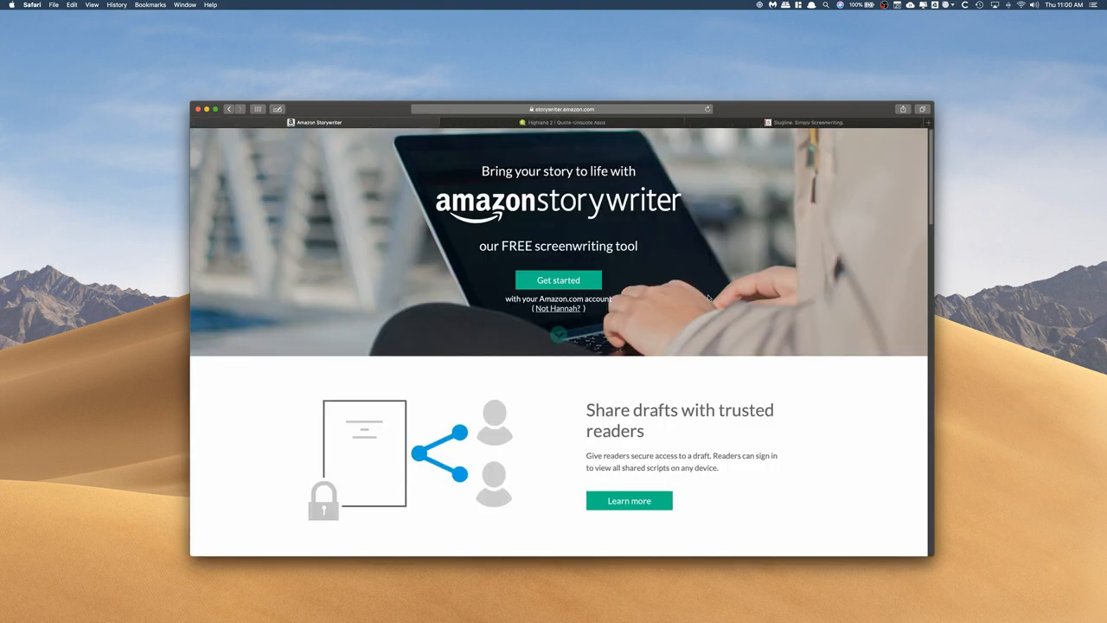
{"action": "scroll", "scroll_direction": "down", "scroll_amount": 3}
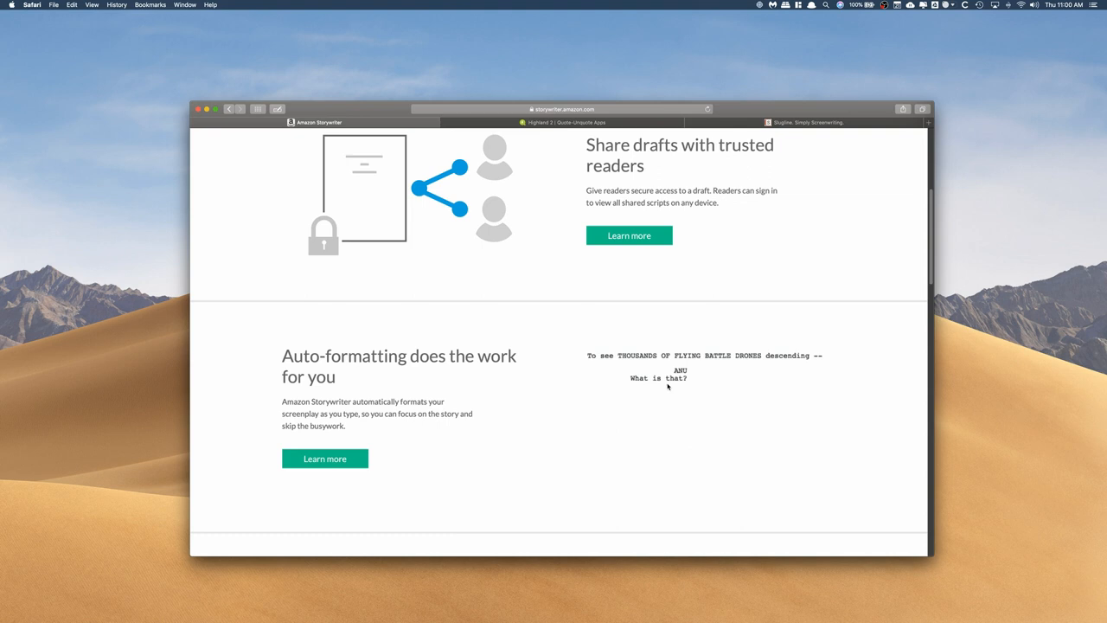
{"action": "scroll", "scroll_direction": "down", "scroll_amount": 3}
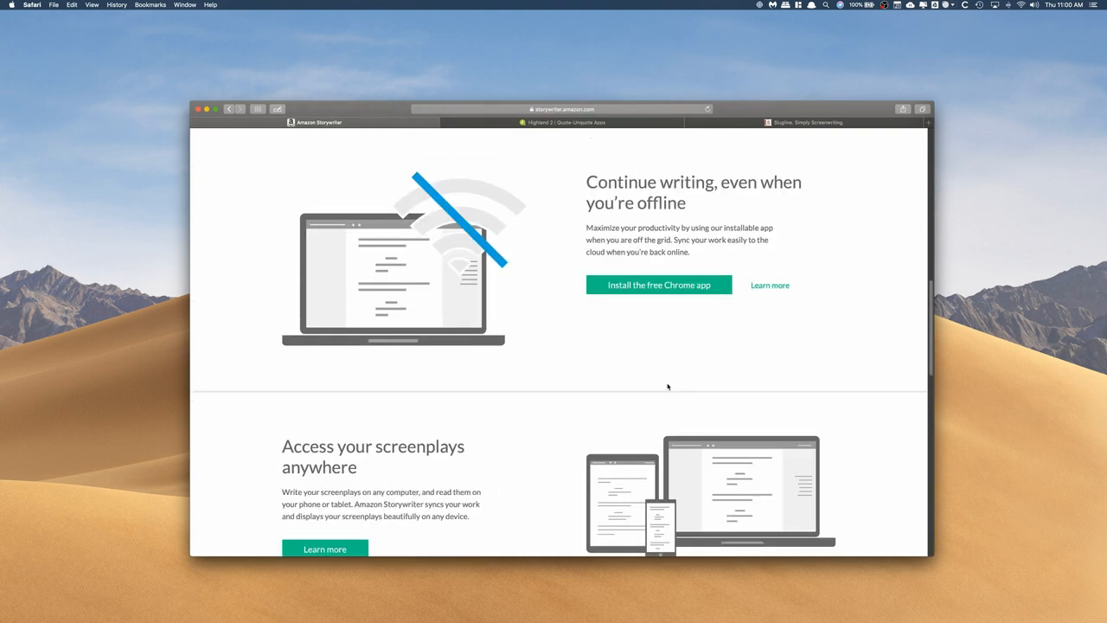
{"action": "scroll", "scroll_direction": "down", "scroll_amount": 3}
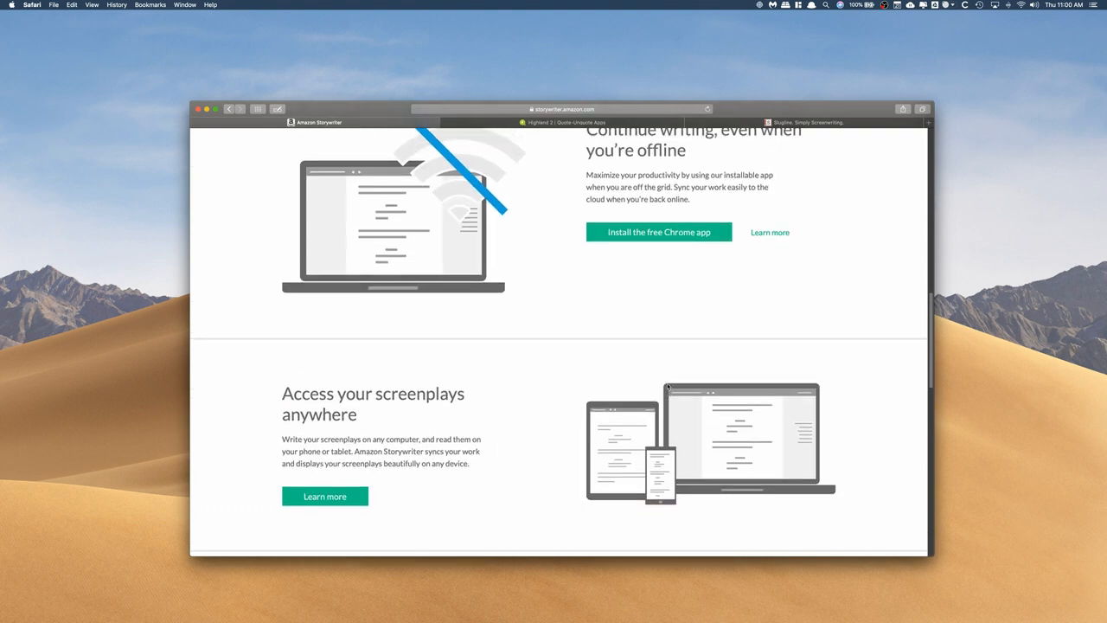
{"action": "scroll", "scroll_direction": "down", "scroll_amount": 3}
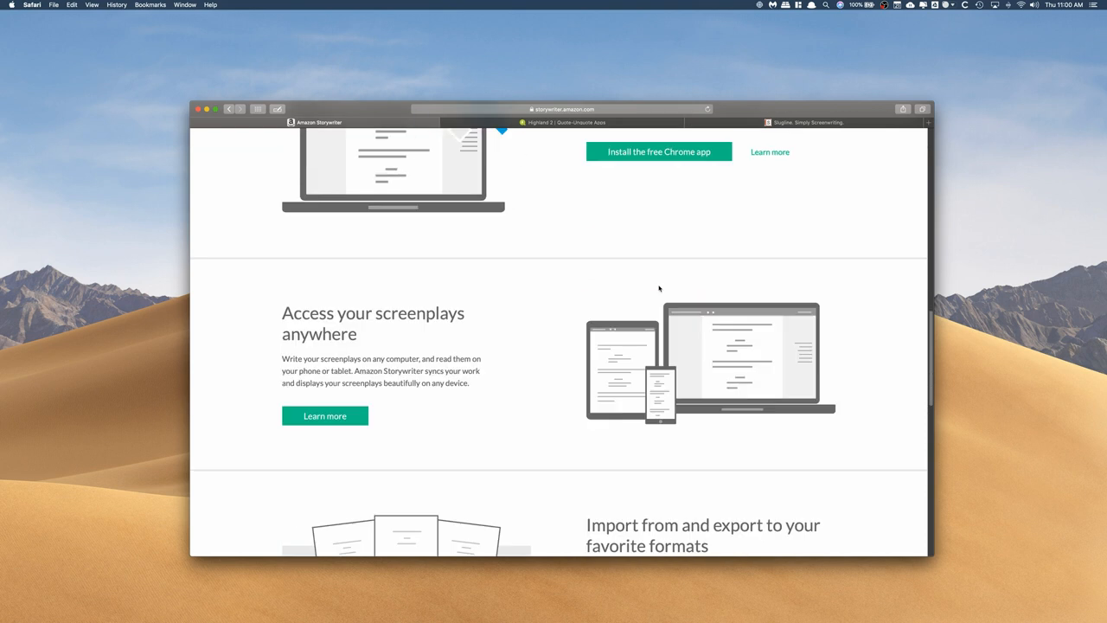
{"action": "scroll", "scroll_direction": "down", "scroll_amount": 3}
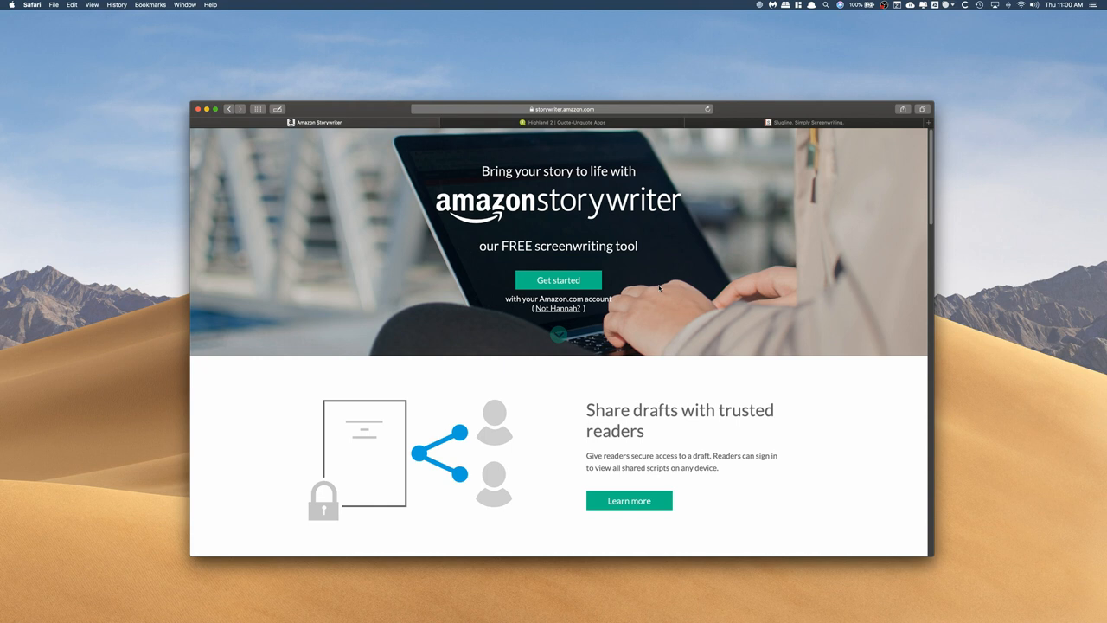
{"action": "mouse_move", "coordinate": [622, 245]}
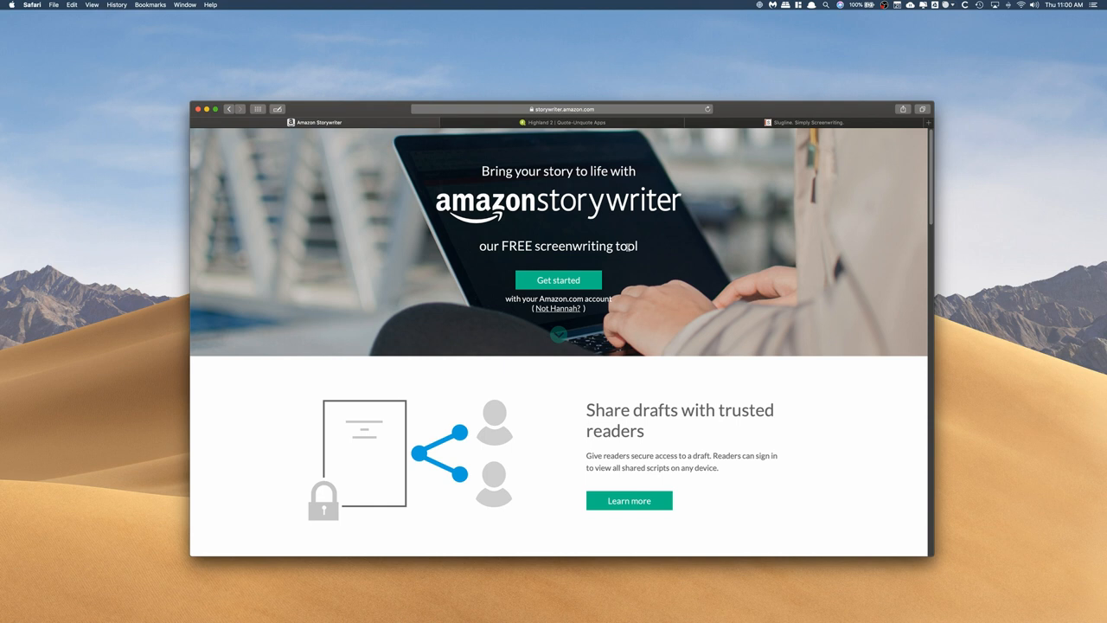
{"action": "mouse_move", "coordinate": [640, 282]}
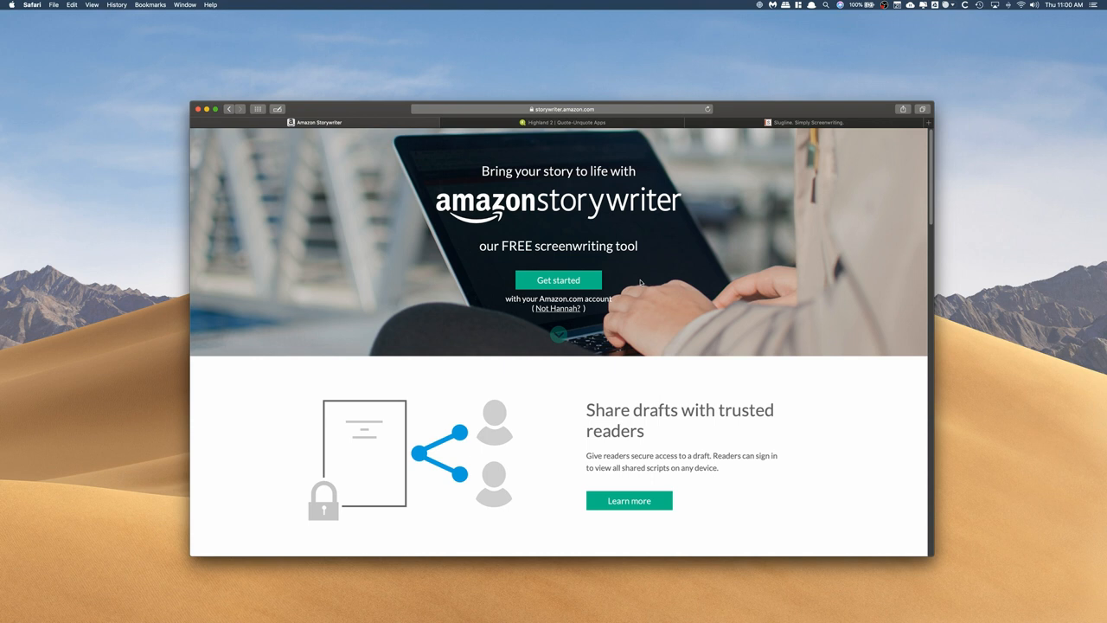
{"action": "mouse_move", "coordinate": [204, 123]}
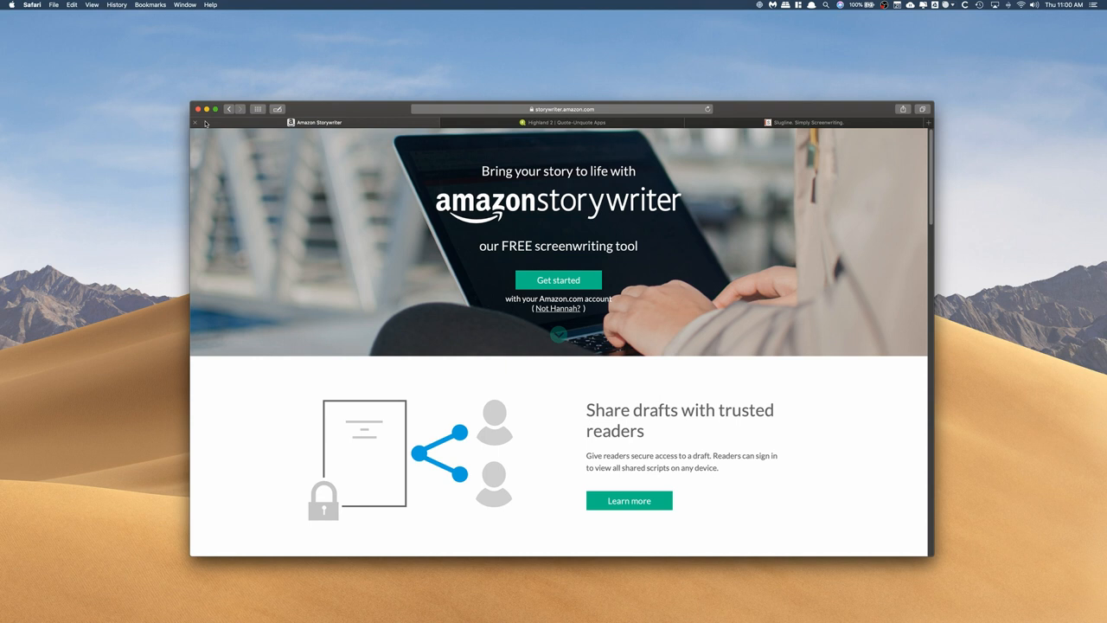
- Close the Amazon Storywriter tab and scroll through the Slugline website, returning to its top
{"action": "left_click", "coordinate": [804, 121]}
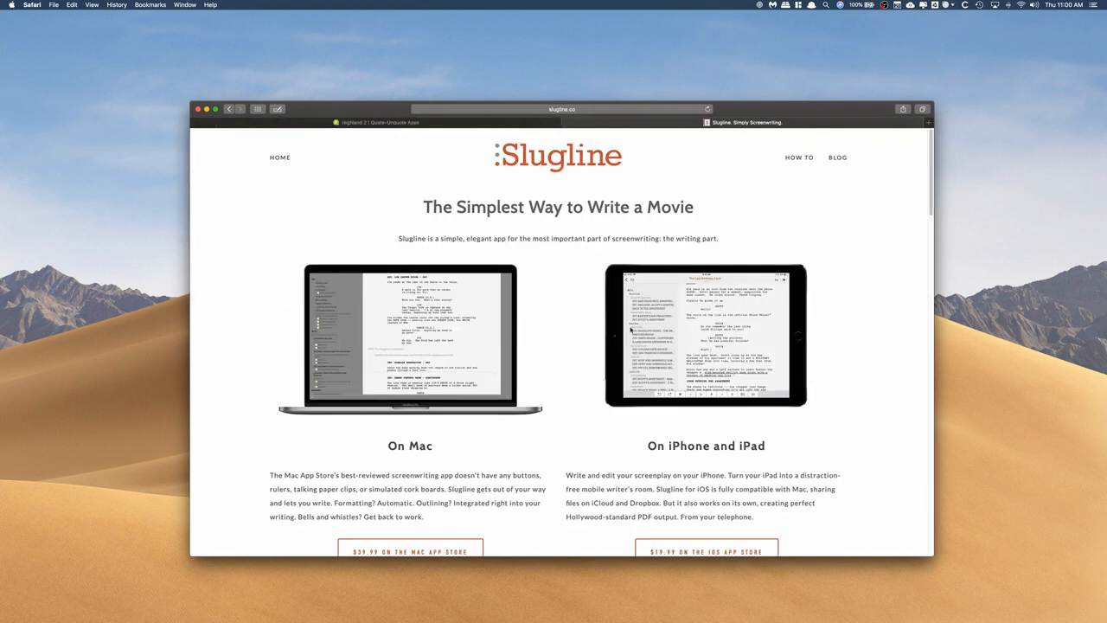
{"action": "scroll", "scroll_direction": "down", "scroll_amount": 3}
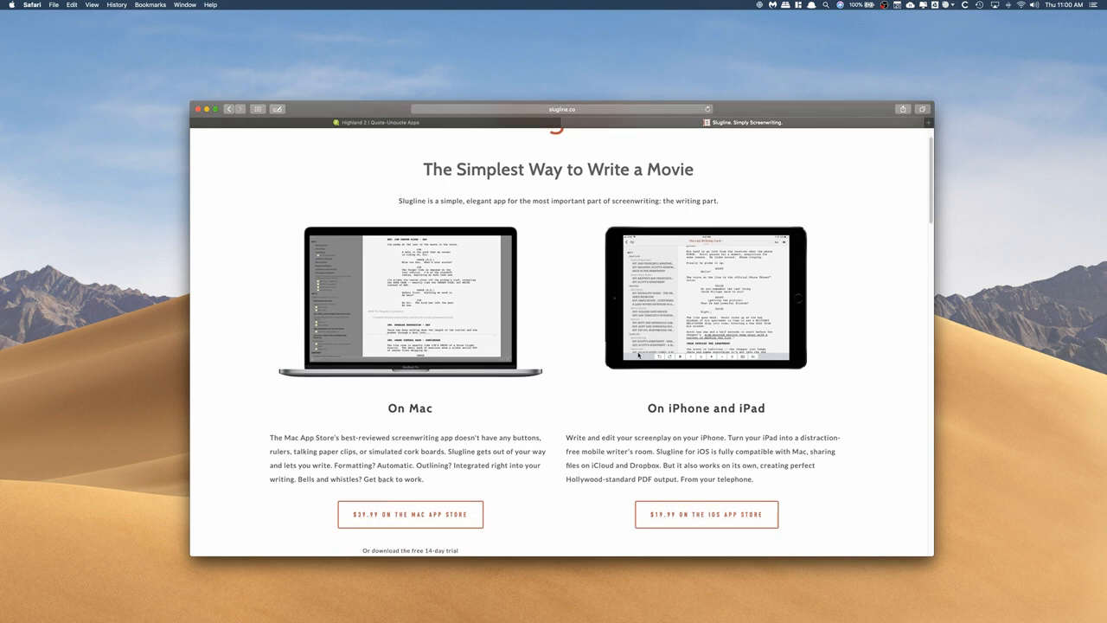
{"action": "scroll", "scroll_direction": "down", "scroll_amount": 3}
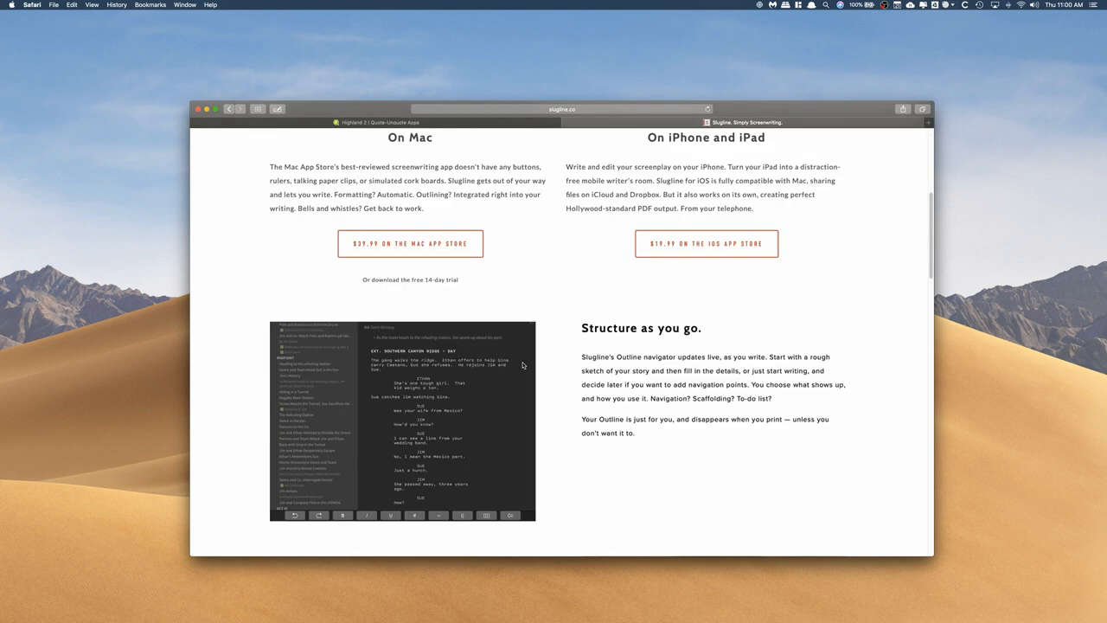
{"action": "mouse_move", "coordinate": [661, 304]}
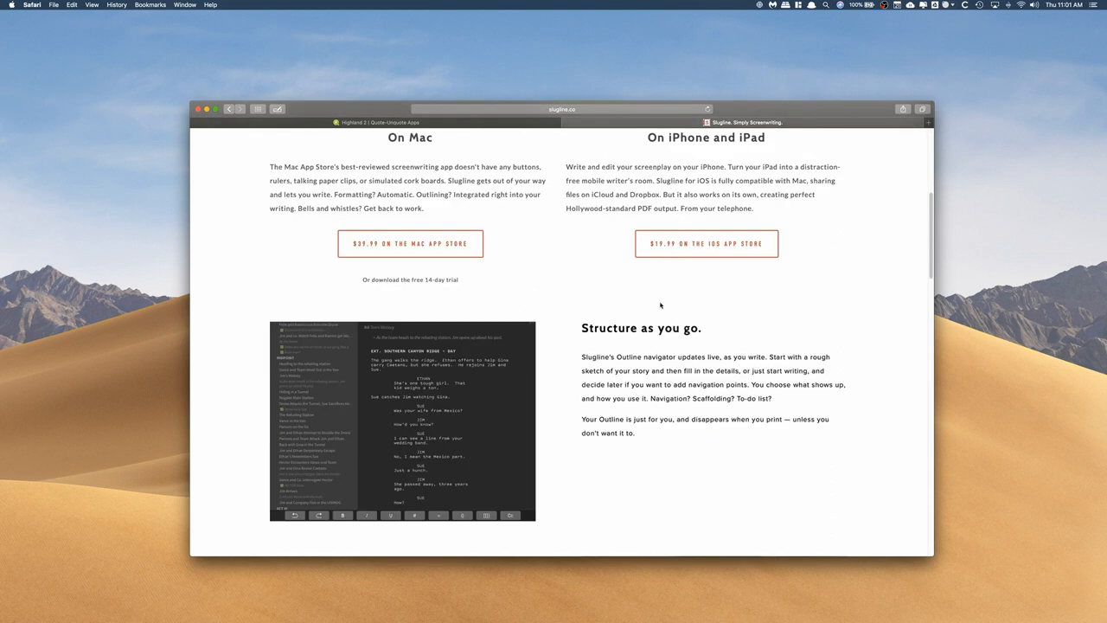
{"action": "scroll", "scroll_direction": "down", "scroll_amount": 3}
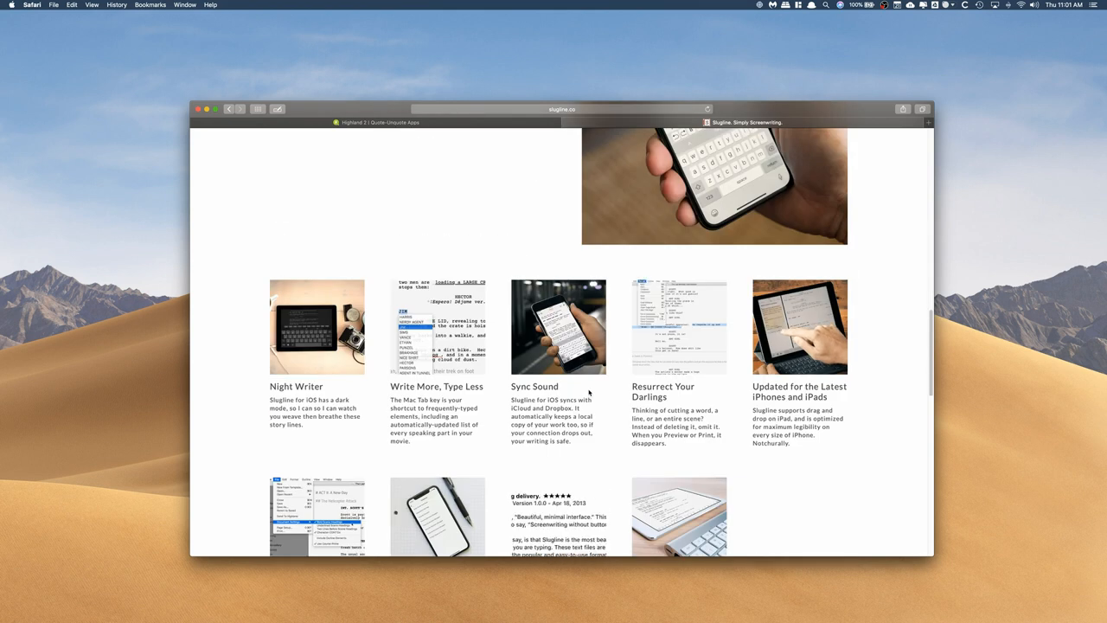
{"action": "scroll", "scroll_direction": "up", "scroll_amount": 3}
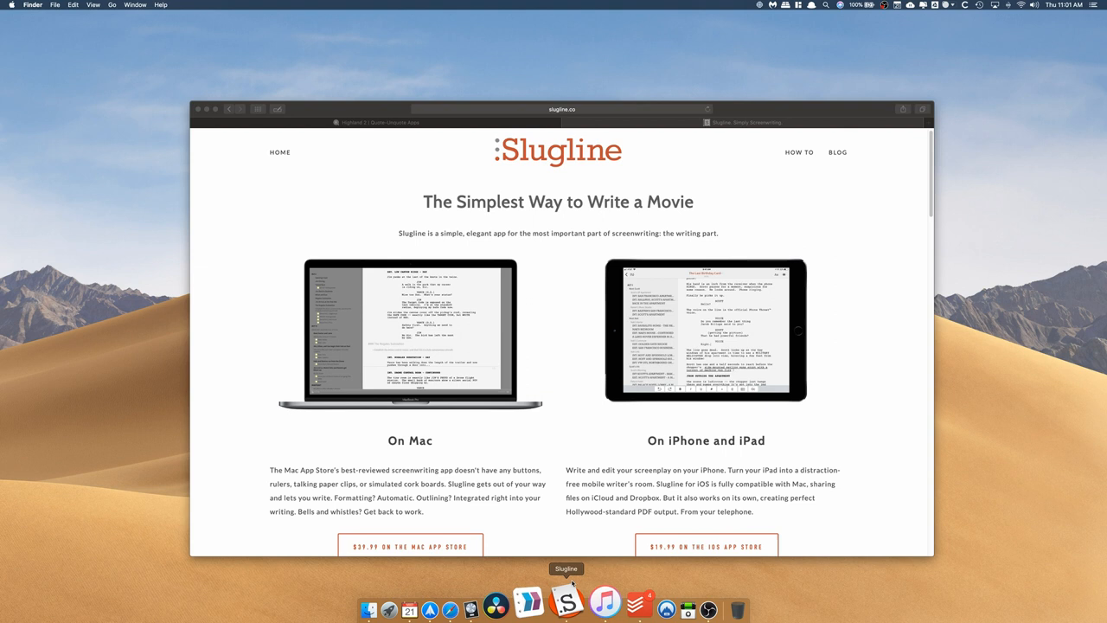
{"action": "left_click", "coordinate": [568, 602]}
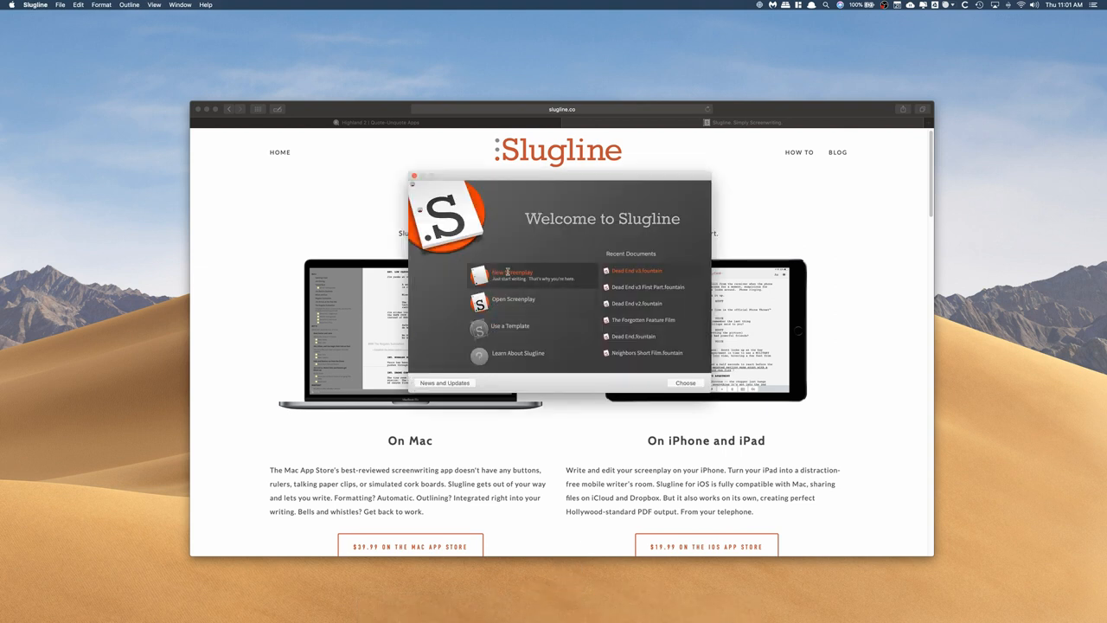
{"action": "left_click", "coordinate": [512, 273]}
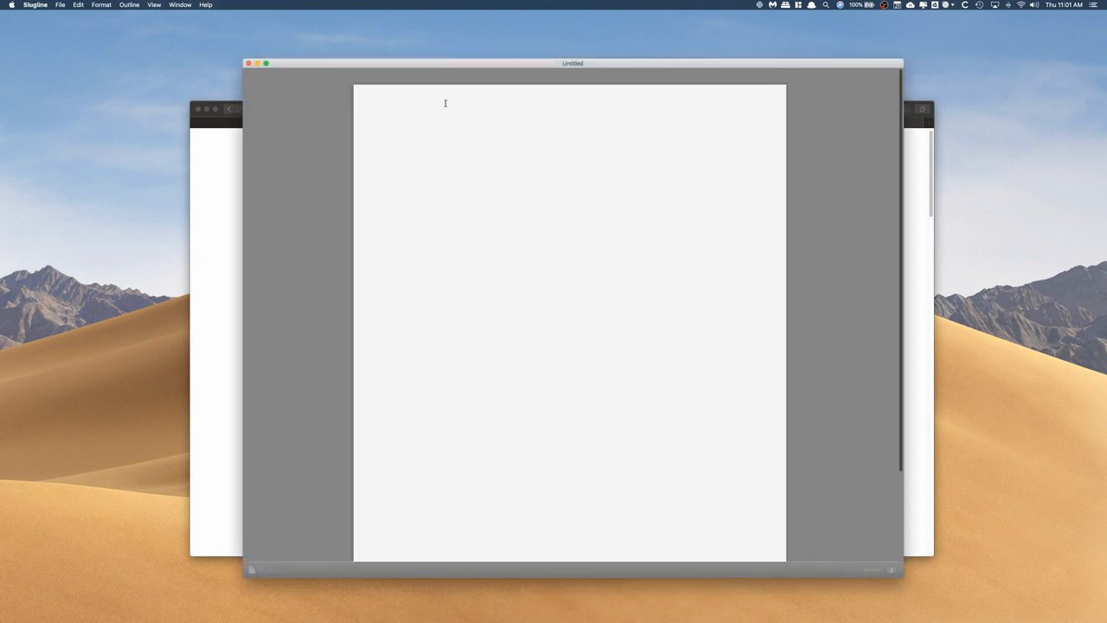
{"action": "left_click", "coordinate": [430, 105]}
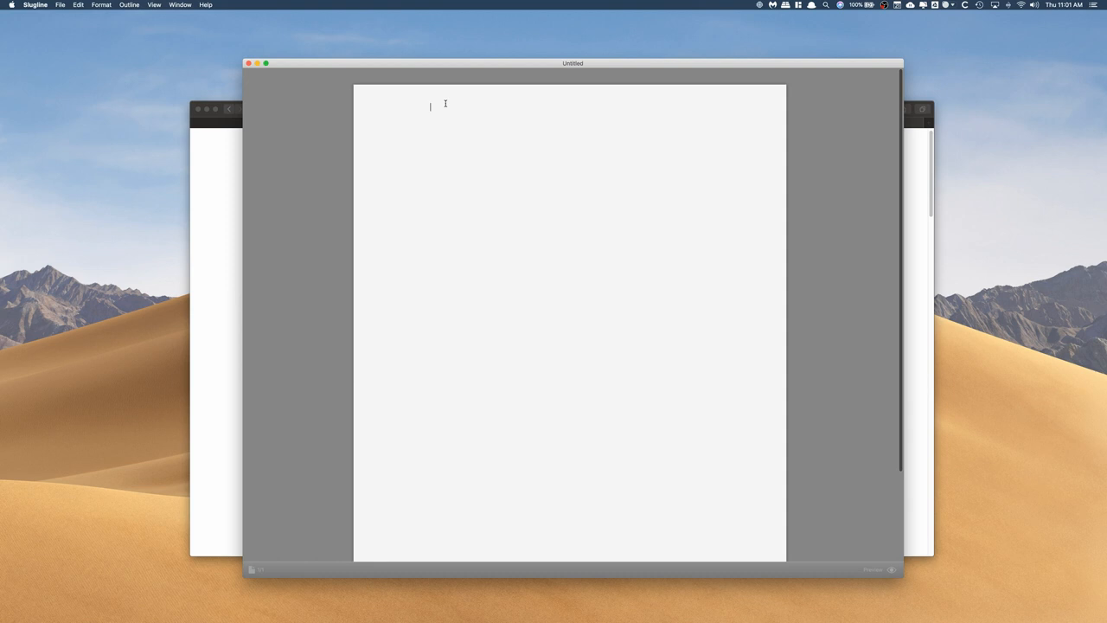
{"action": "mouse_move", "coordinate": [450, 116]}
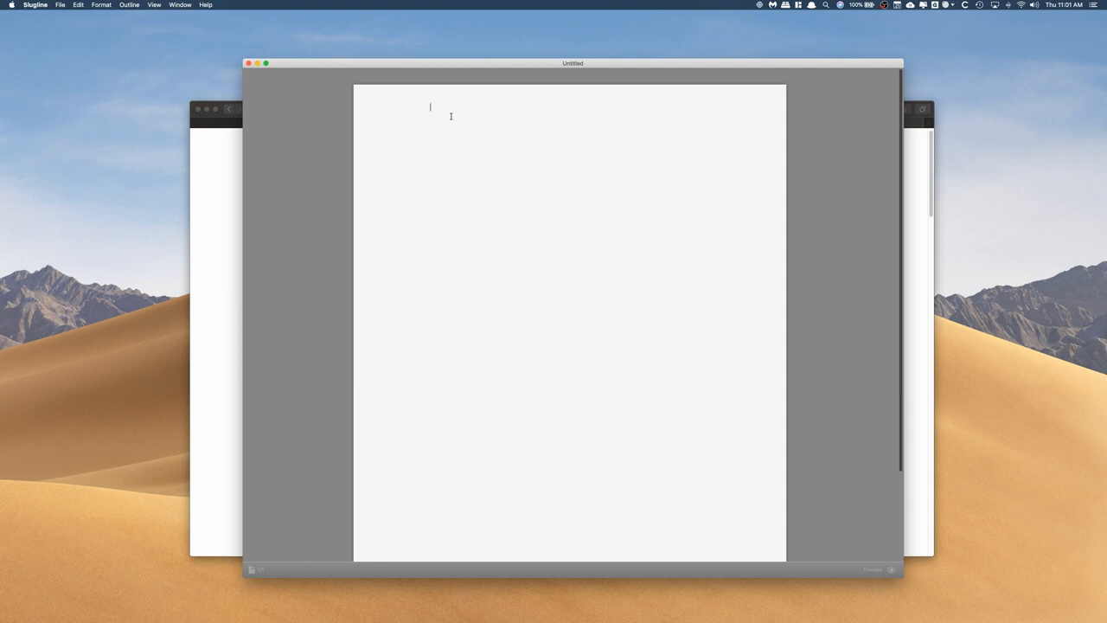
{"action": "mouse_move", "coordinate": [453, 119]}
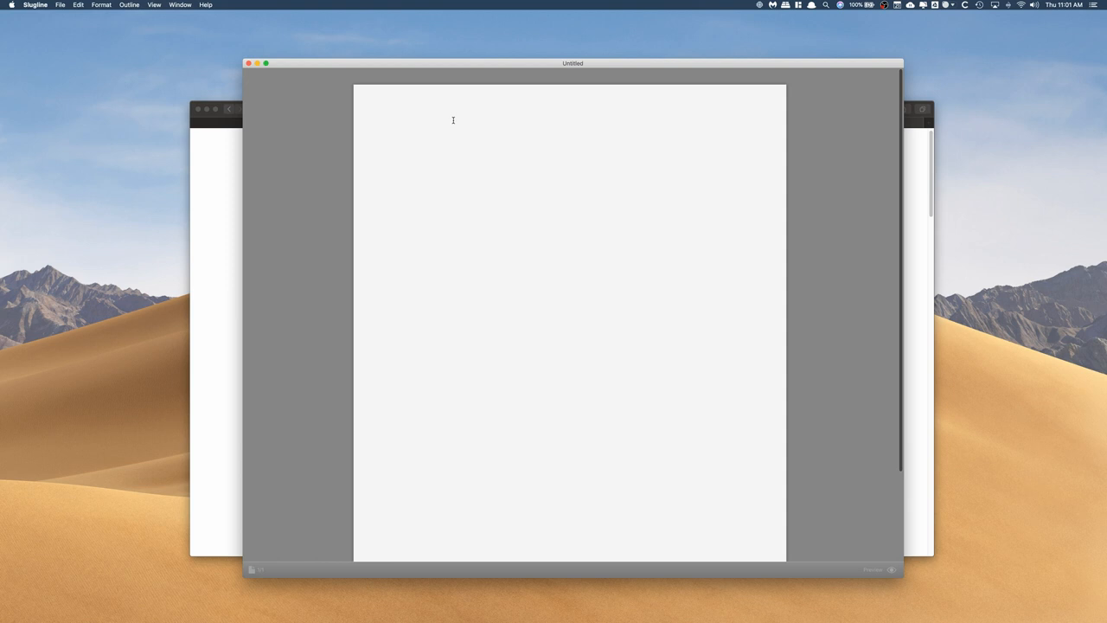
{"action": "left_click", "coordinate": [429, 107]}
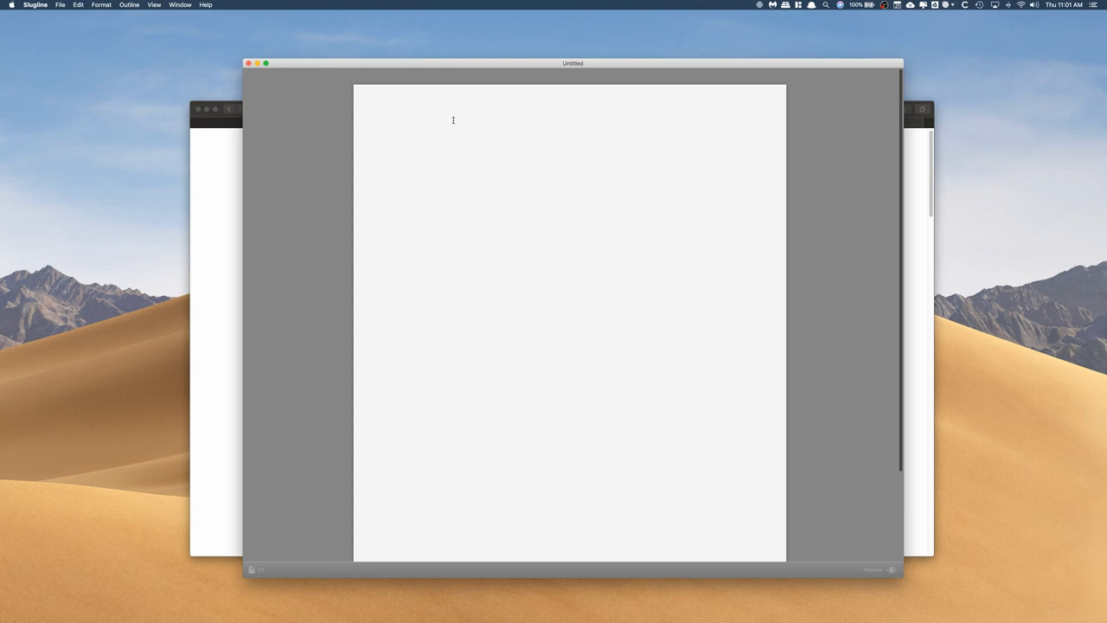
- Write the heading INT. LIVING ROOM - DAY and the action line about the cold living room
{"action": "type", "text": "INT. LIVIGN"}
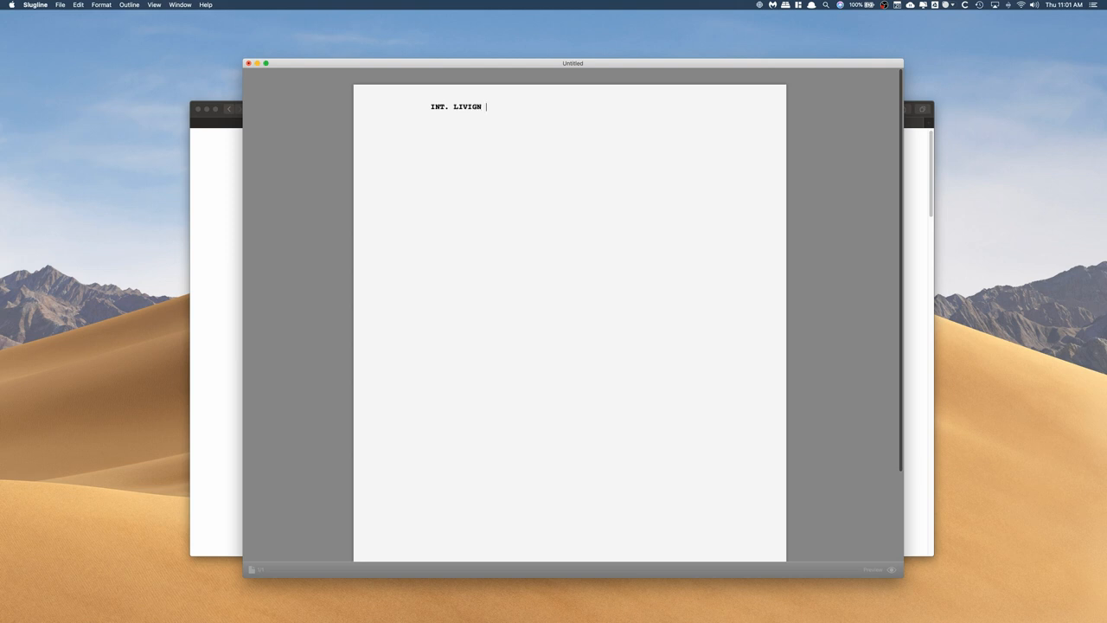
{"action": "type", "text": "ING ROOM"}
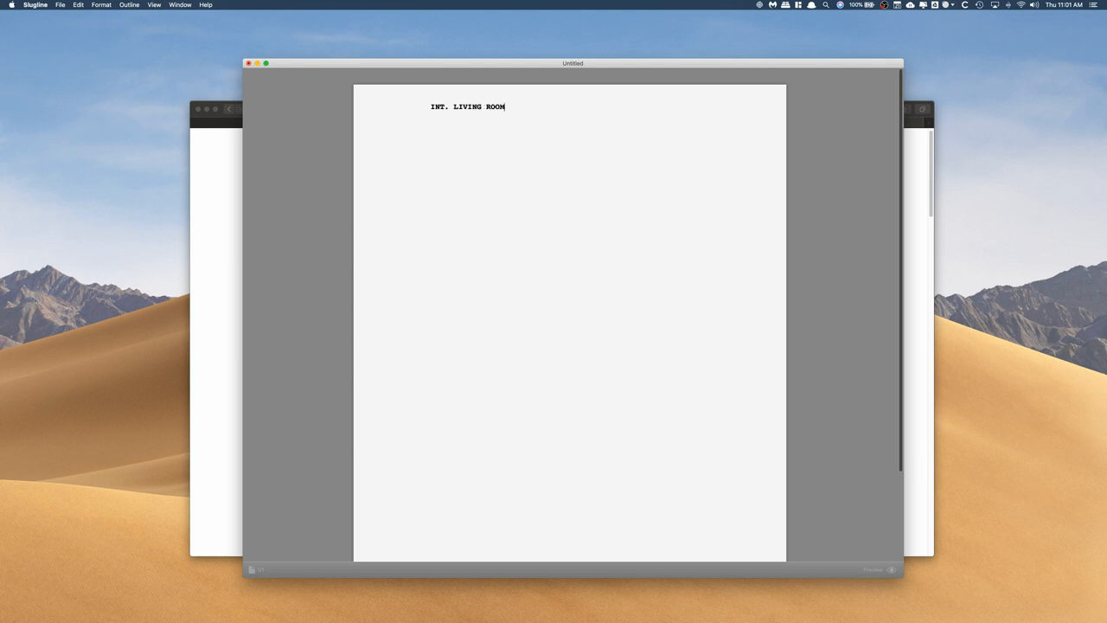
{"action": "type", "text": "- DAY"}
{"action": "type", "text": "It"}
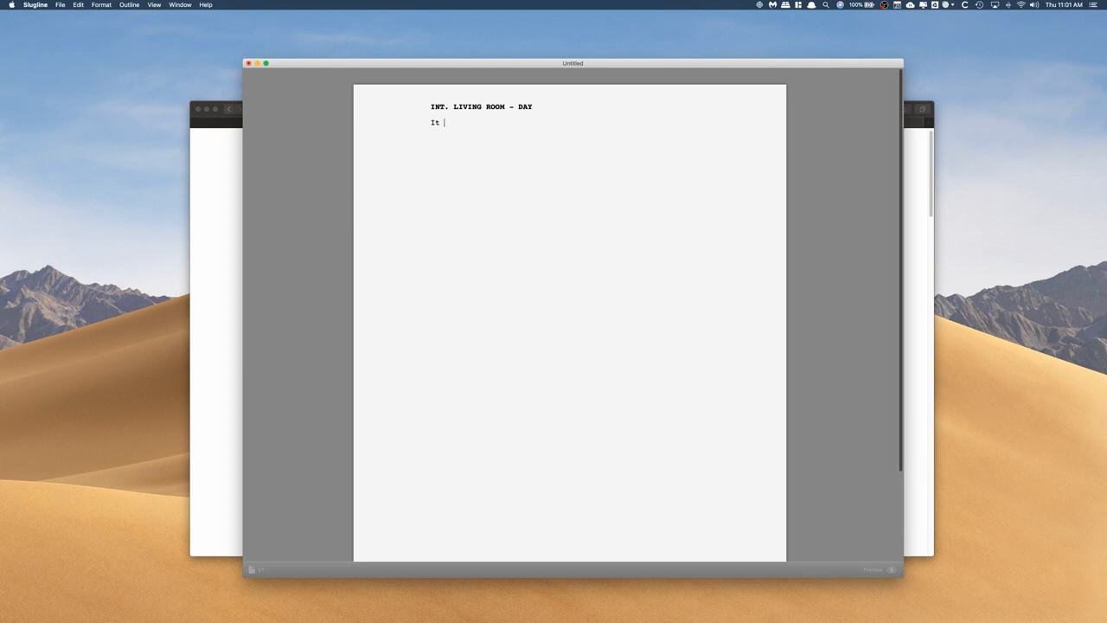
{"action": "type", "text": "is very cold"}
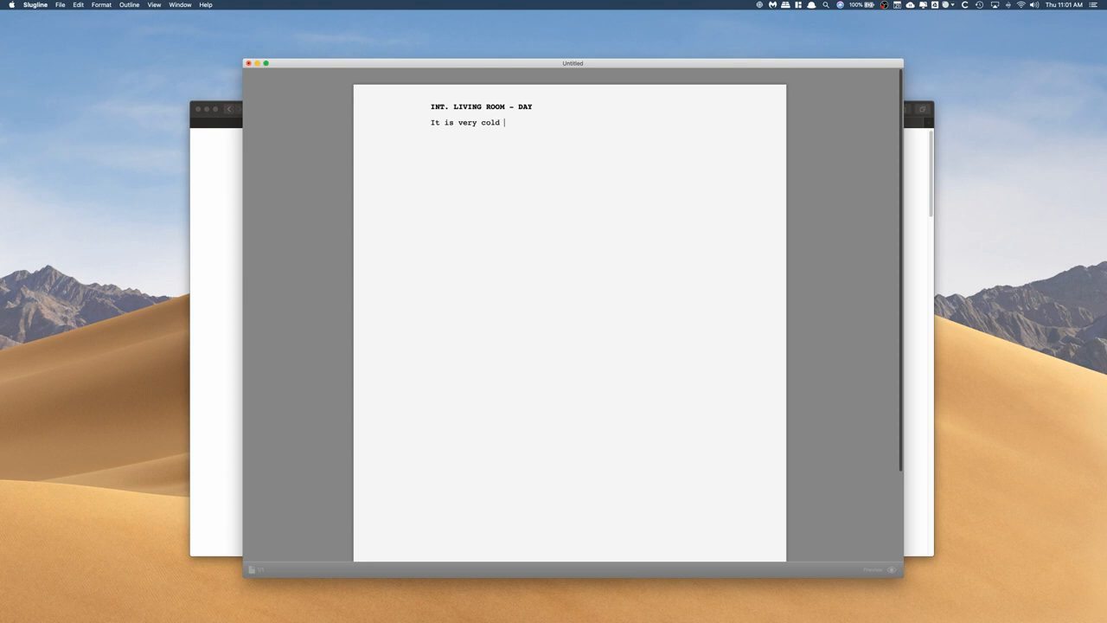
{"action": "type", "text": "in the l"}
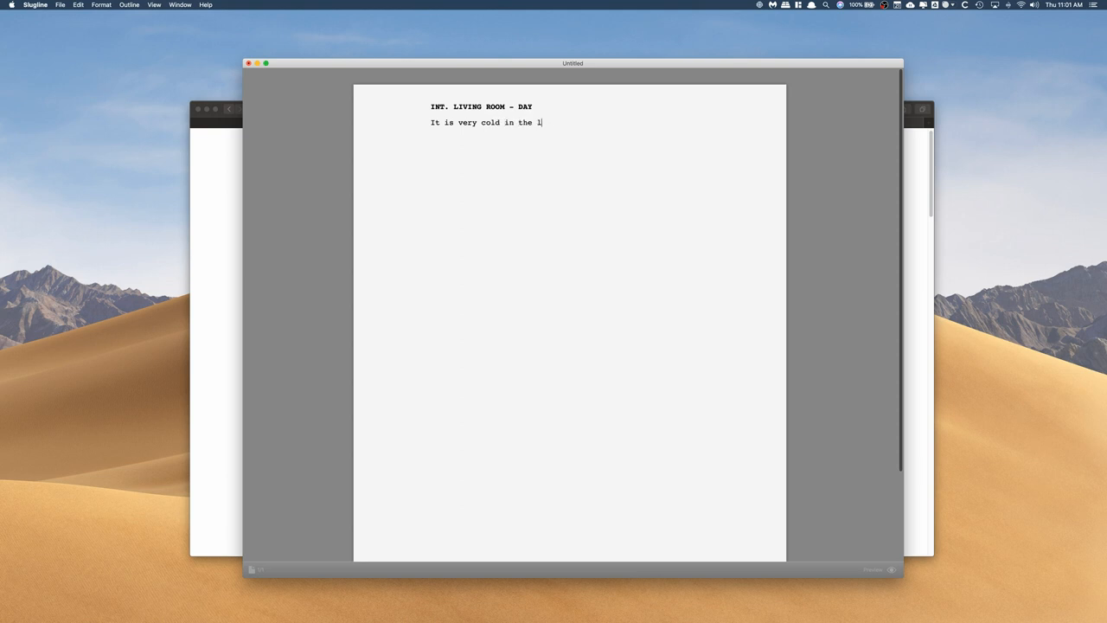
{"action": "type", "text": "room."}
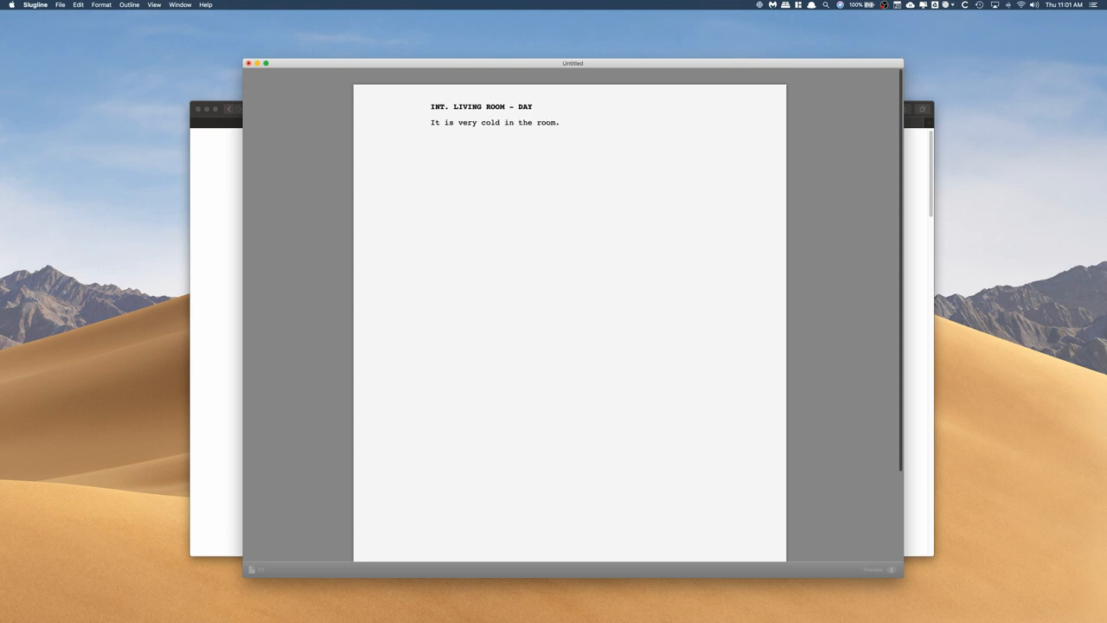
- Add OLIVIA's dialogue 'Hey, why is it so cold.'
{"action": "type", "text": "OLIV"}
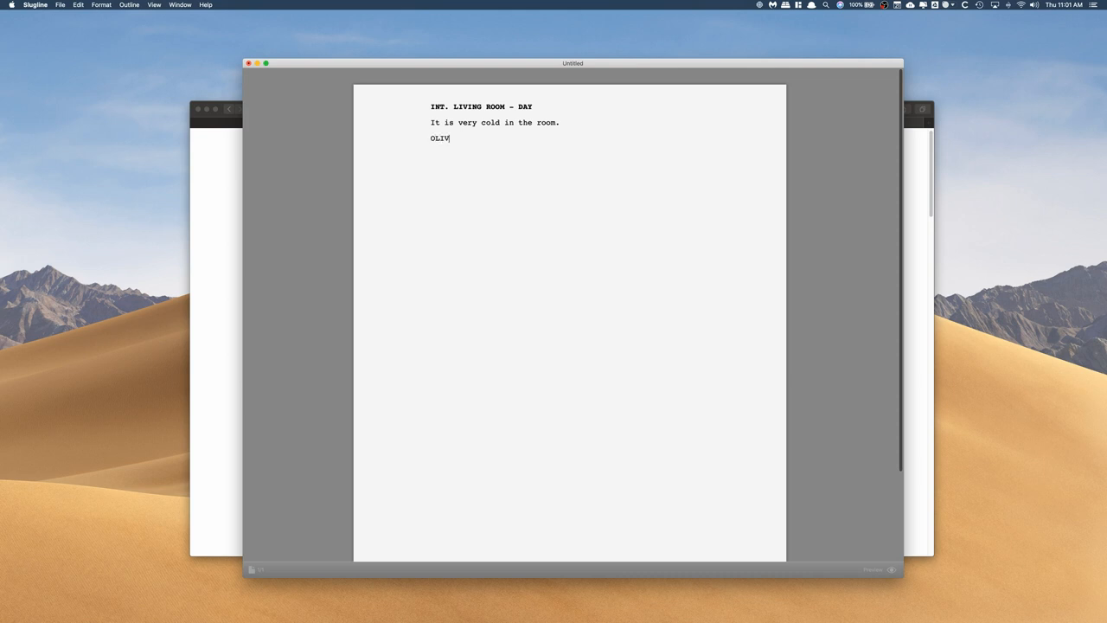
{"action": "type", "text": "IA"}
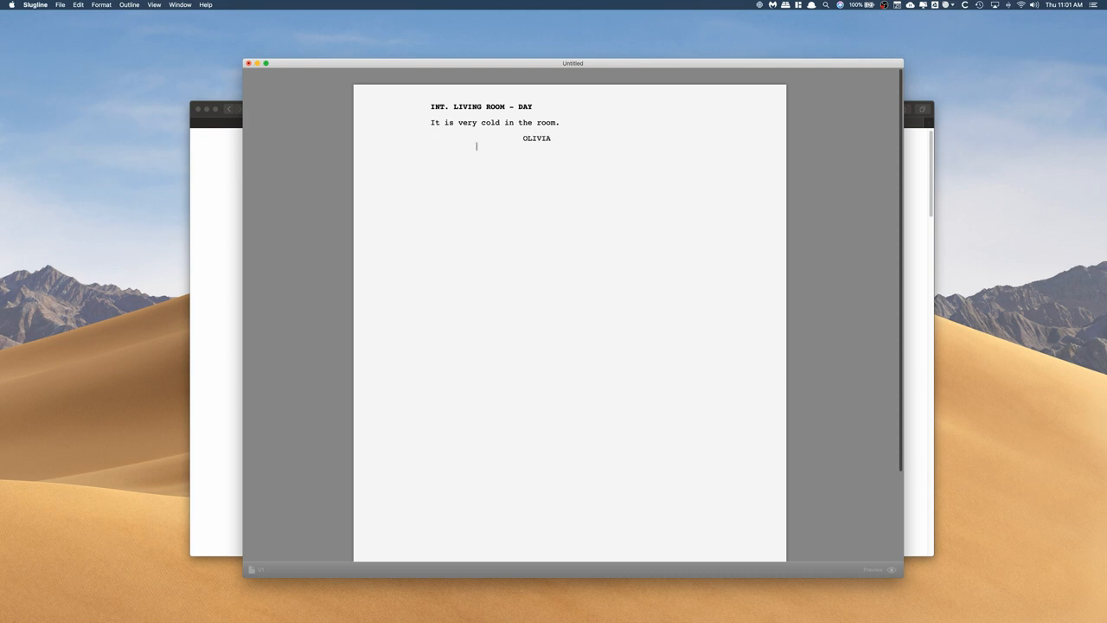
{"action": "type", "text": "Hey, why is"}
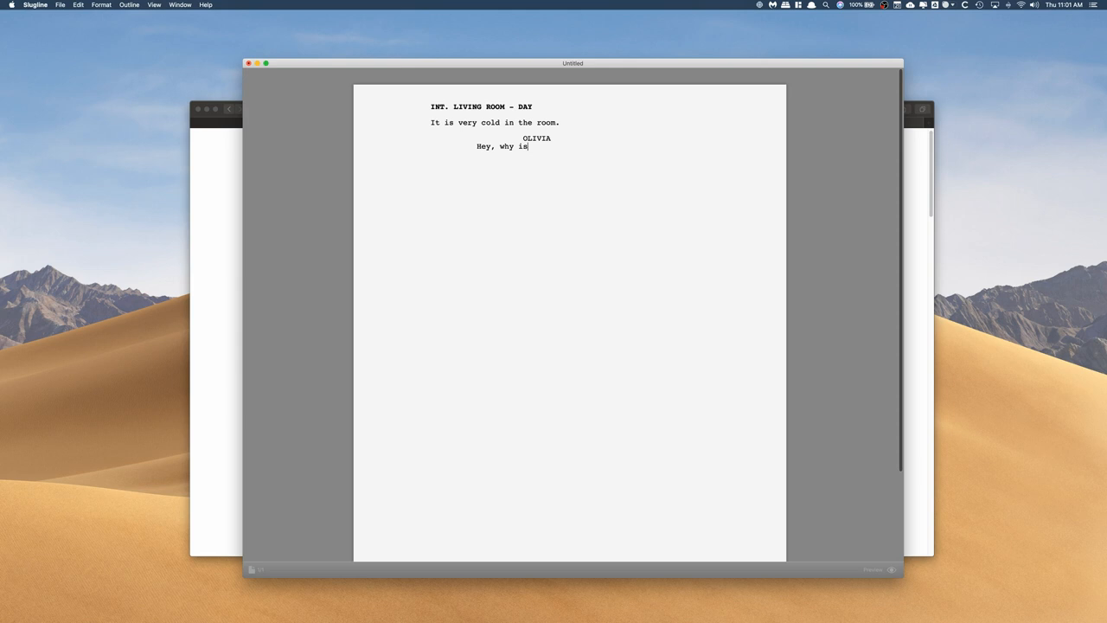
{"action": "type", "text": "it so cold"}
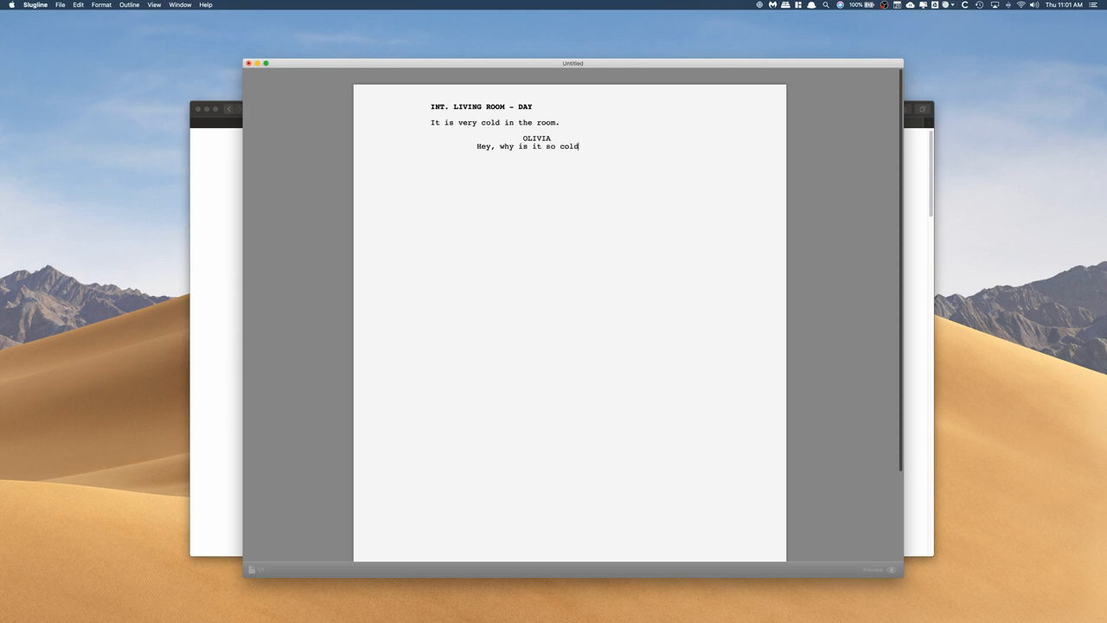
{"action": "type", "text": "."}
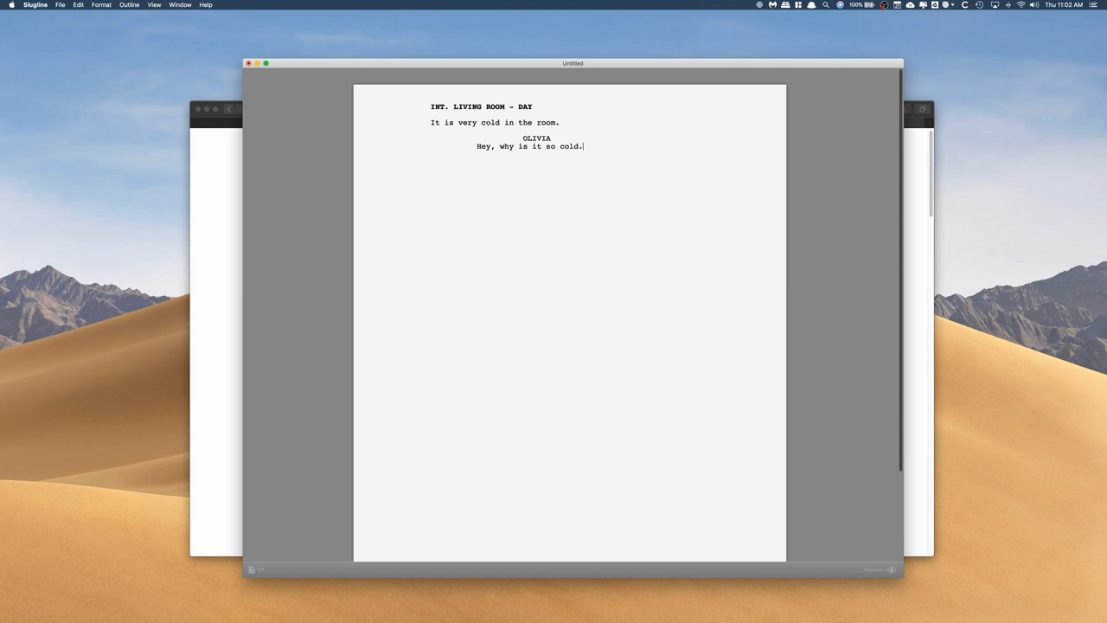
- Add the action line 'Sudenly ETHAN walks in.'
{"action": "type", "text": "Su"}
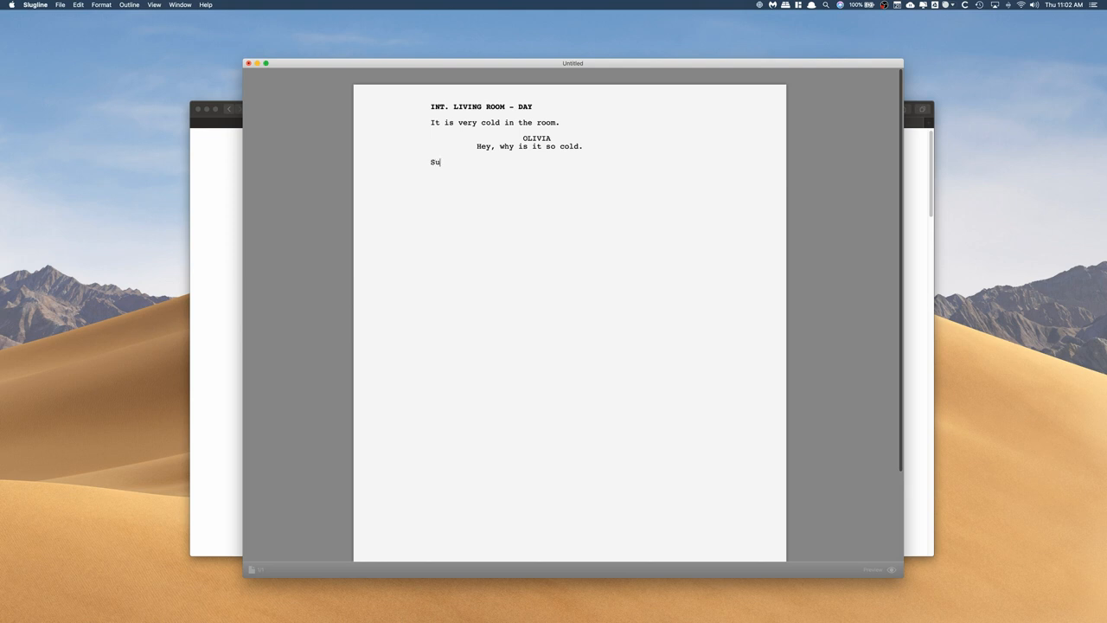
{"action": "type", "text": "denly E"}
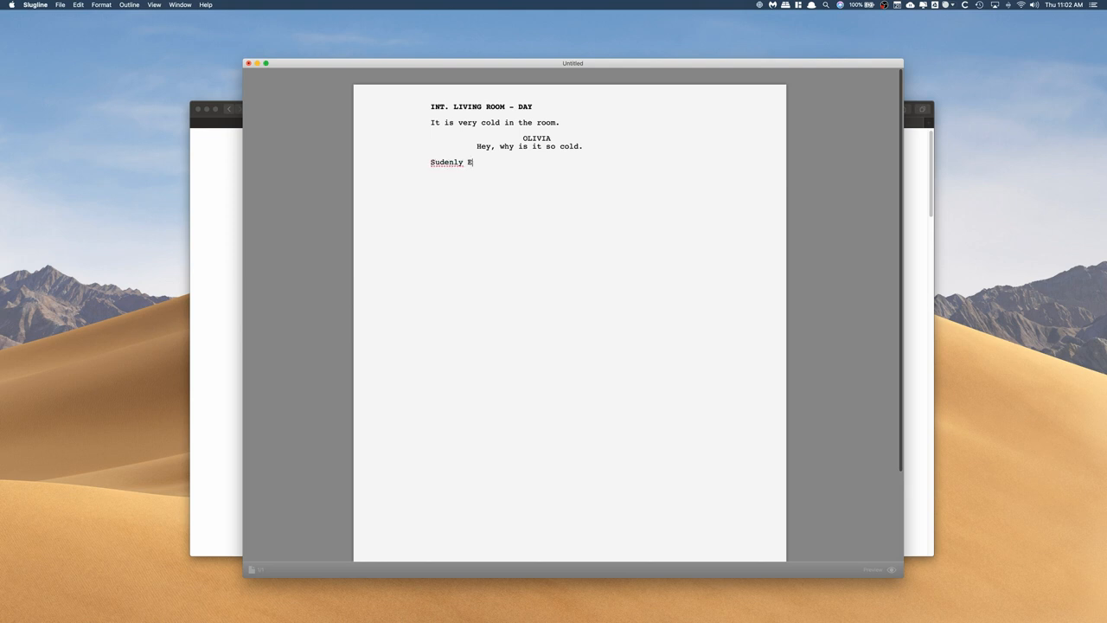
{"action": "type", "text": "THAN walks in"}
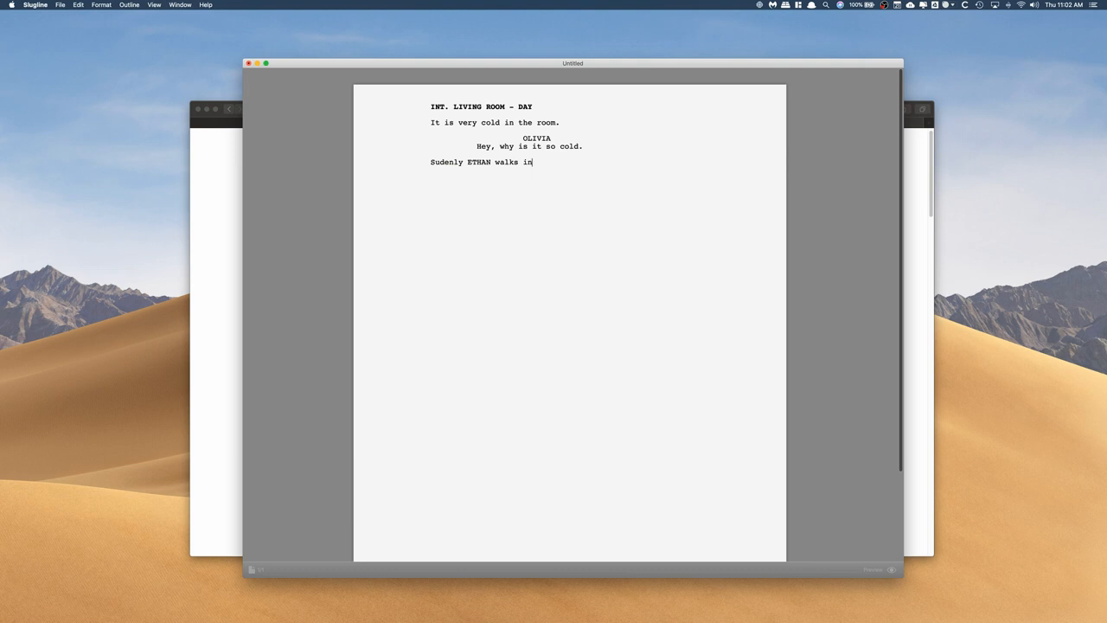
{"action": "type", "text": "."}
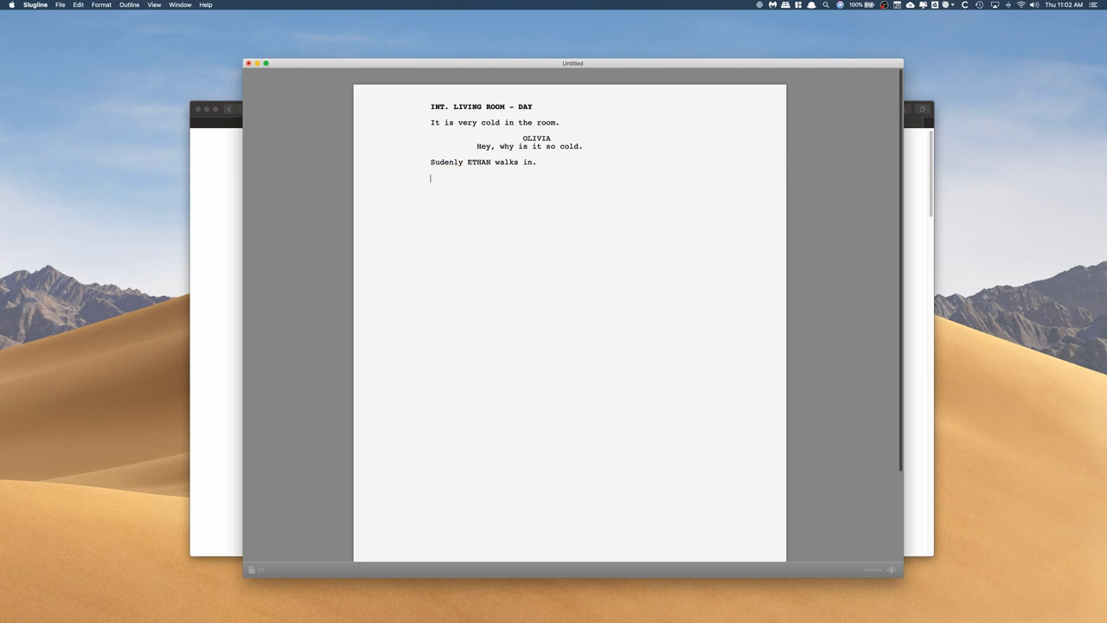
- Correct 'Sudenly' to 'Suddenly' and add ETHAN's reply 'Yeah, why is it so cold.'
{"action": "left_click", "coordinate": [447, 163]}
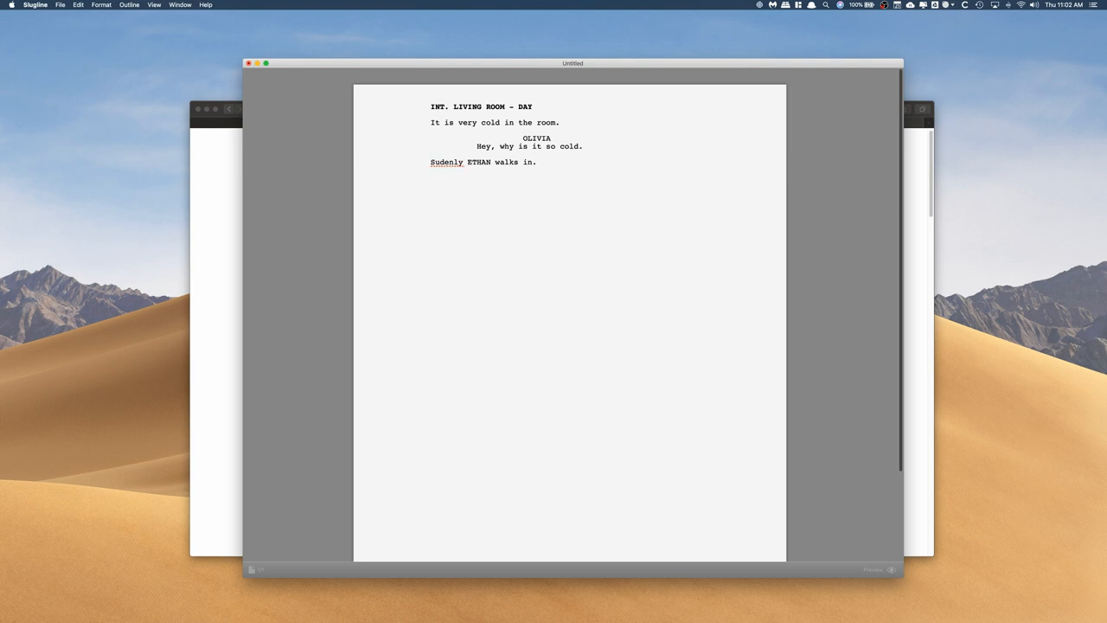
{"action": "right_click", "coordinate": [447, 163]}
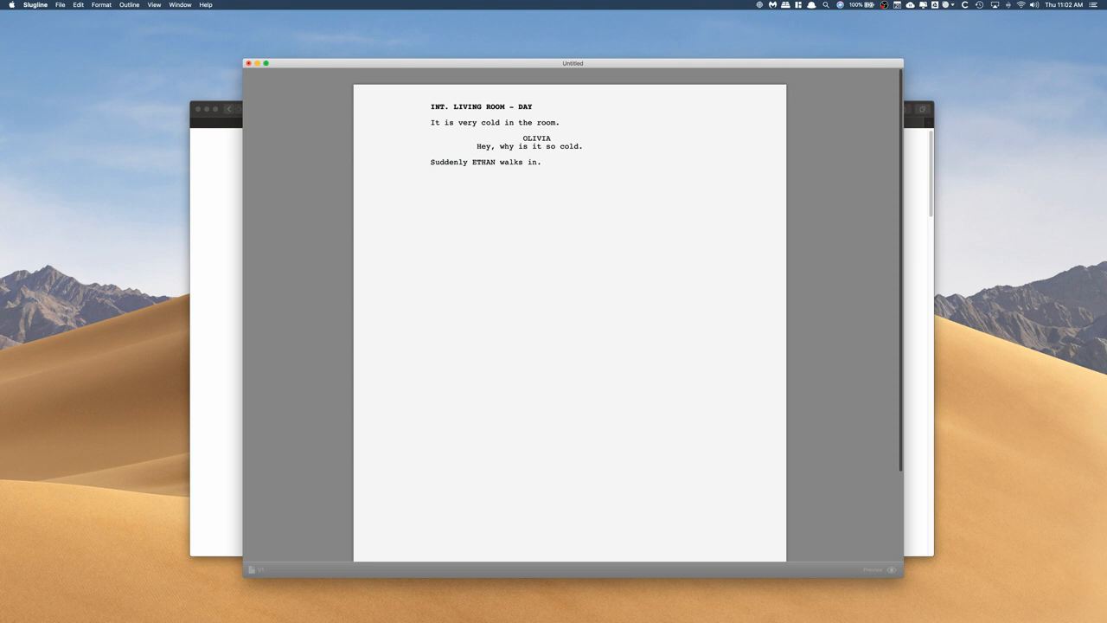
{"action": "type", "text": "ETHAN"}
{"action": "type", "text": "Yeah,"}
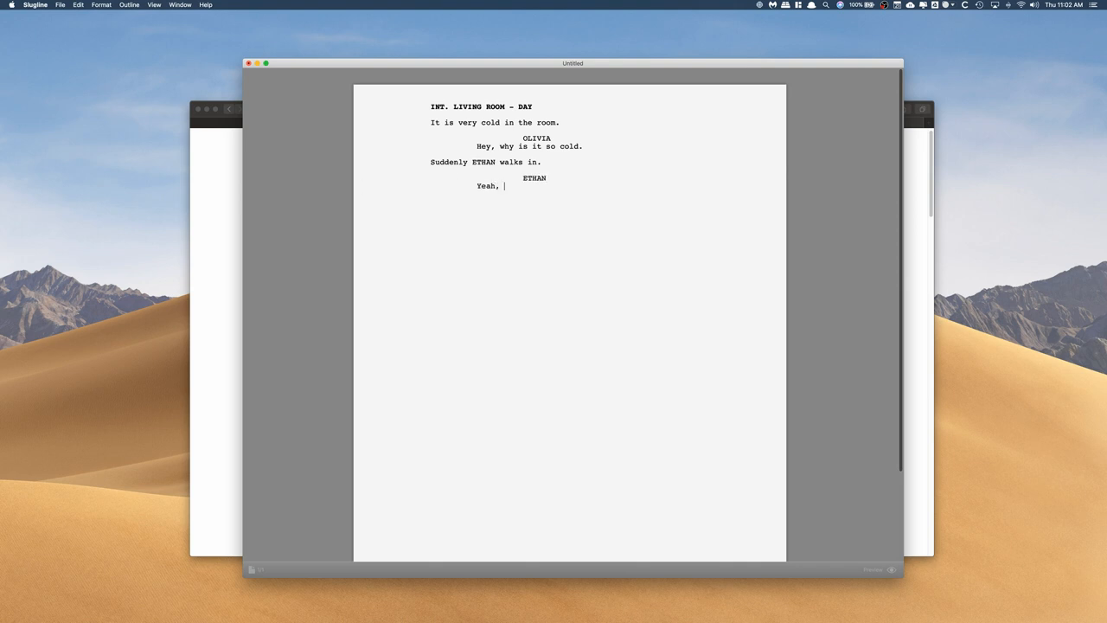
{"action": "type", "text": "why is it so cold."}
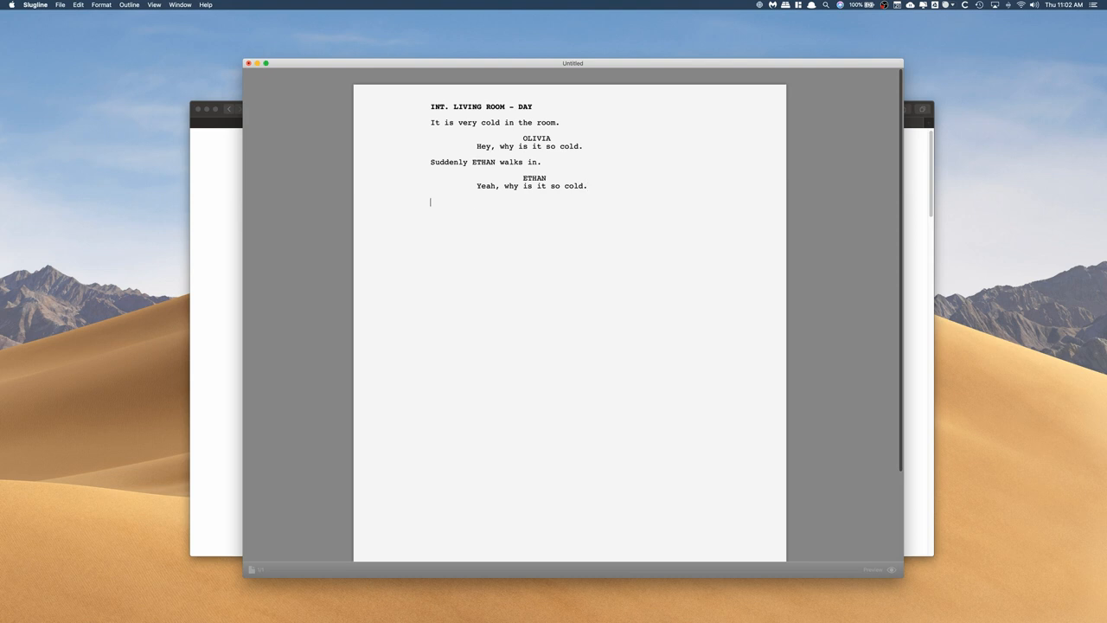
- Add OLIVIA's answer 'IDK?'
{"action": "type", "text": "OLIVIA"}
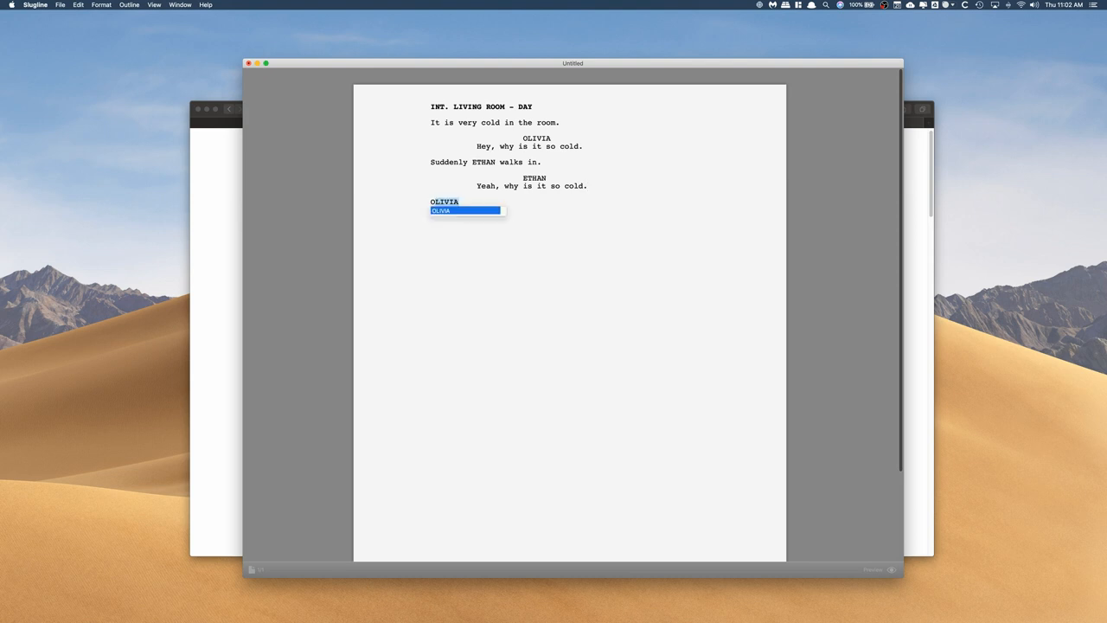
{"action": "type", "text": "IDK"}
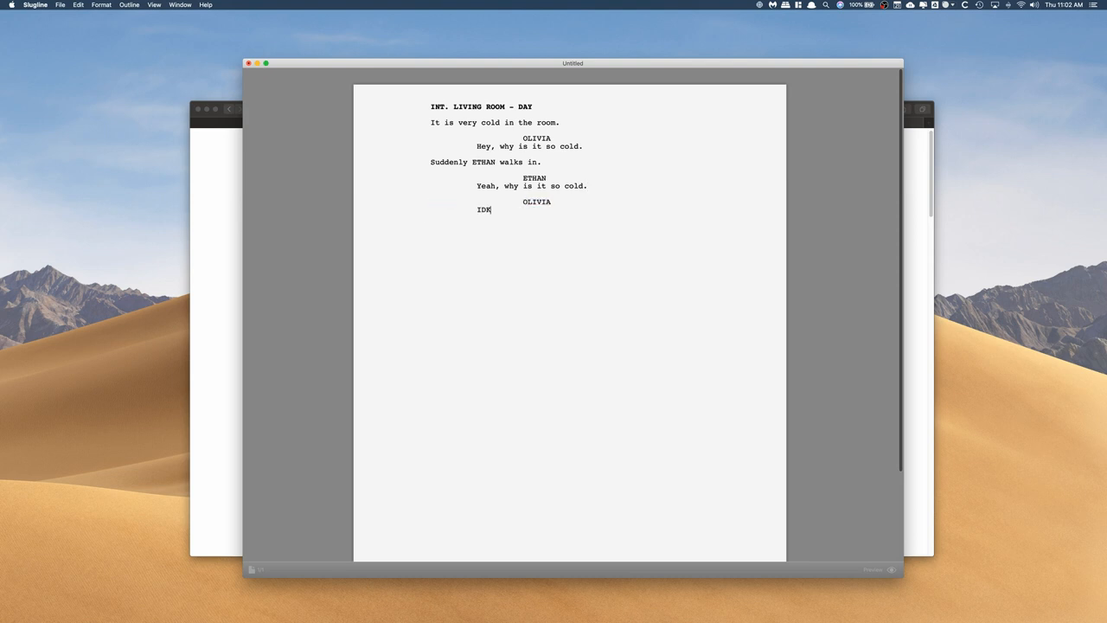
{"action": "type", "text": "?"}
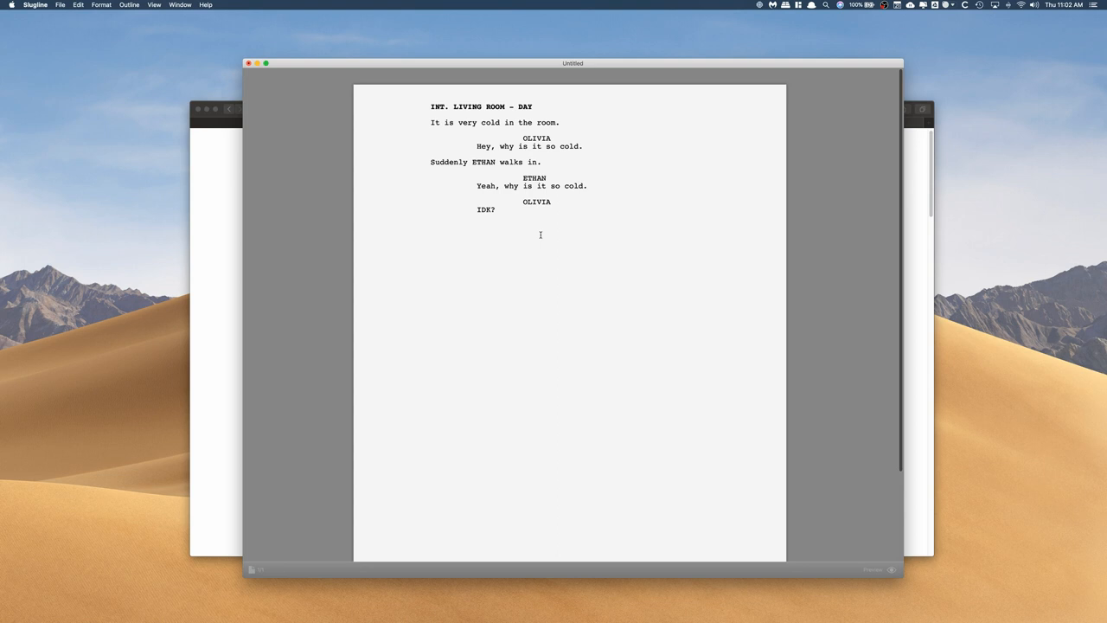
- Glance at Slugline's minimal Preferences, then close the Untitled script choosing Don't Save
{"action": "left_click", "coordinate": [430, 234]}
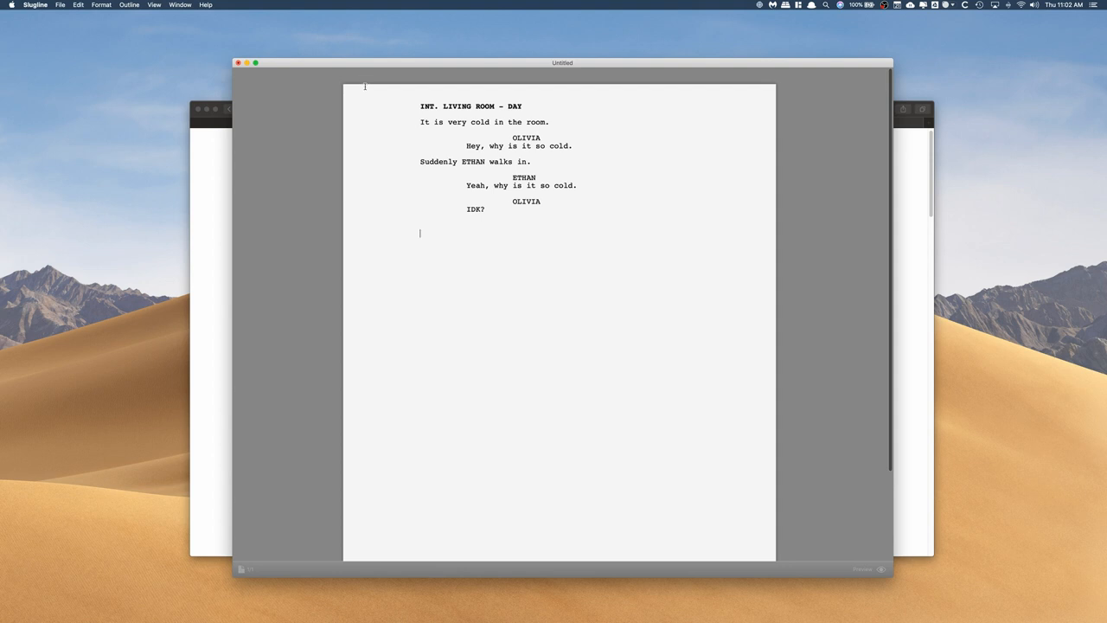
{"action": "mouse_move", "coordinate": [311, 76]}
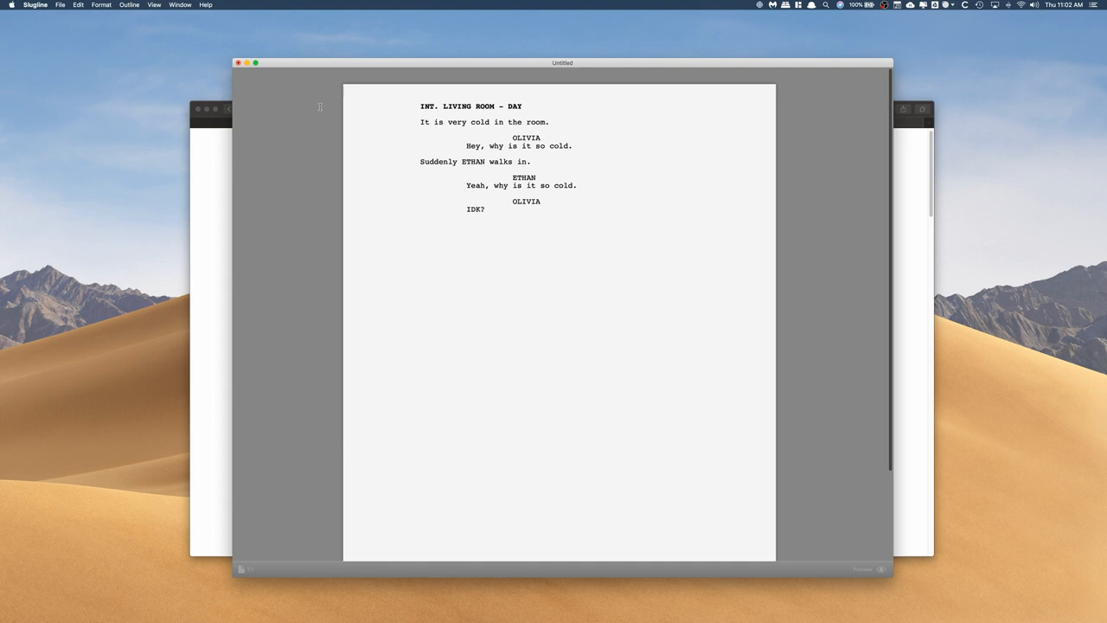
{"action": "left_click", "coordinate": [35, 3]}
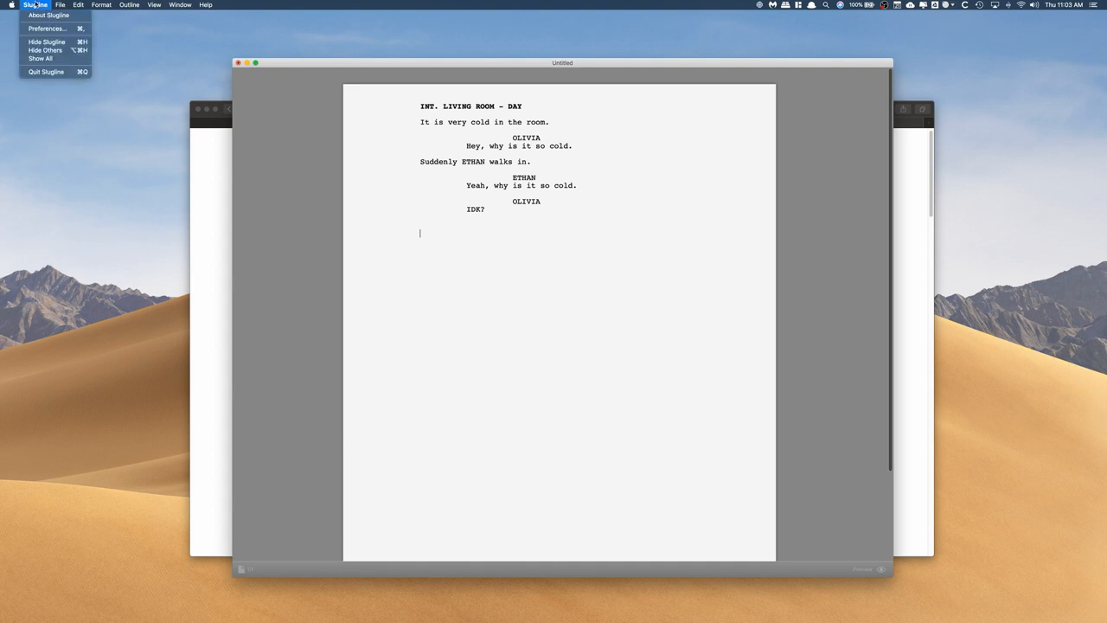
{"action": "left_click", "coordinate": [47, 28]}
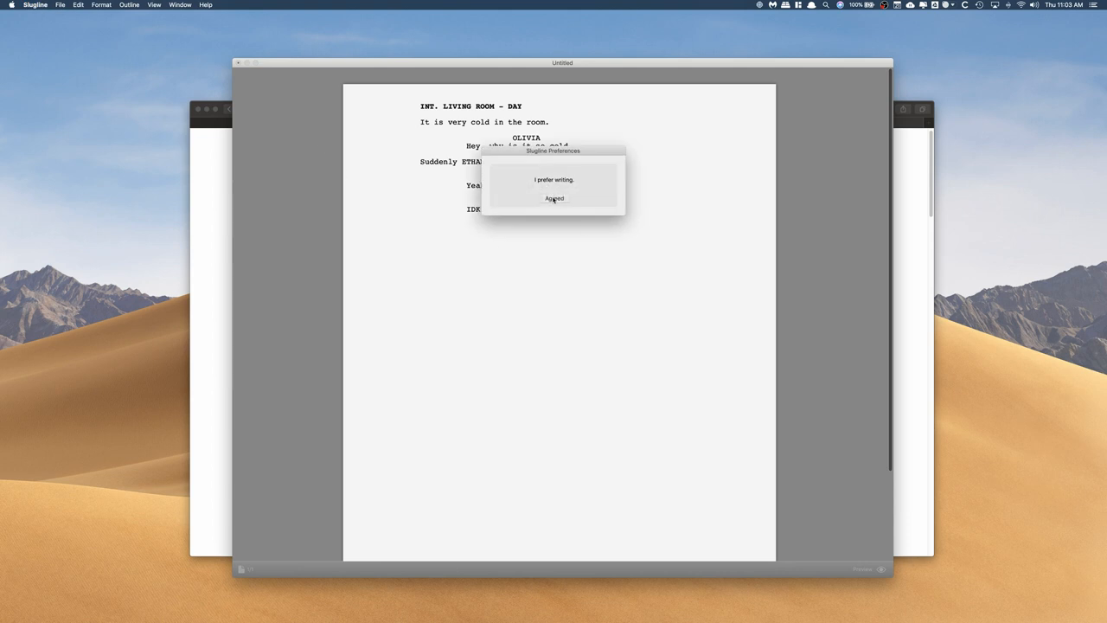
{"action": "left_click", "coordinate": [100, 4]}
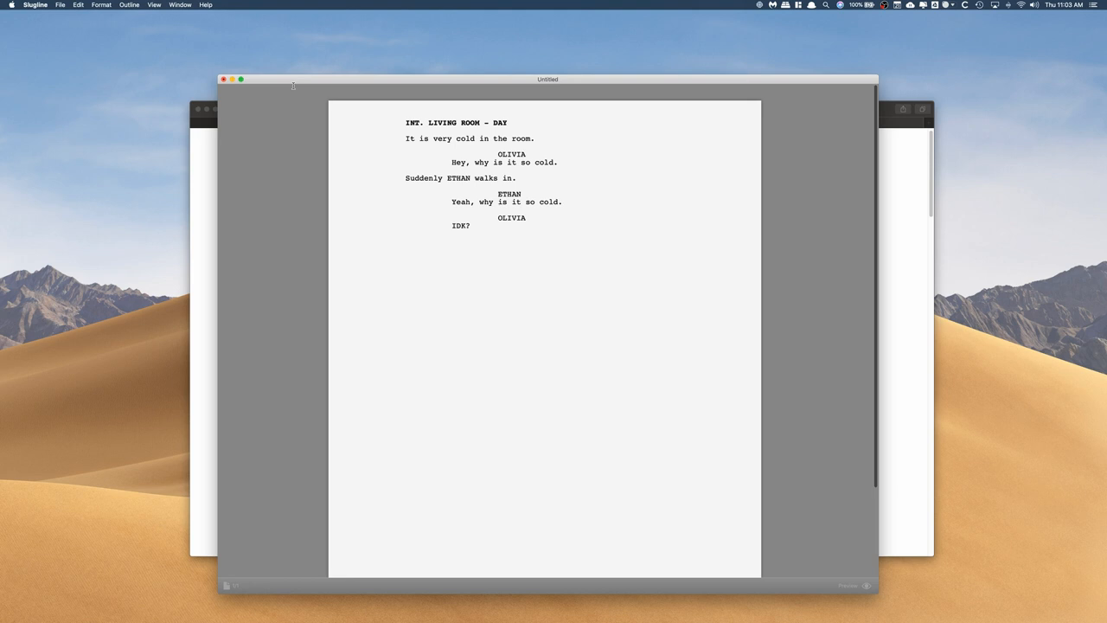
{"action": "mouse_move", "coordinate": [353, 80]}
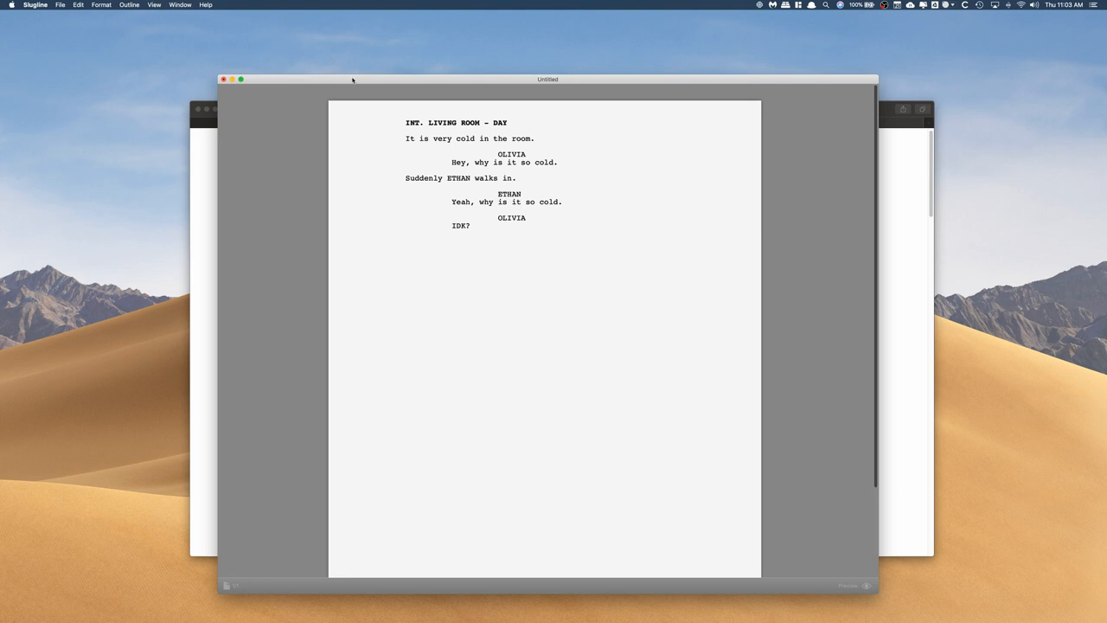
{"action": "left_click", "coordinate": [223, 80]}
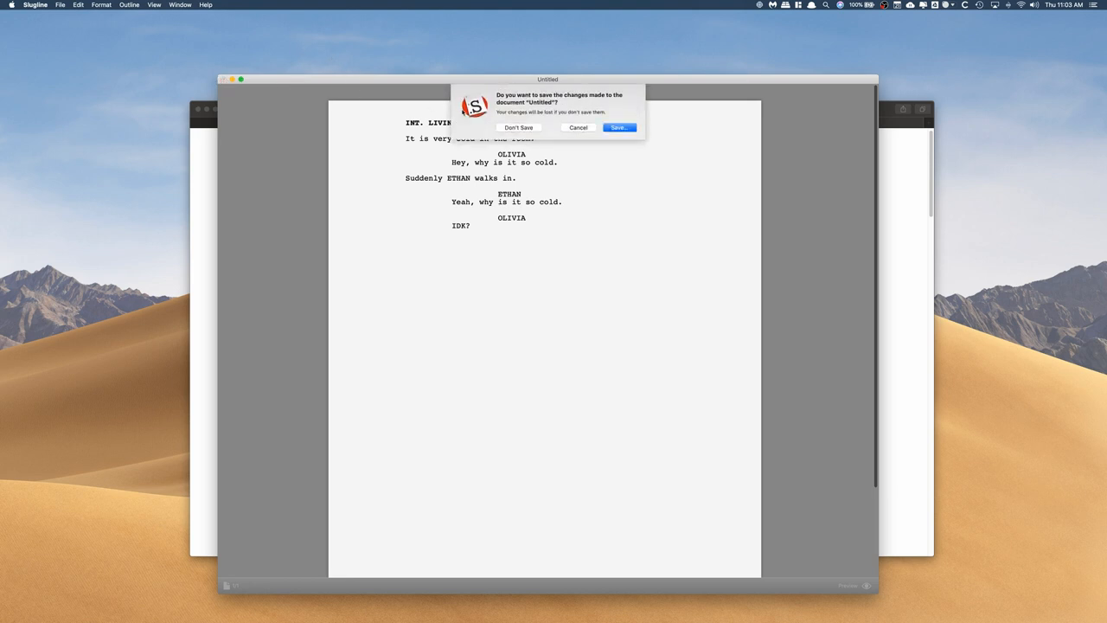
{"action": "left_click", "coordinate": [519, 128]}
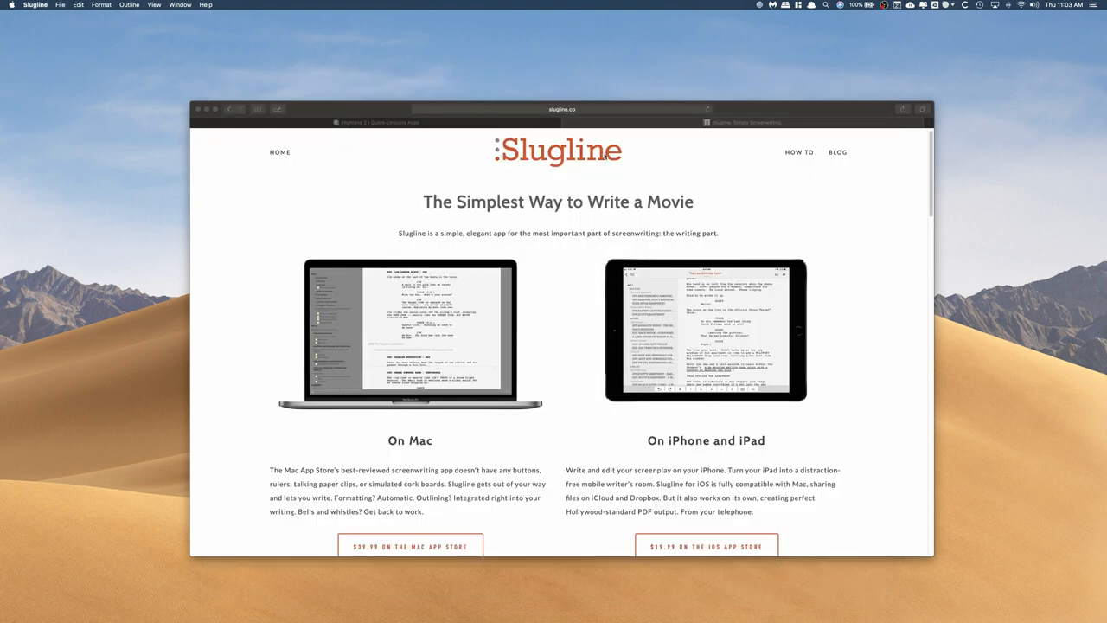
{"action": "mouse_move", "coordinate": [602, 159]}
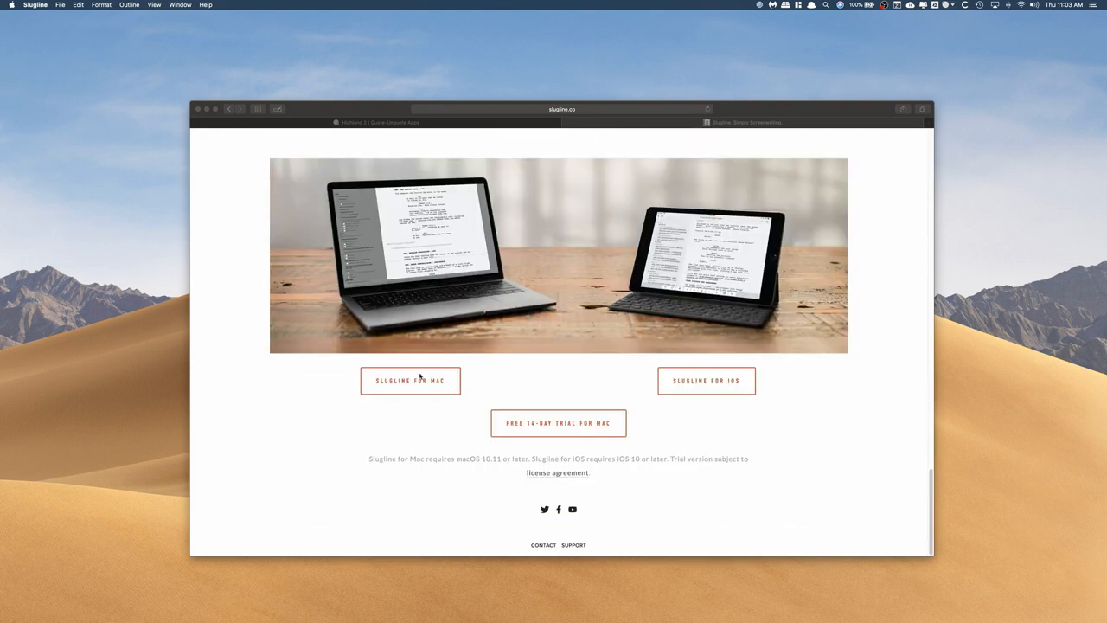
{"action": "left_click", "coordinate": [410, 380]}
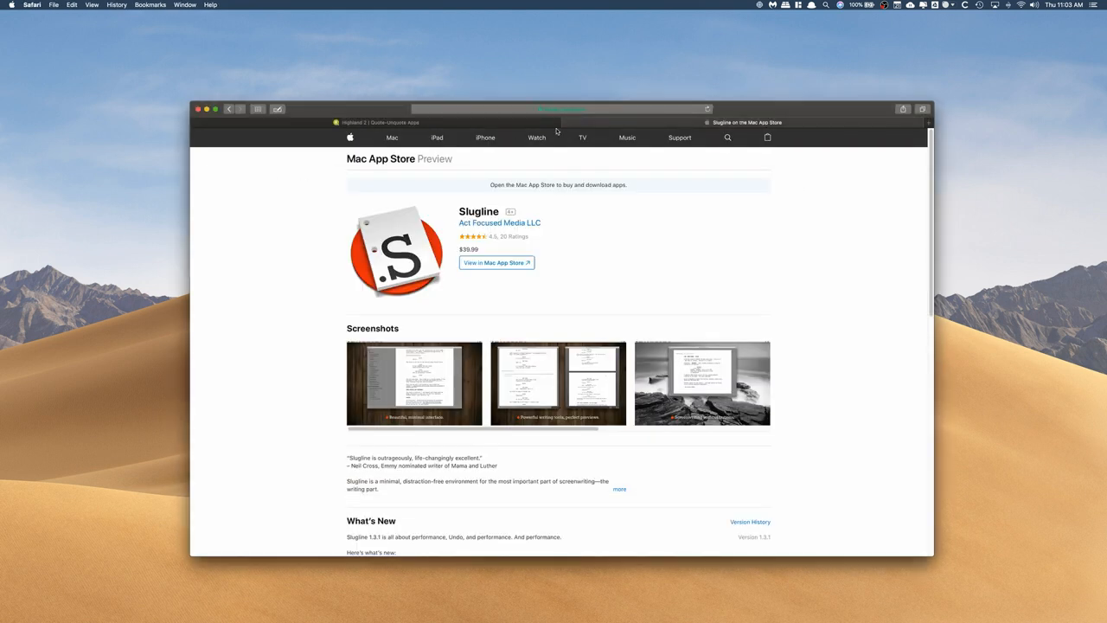
{"action": "mouse_move", "coordinate": [585, 201]}
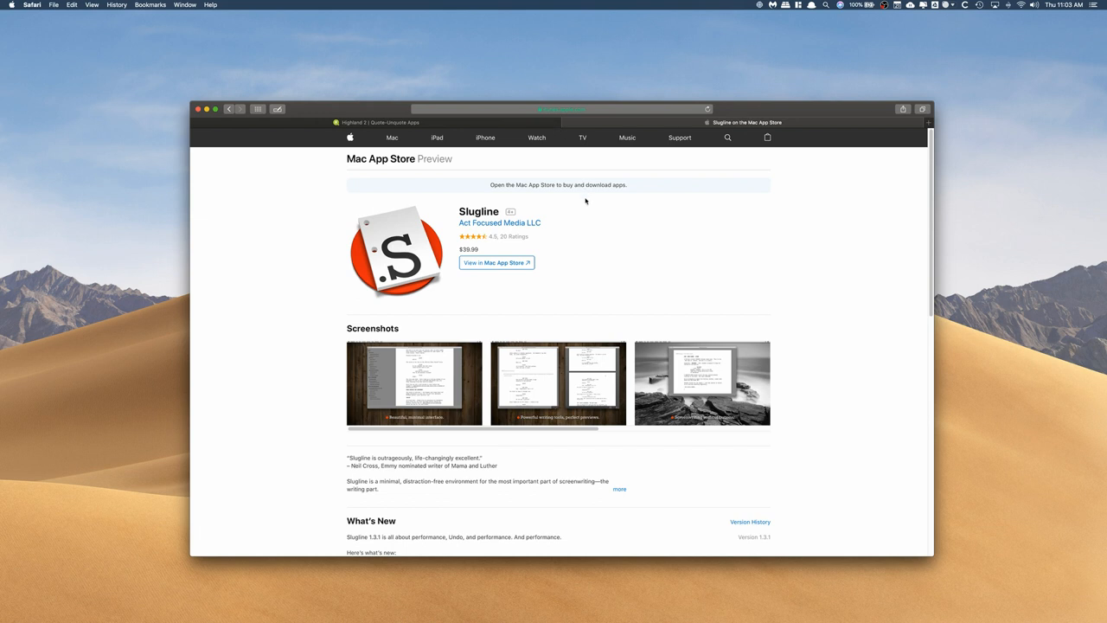
{"action": "mouse_move", "coordinate": [391, 267]}
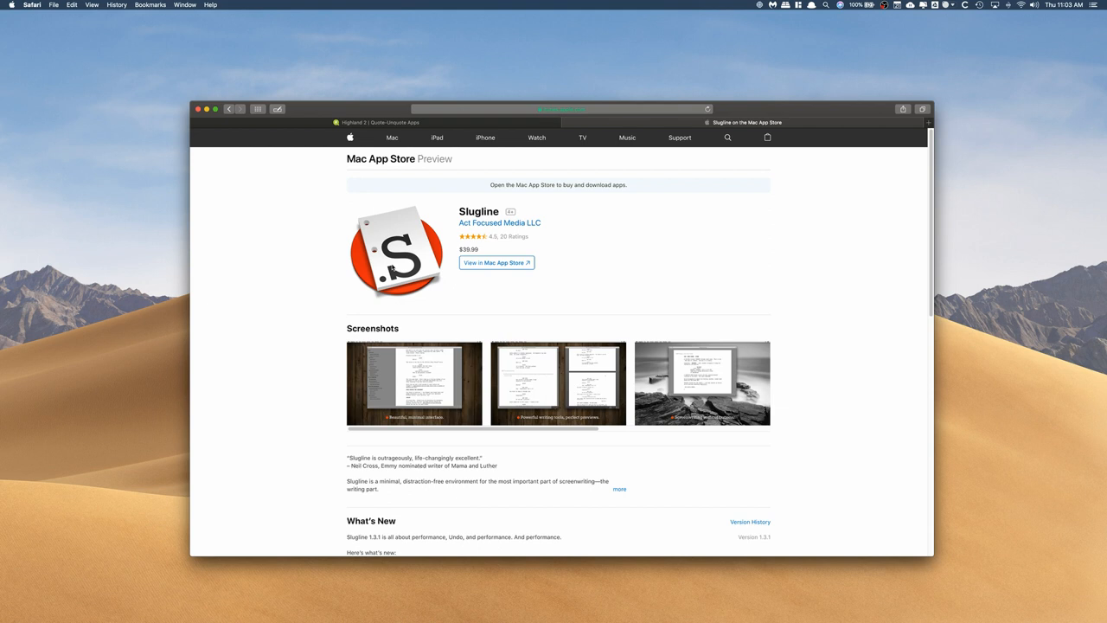
{"action": "left_click", "coordinate": [380, 121]}
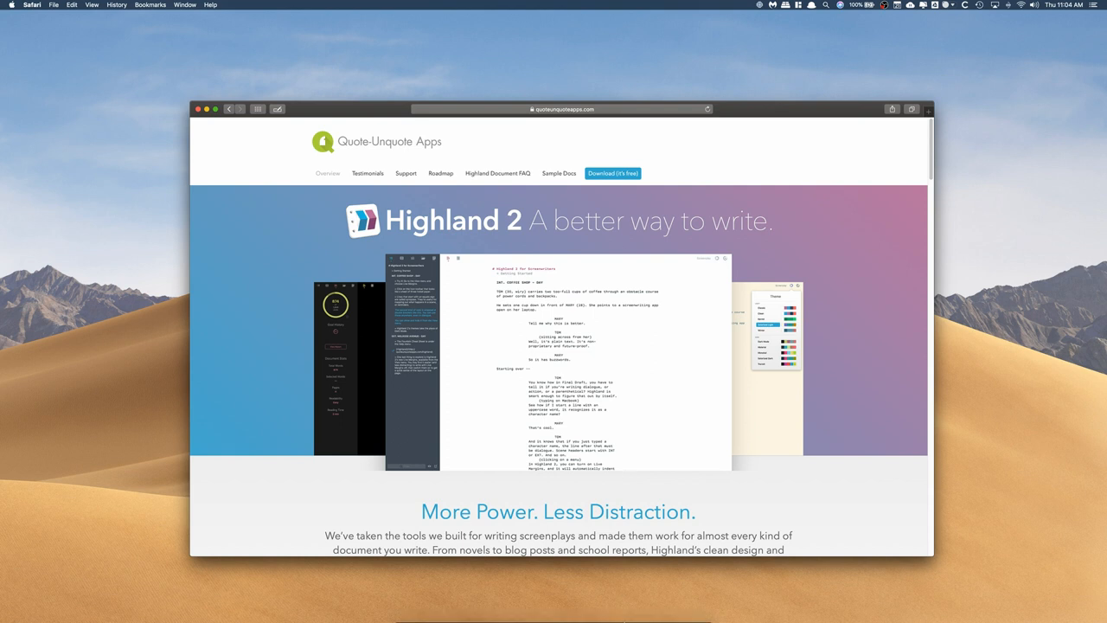
{"action": "left_click", "coordinate": [547, 598]}
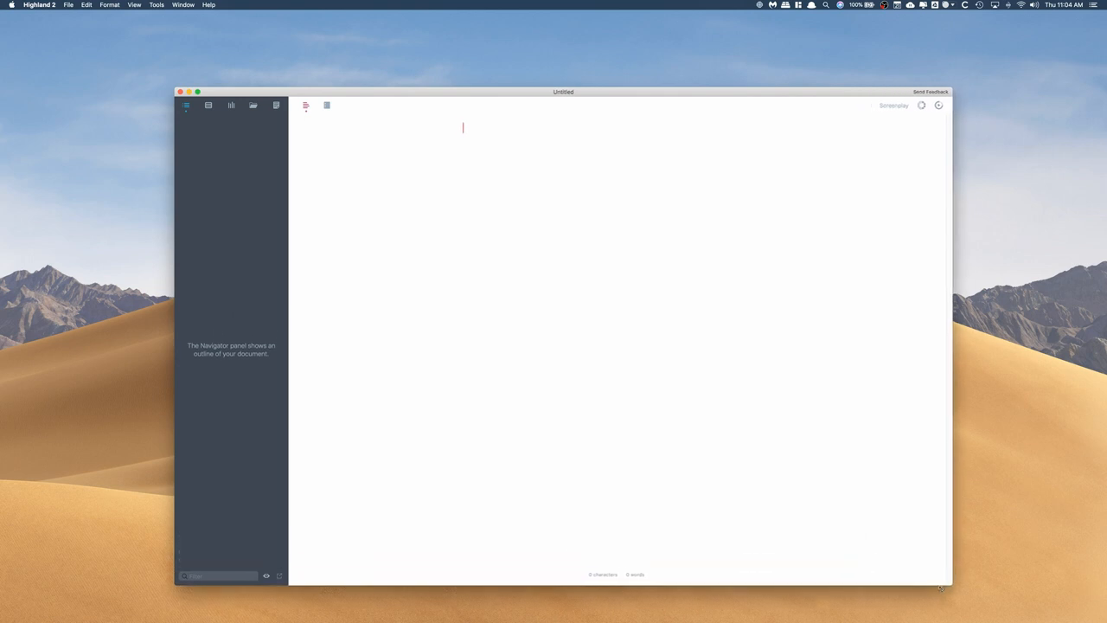
{"action": "left_click_drag", "start_coordinate": [564, 91], "coordinate": [564, 73]}
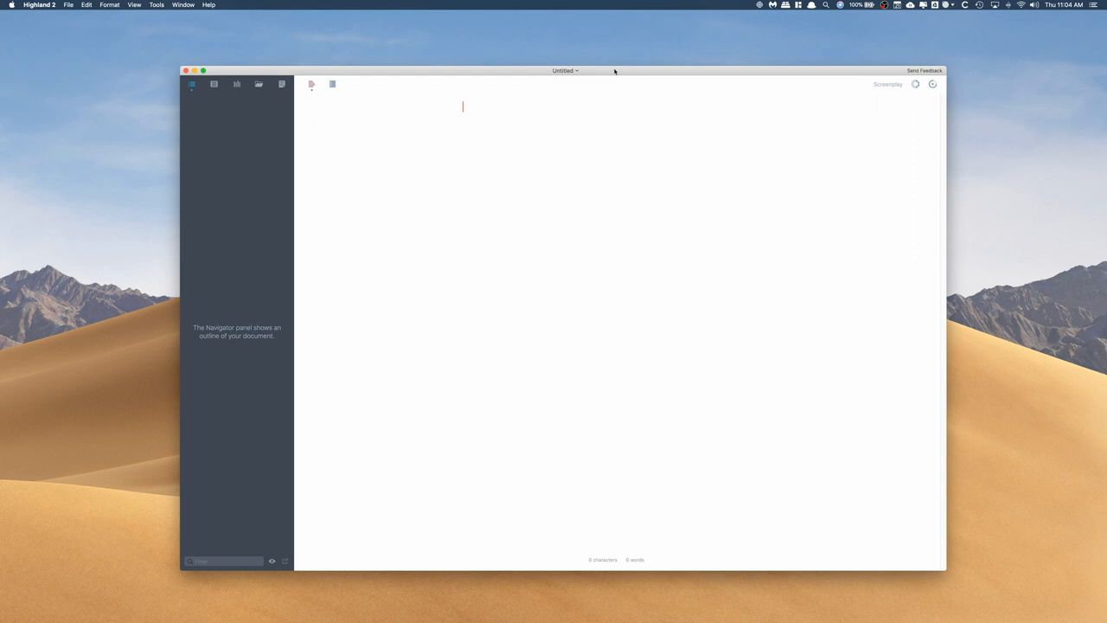
{"action": "mouse_move", "coordinate": [578, 155]}
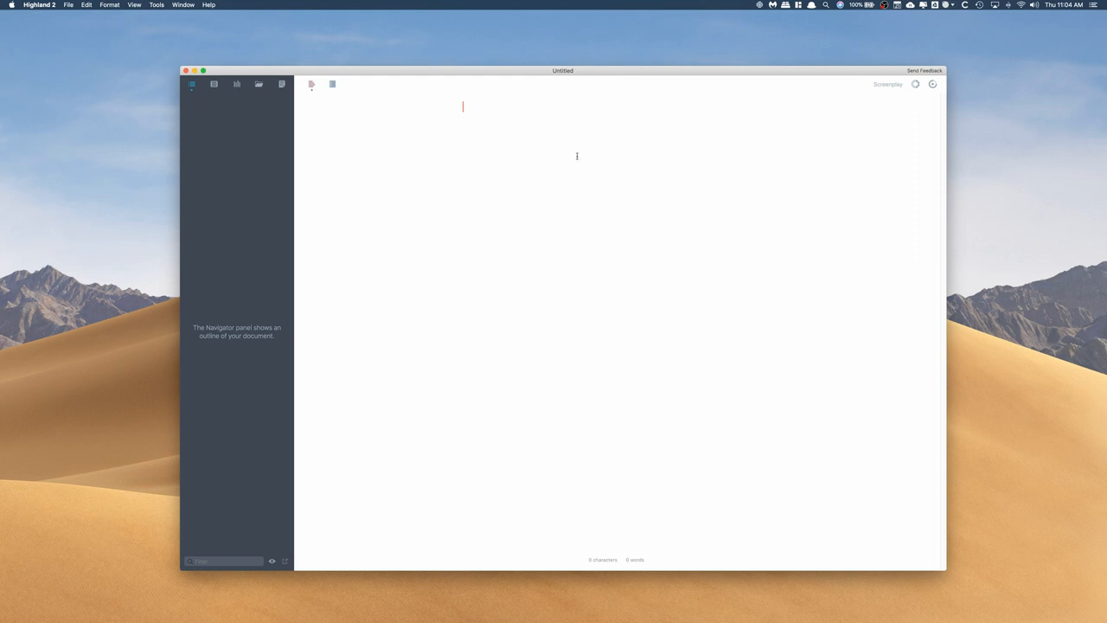
{"action": "mouse_move", "coordinate": [239, 107]}
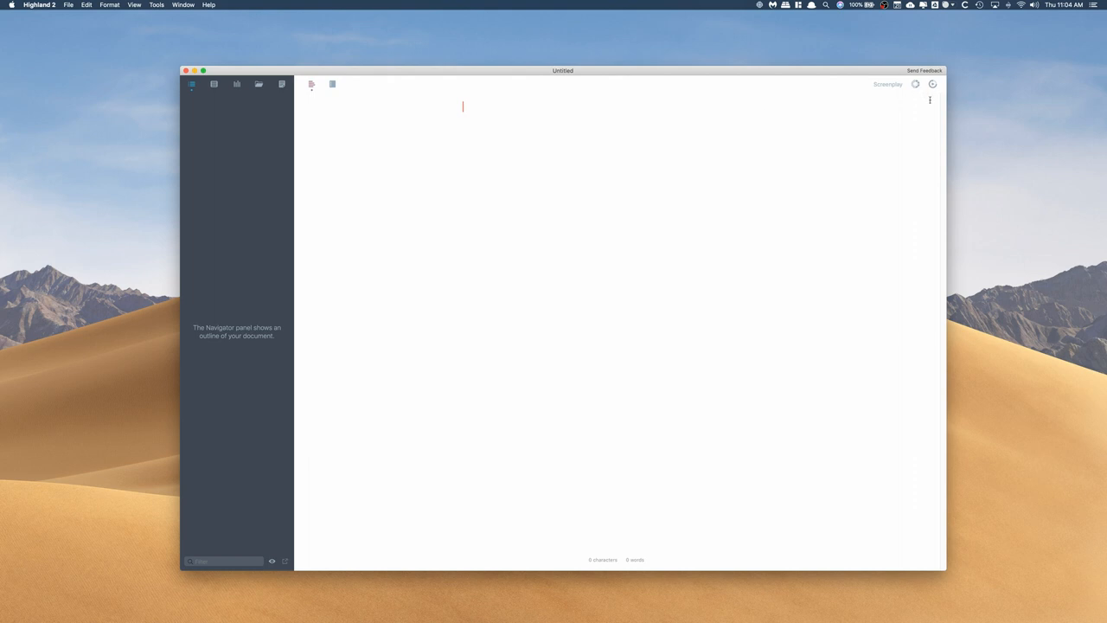
{"action": "left_click", "coordinate": [888, 83]}
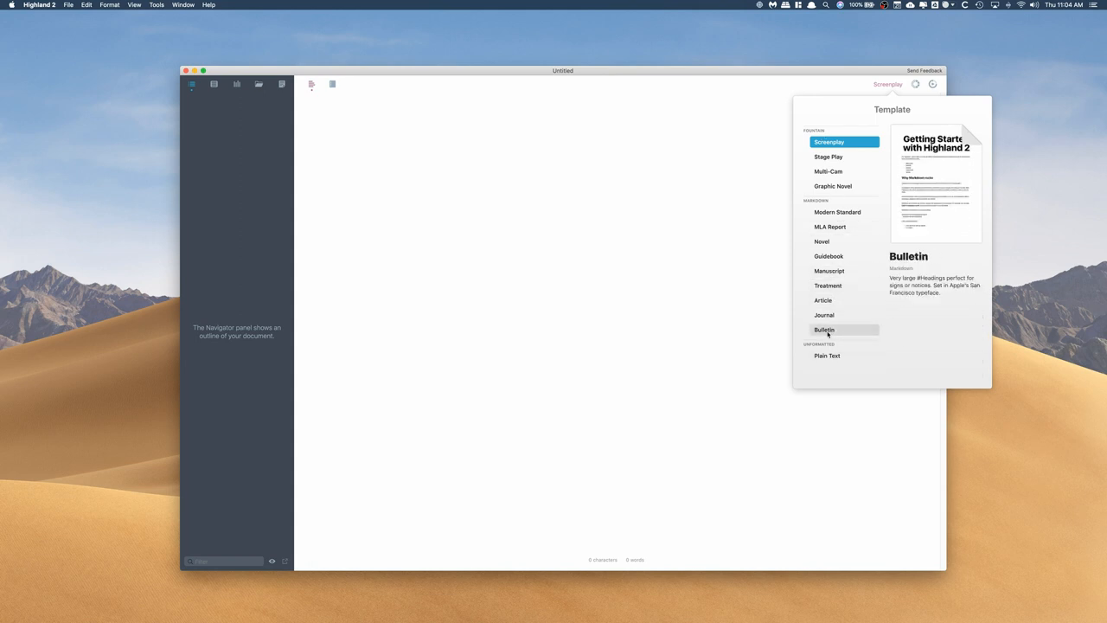
{"action": "left_click", "coordinate": [828, 142]}
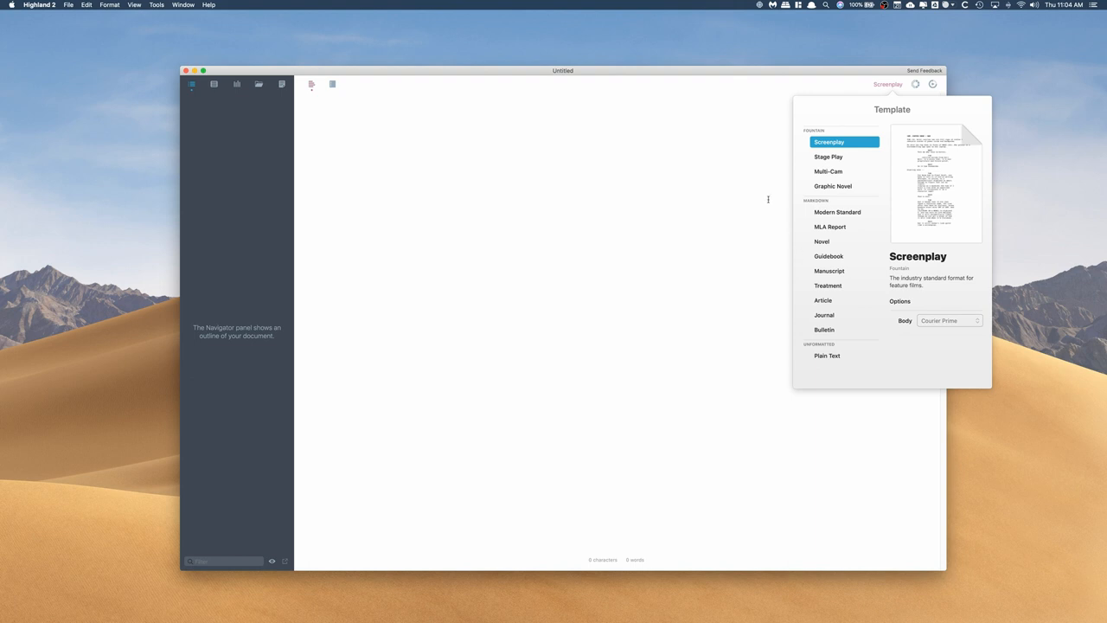
{"action": "left_click", "coordinate": [915, 83]}
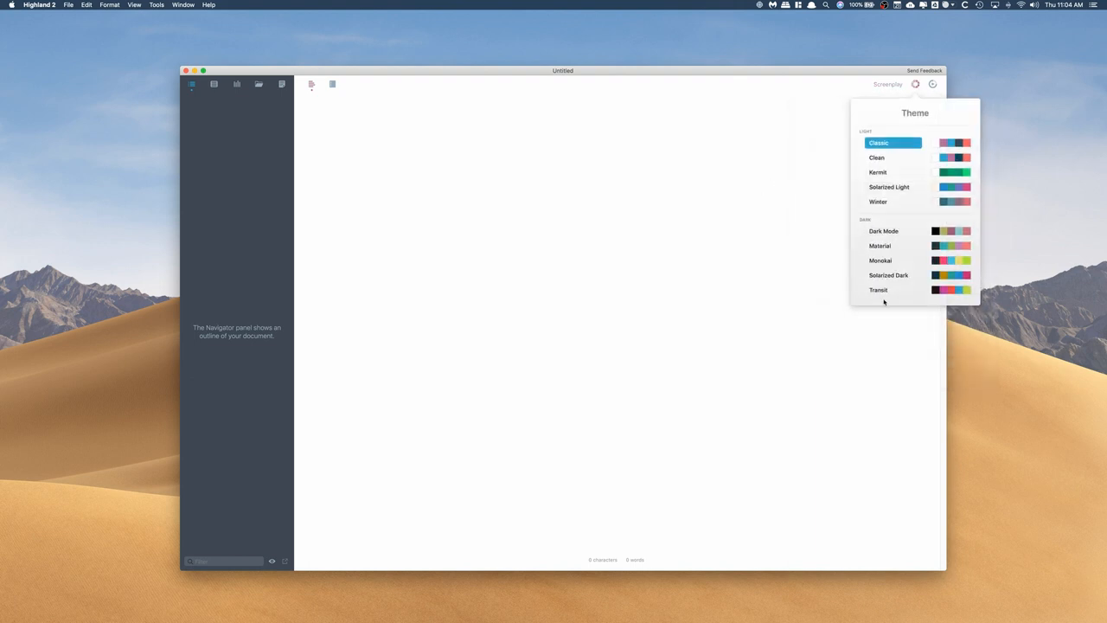
{"action": "left_click", "coordinate": [879, 245]}
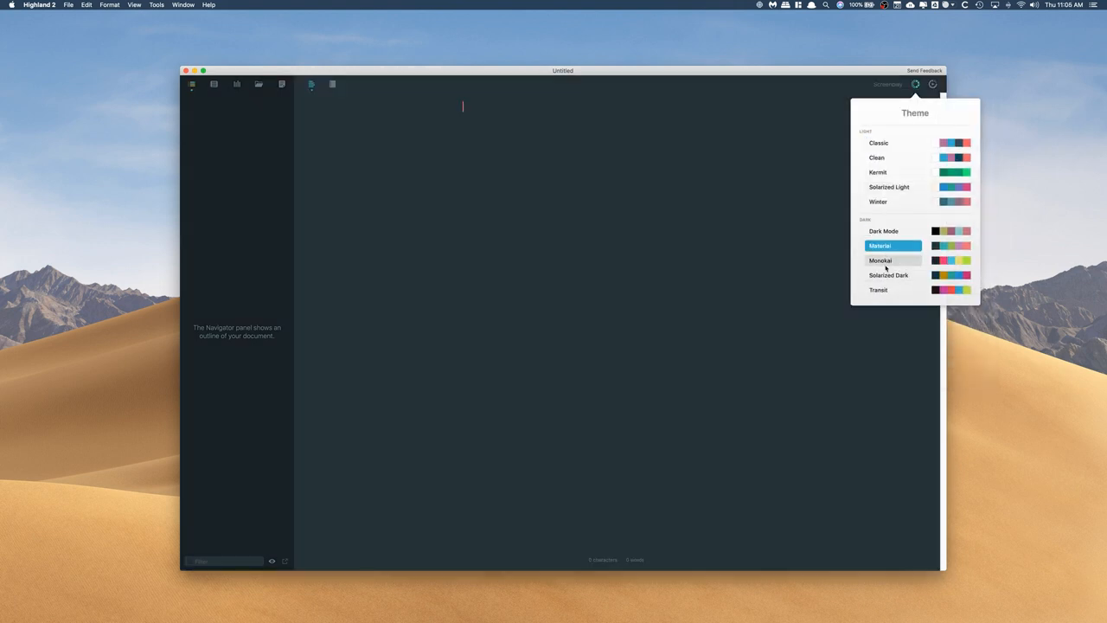
{"action": "left_click", "coordinate": [879, 259]}
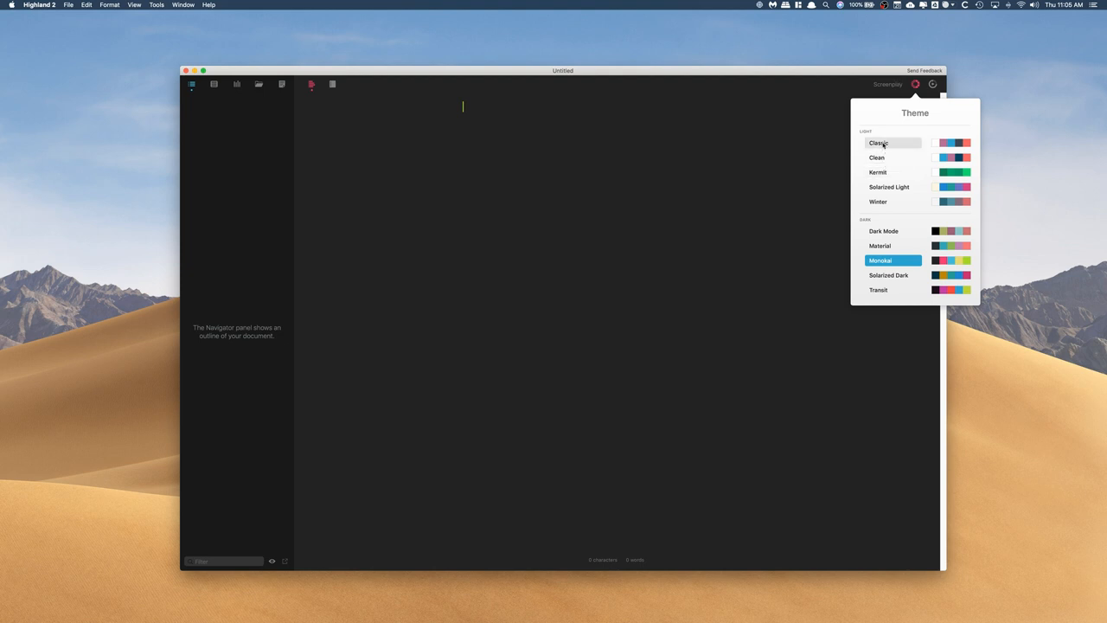
{"action": "left_click", "coordinate": [879, 142]}
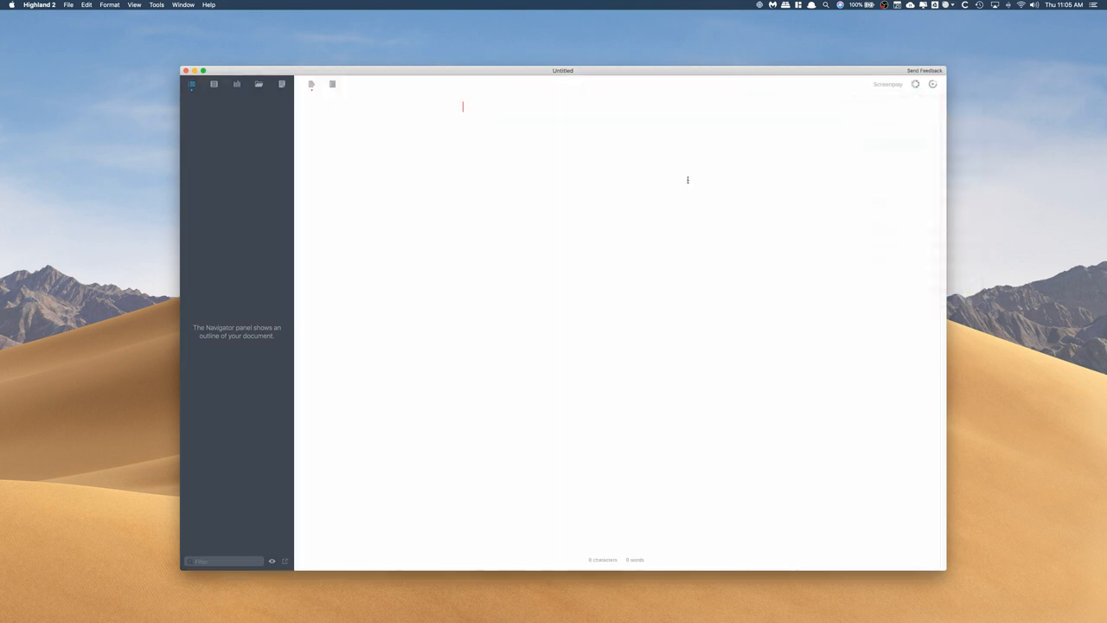
{"action": "mouse_move", "coordinate": [922, 95]}
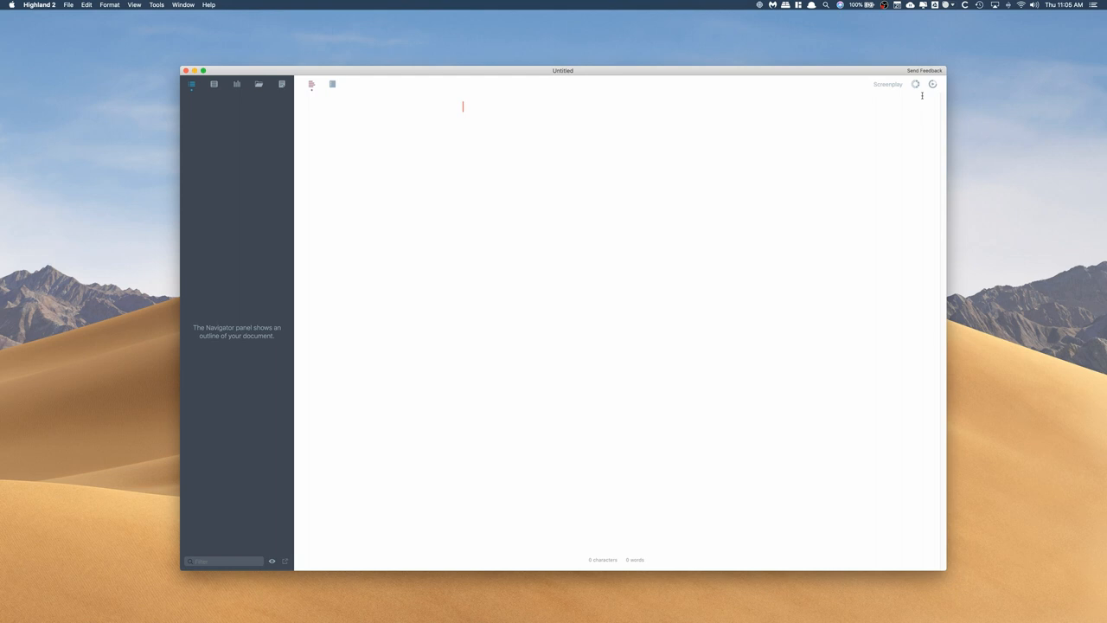
{"action": "mouse_move", "coordinate": [932, 83]}
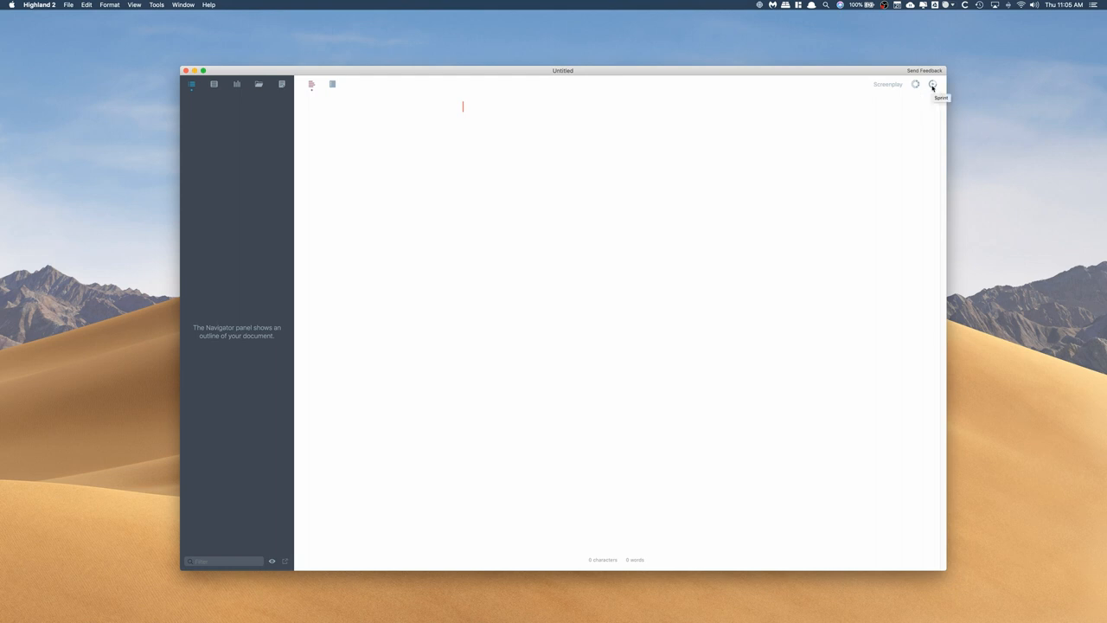
- Bring up Highland 2's Sprint writing timer set to 30 minutes
{"action": "left_click", "coordinate": [932, 83]}
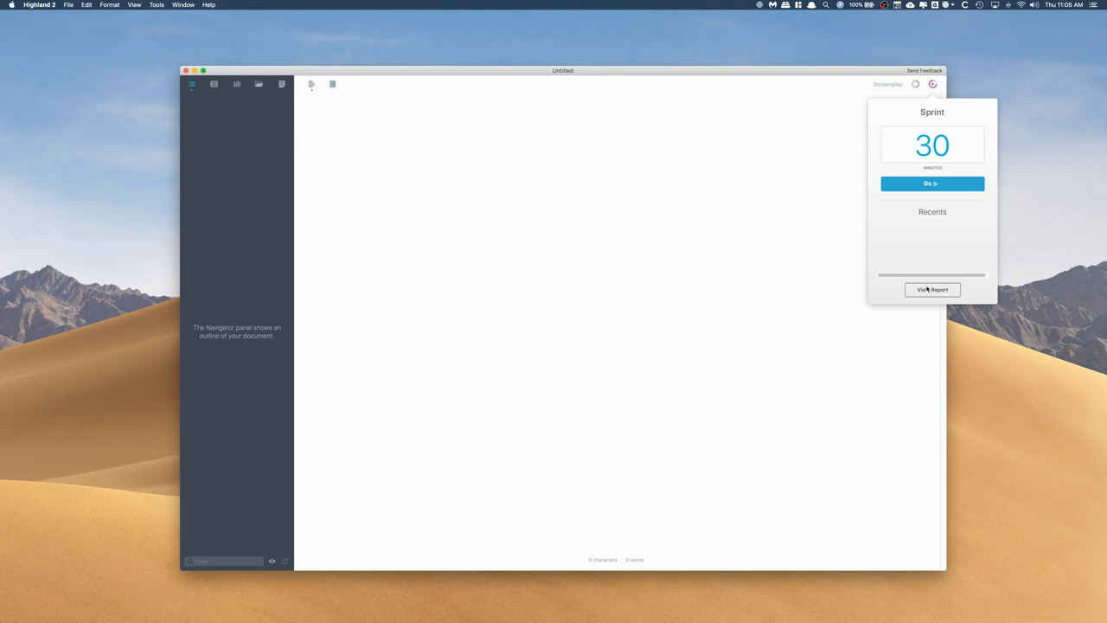
{"action": "mouse_move", "coordinate": [928, 290]}
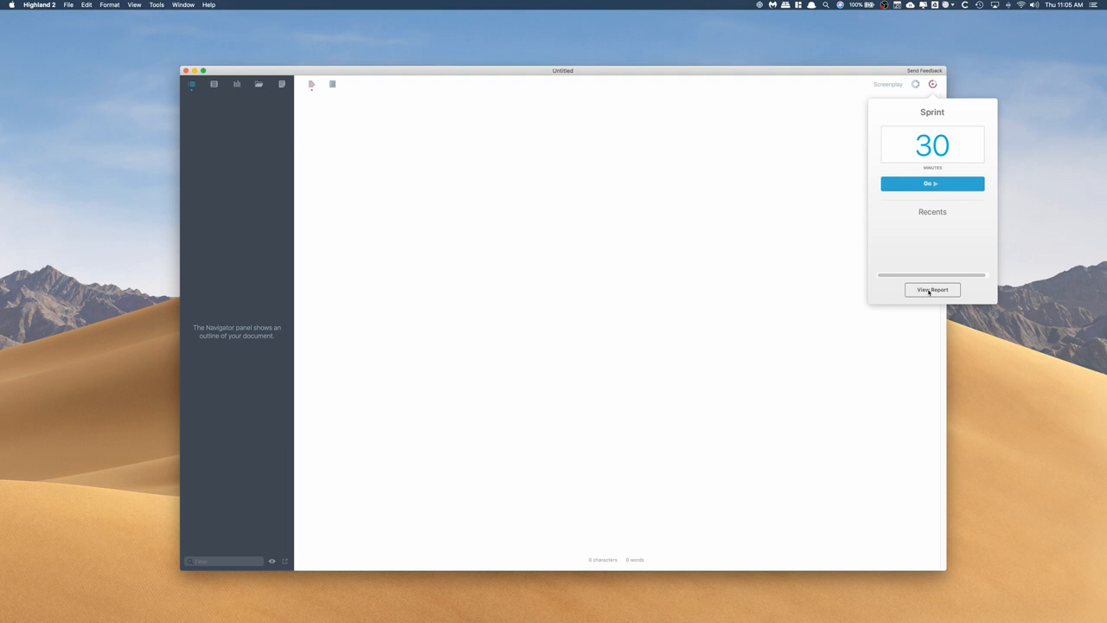
{"action": "mouse_move", "coordinate": [914, 213]}
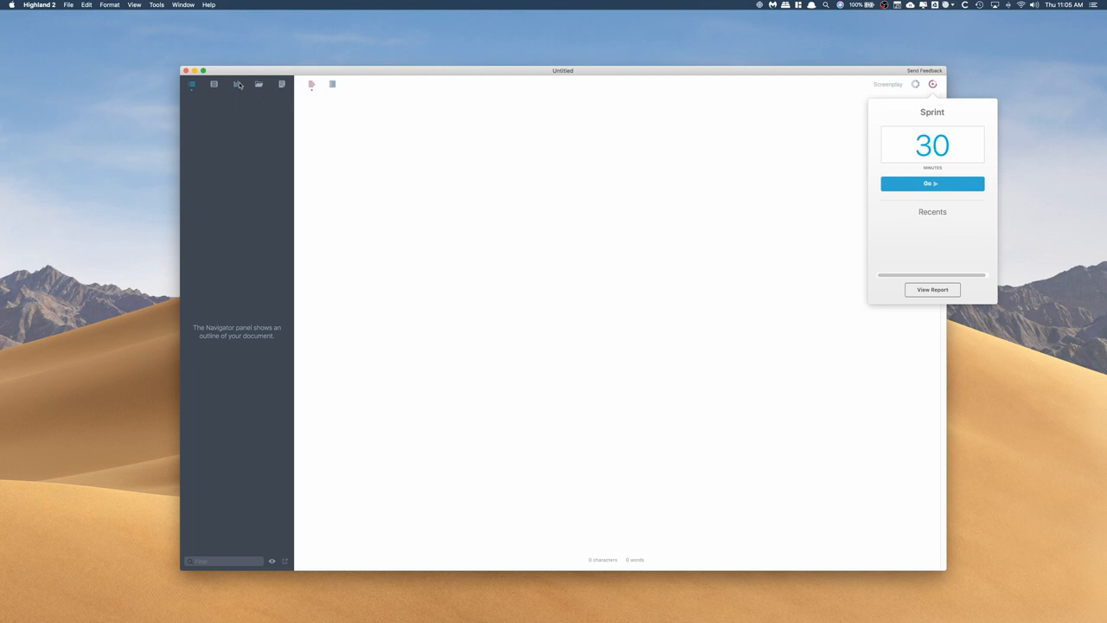
- Show the Goals sidebar with Set Goal, Goal History and Document Stats beside the blank document
{"action": "left_click", "coordinate": [236, 83]}
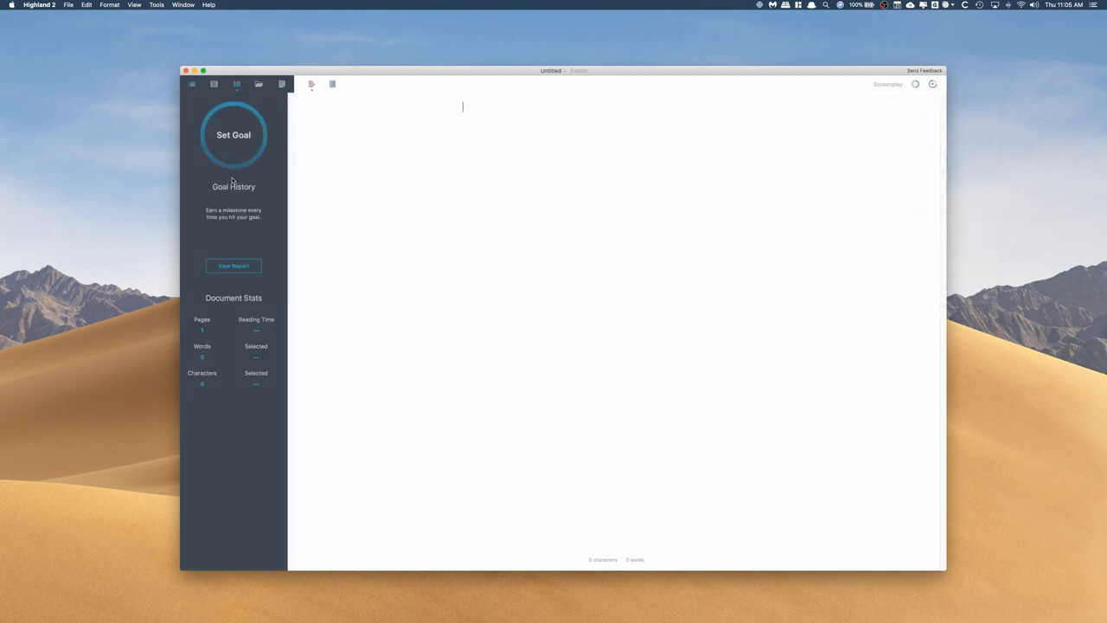
{"action": "left_click", "coordinate": [234, 135]}
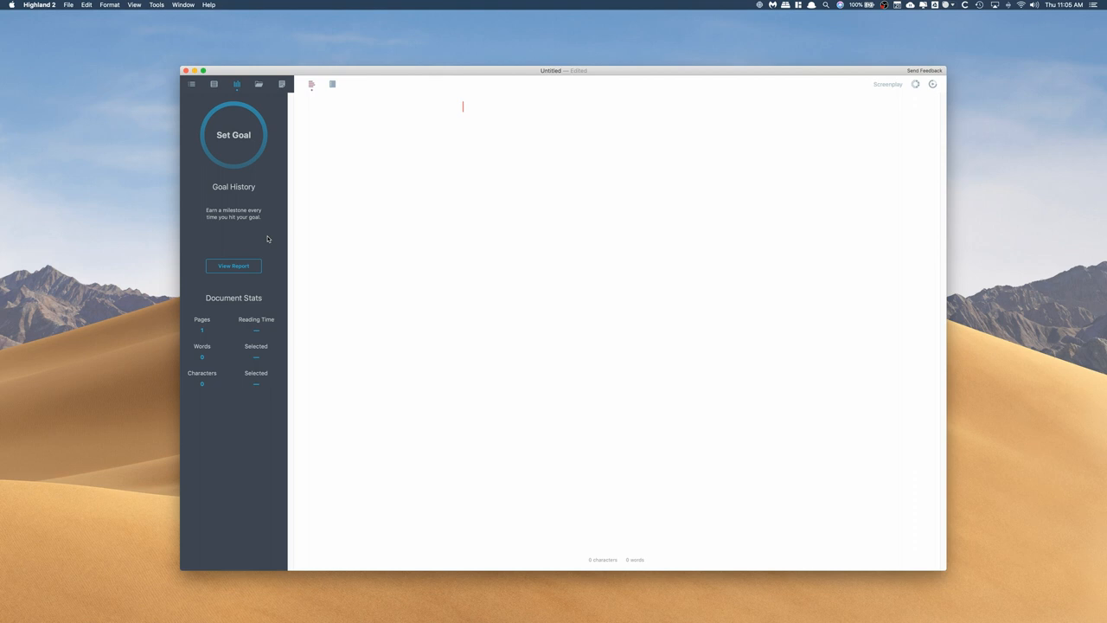
{"action": "mouse_move", "coordinate": [193, 315]}
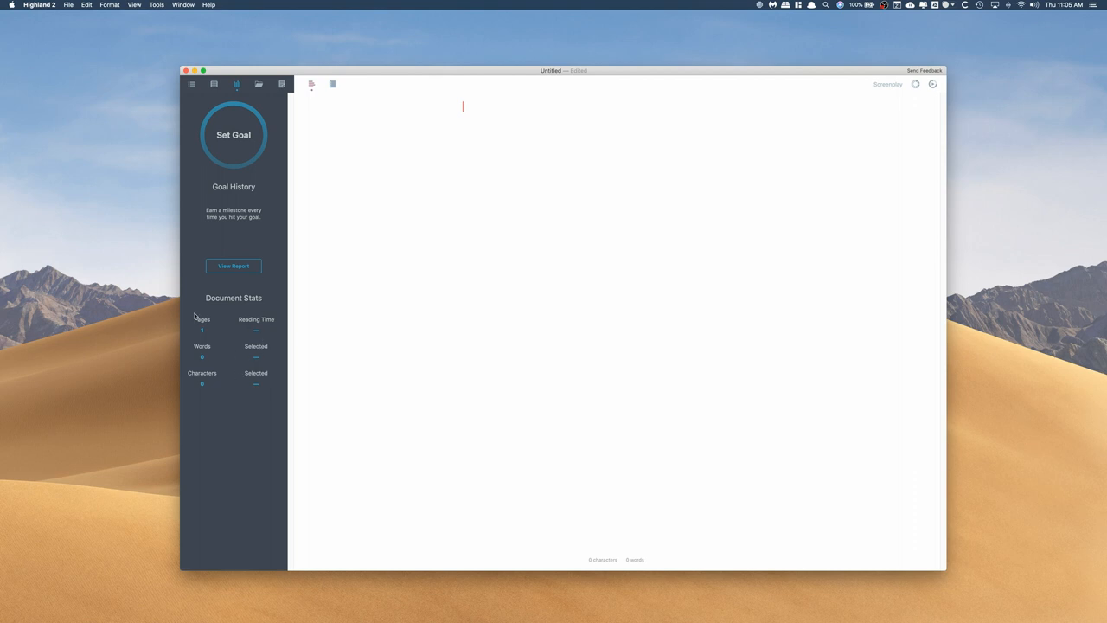
{"action": "mouse_move", "coordinate": [226, 365]}
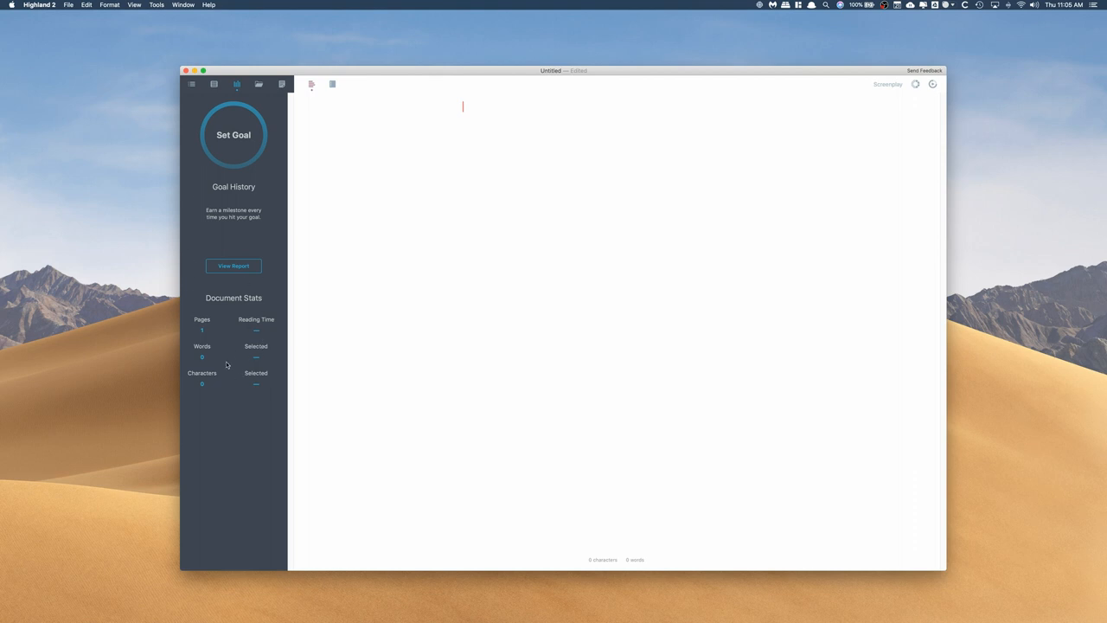
{"action": "mouse_move", "coordinate": [252, 183]}
{"action": "type", "text": "IN"}
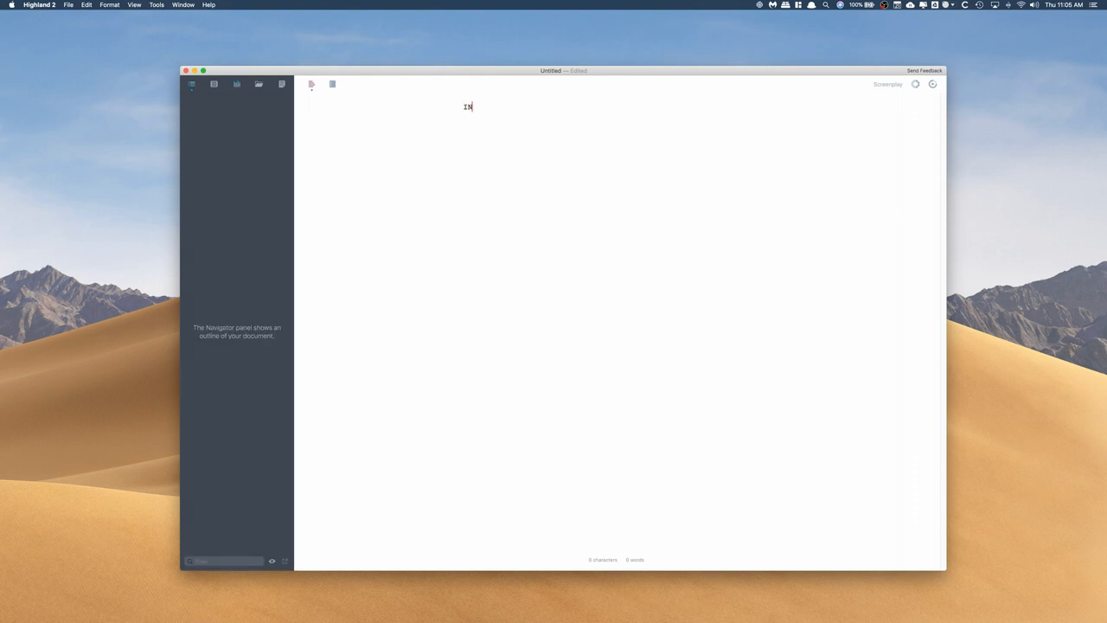
- Write INT. LIVING ROOM, the freezing-cold action line, and OLIVIA's line 'Why is it so cold.'
{"action": "type", "text": "T."}
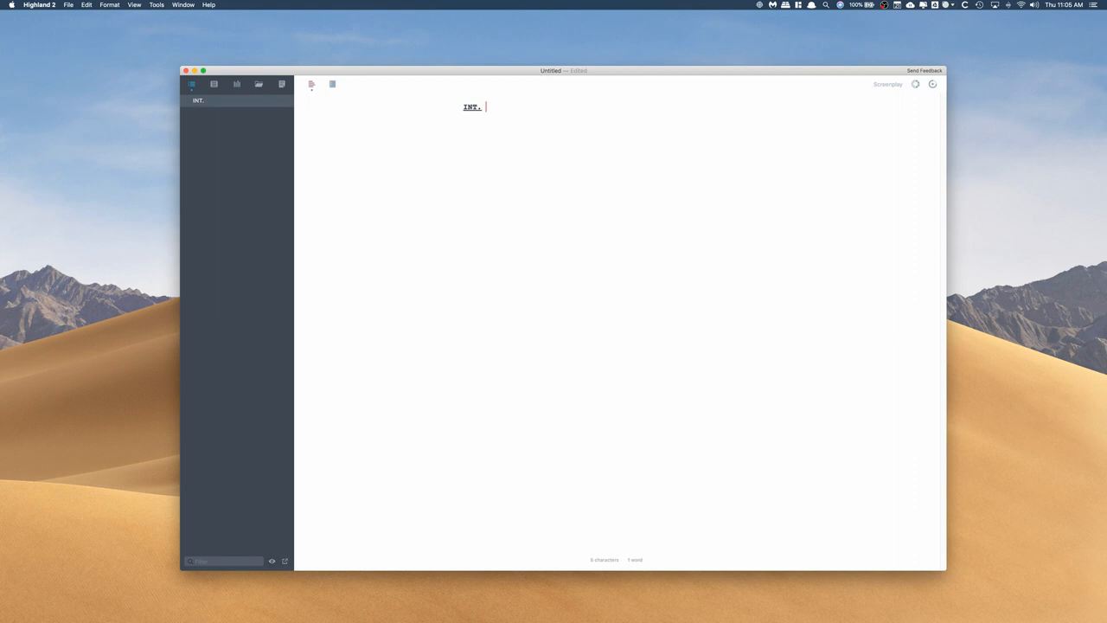
{"action": "type", "text": "LIVING ROOM"}
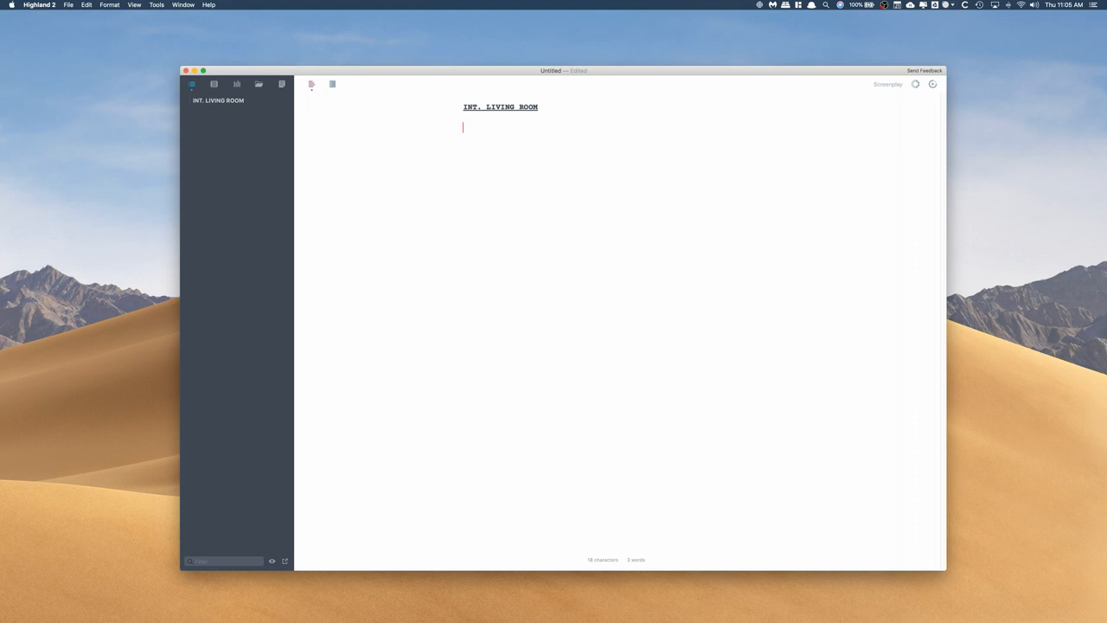
{"action": "type", "text": "The Kiuving is freezing cold."}
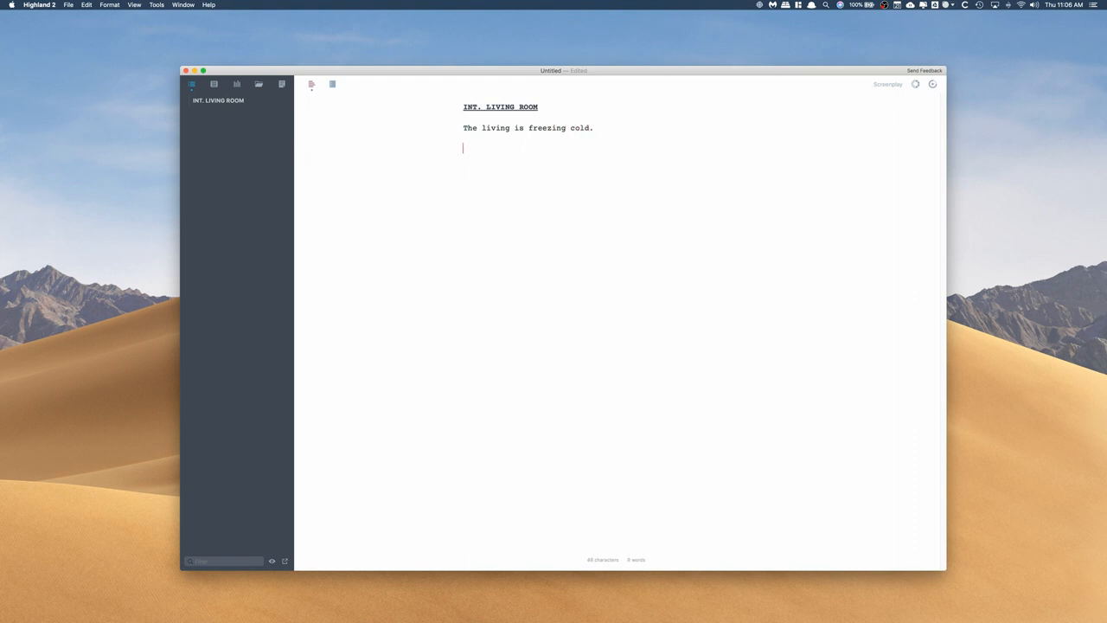
{"action": "type", "text": "Why is it so co"}
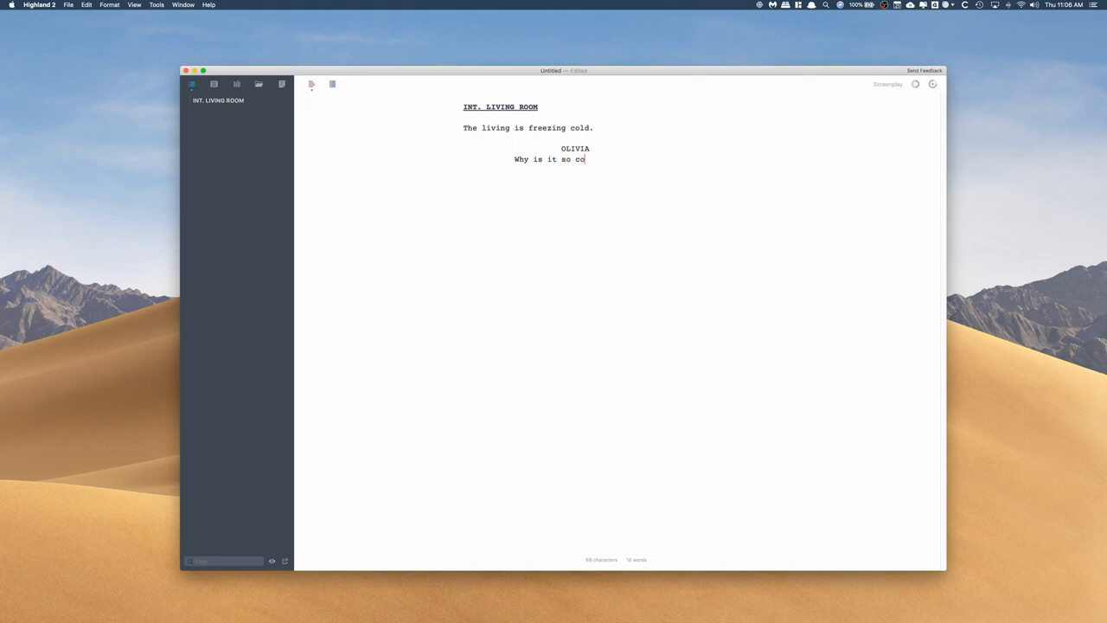
{"action": "type", "text": "ld."}
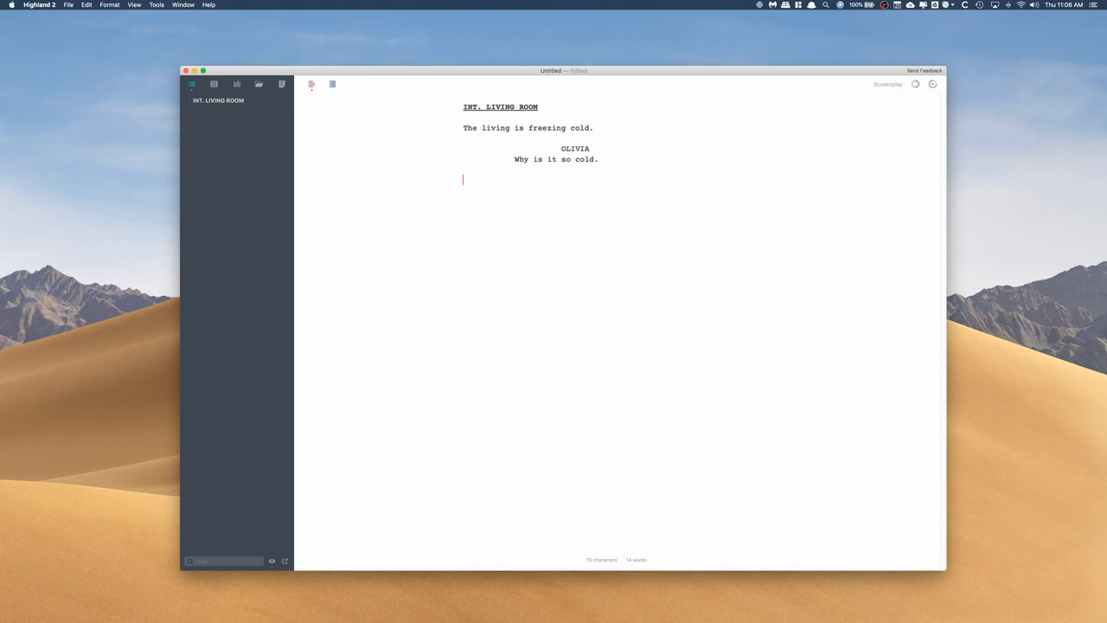
{"action": "mouse_move", "coordinate": [547, 207]}
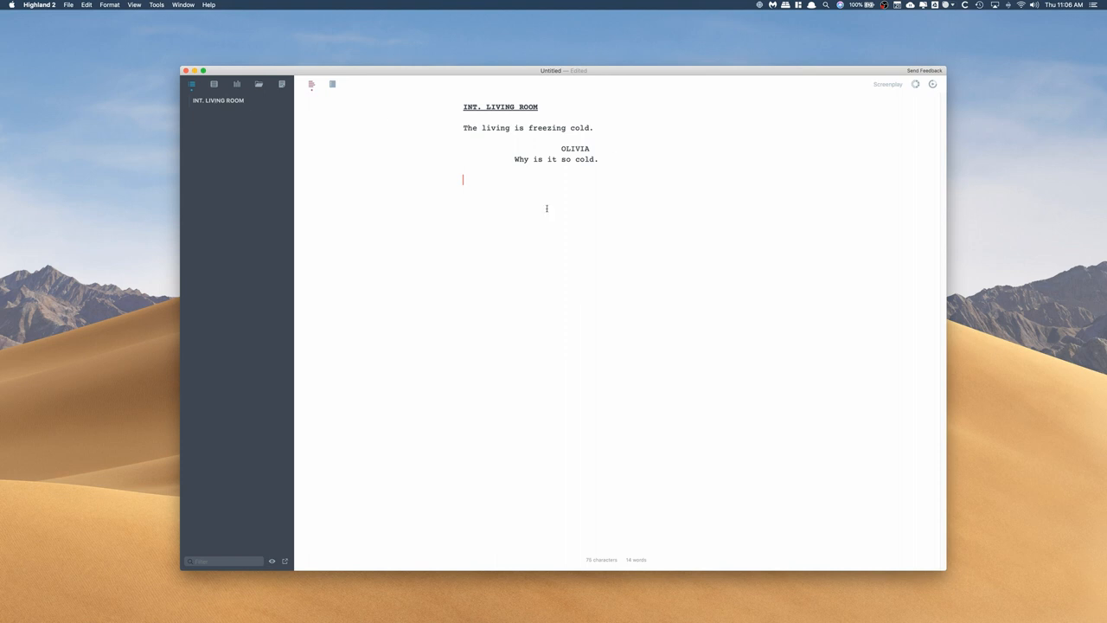
{"action": "mouse_move", "coordinate": [515, 166]}
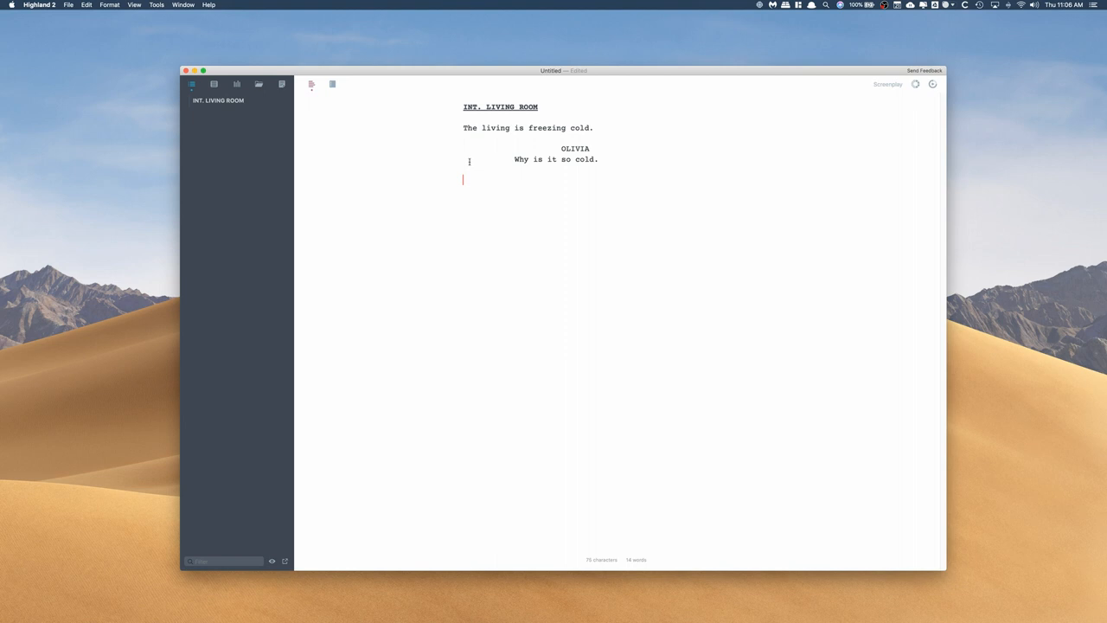
{"action": "mouse_move", "coordinate": [564, 176]}
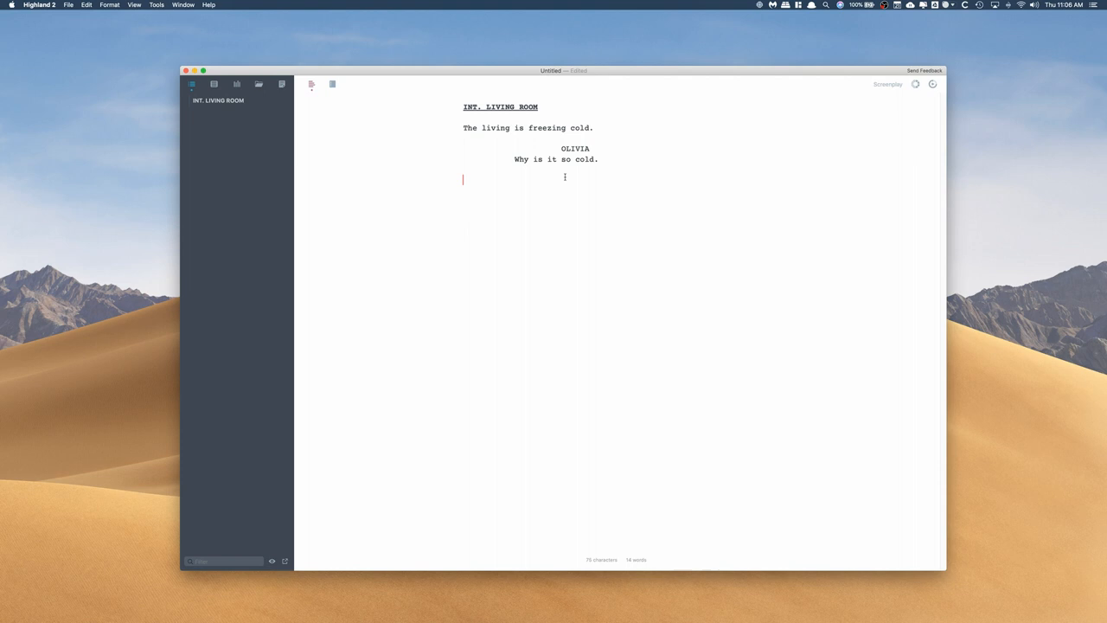
{"action": "mouse_move", "coordinate": [365, 34]}
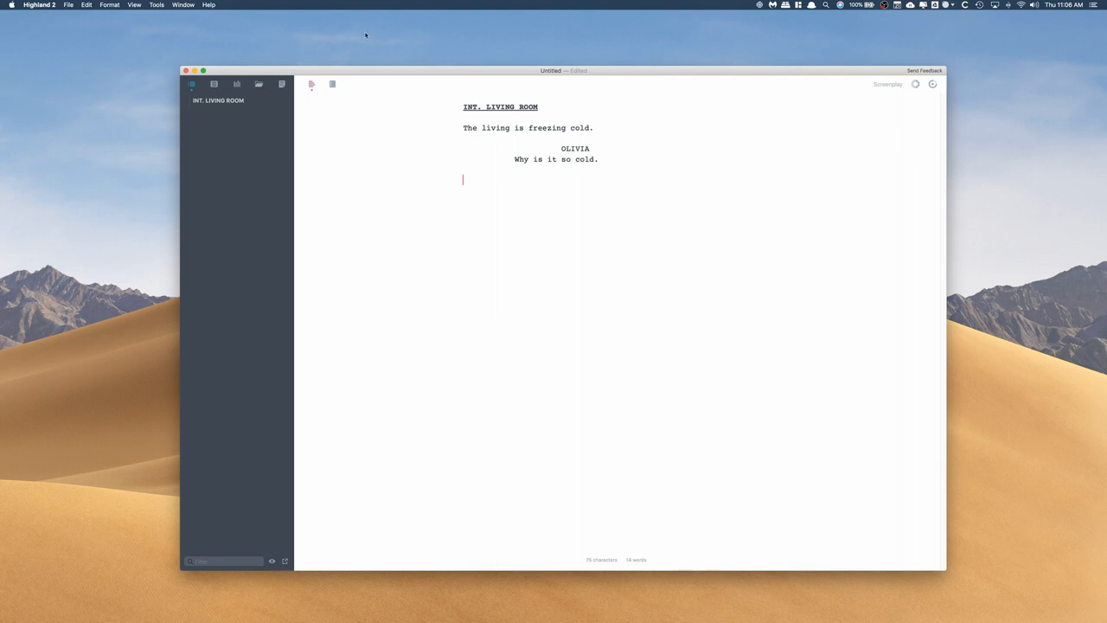
{"action": "mouse_move", "coordinate": [225, 103]}
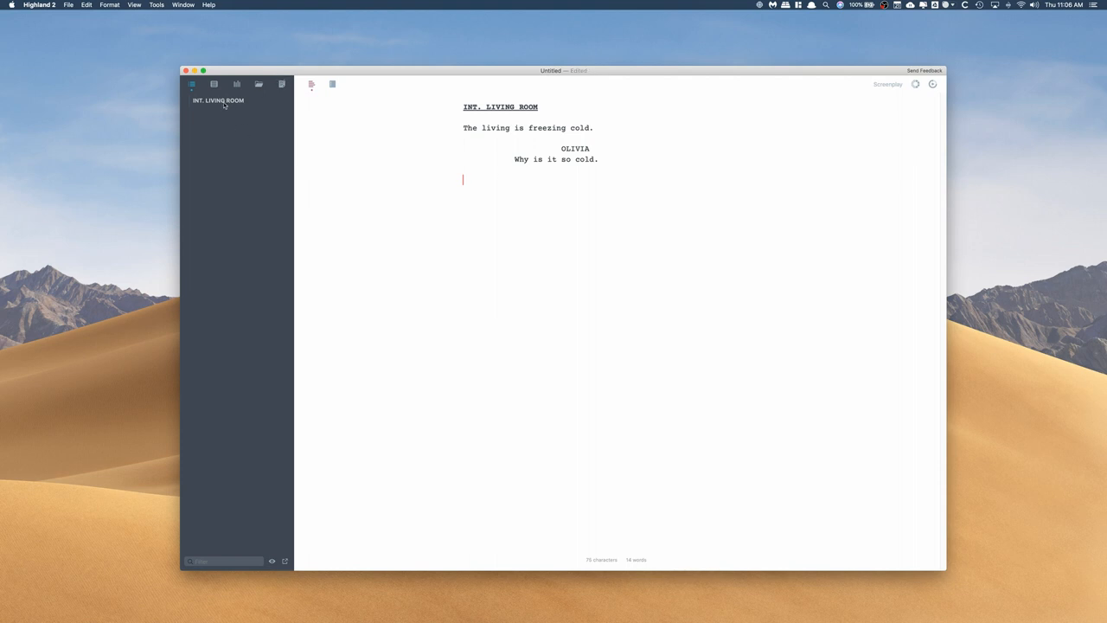
{"action": "mouse_move", "coordinate": [269, 383]}
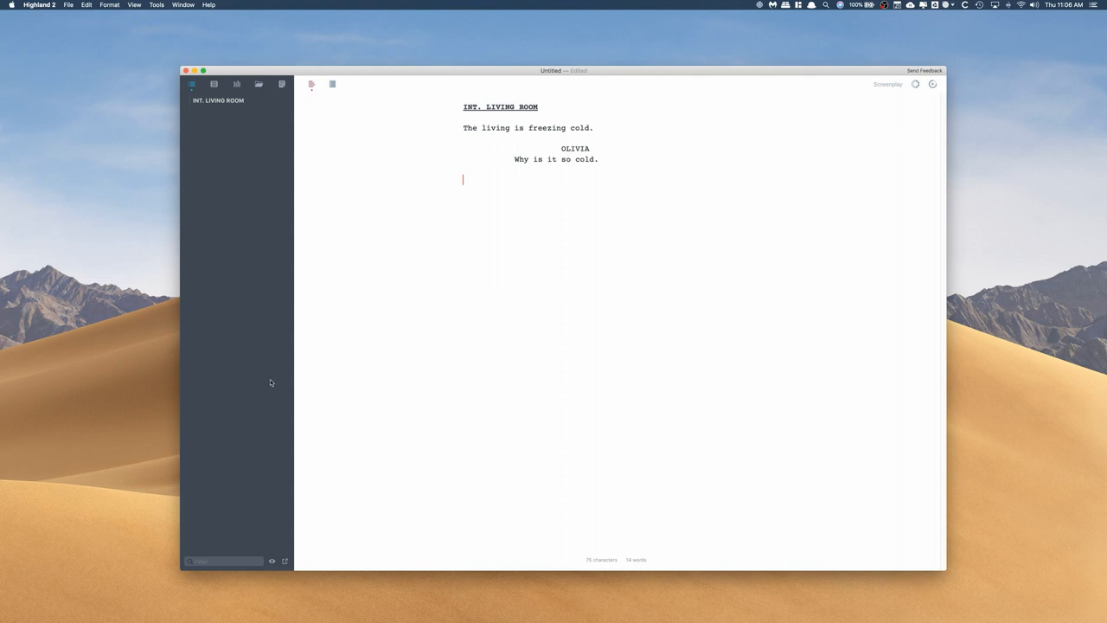
{"action": "left_click", "coordinate": [69, 5]}
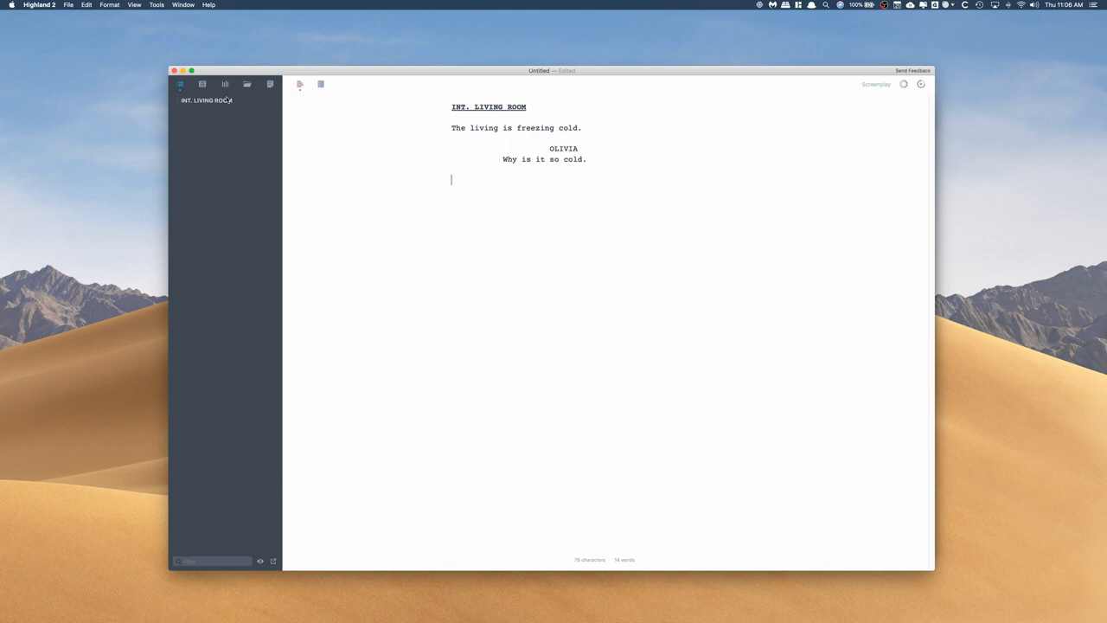
{"action": "mouse_move", "coordinate": [370, 138]}
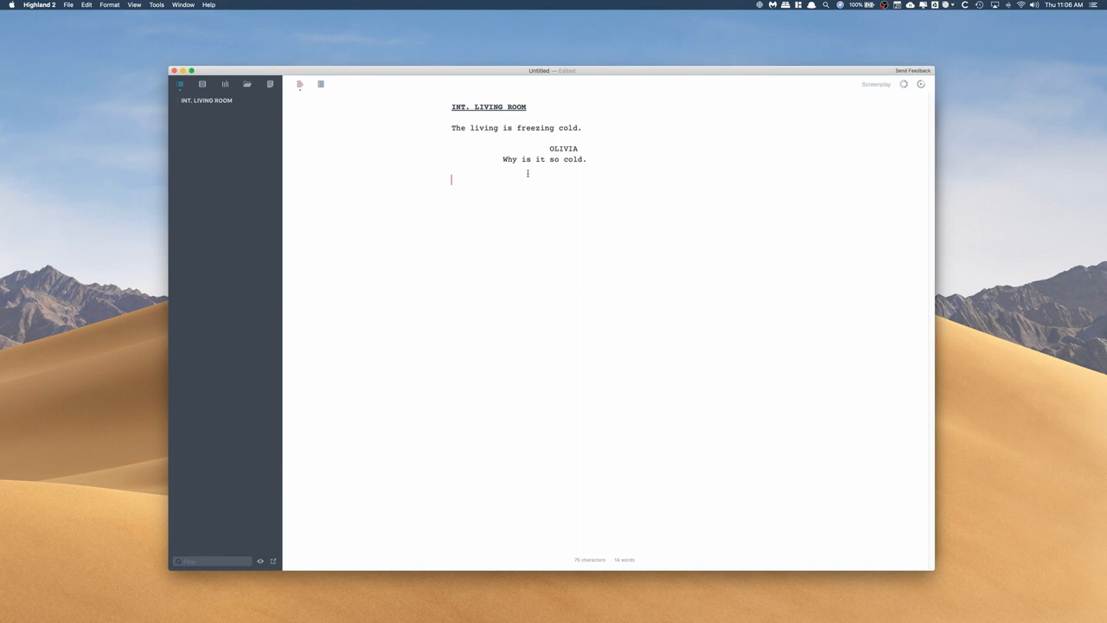
{"action": "type", "text": "**"}
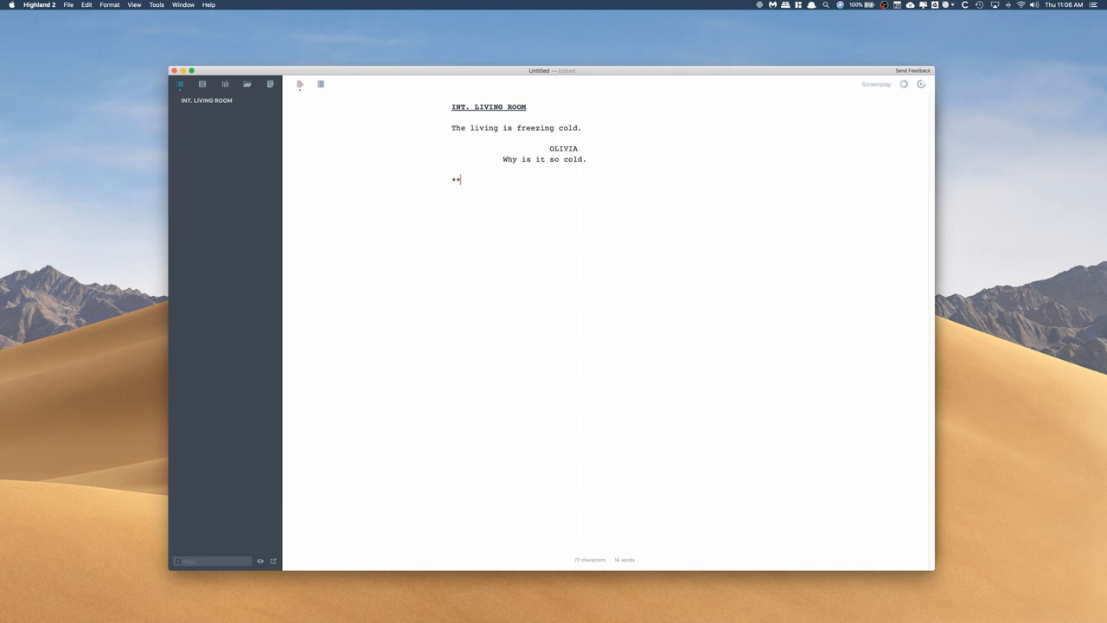
{"action": "type", "text": "B"}
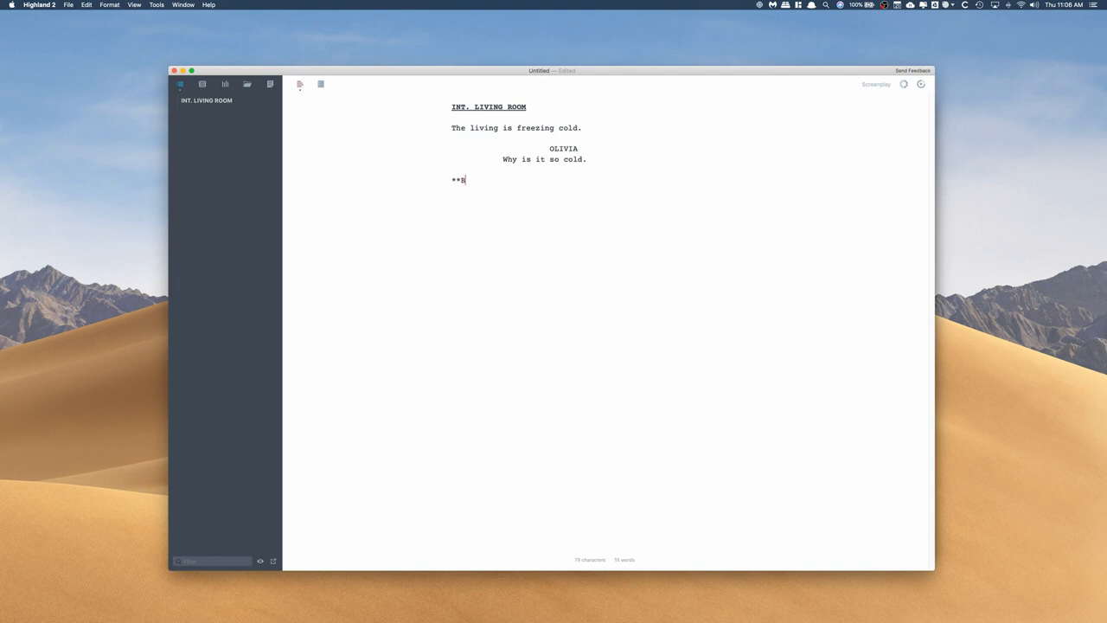
{"action": "type", "text": "BOLD**"}
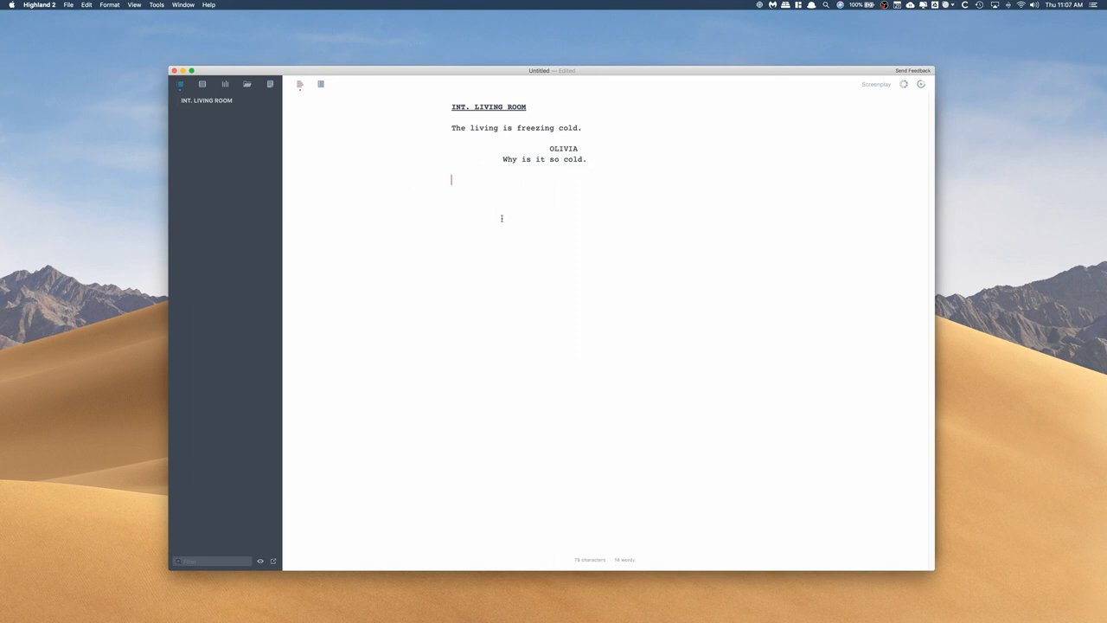
{"action": "left_click", "coordinate": [322, 83]}
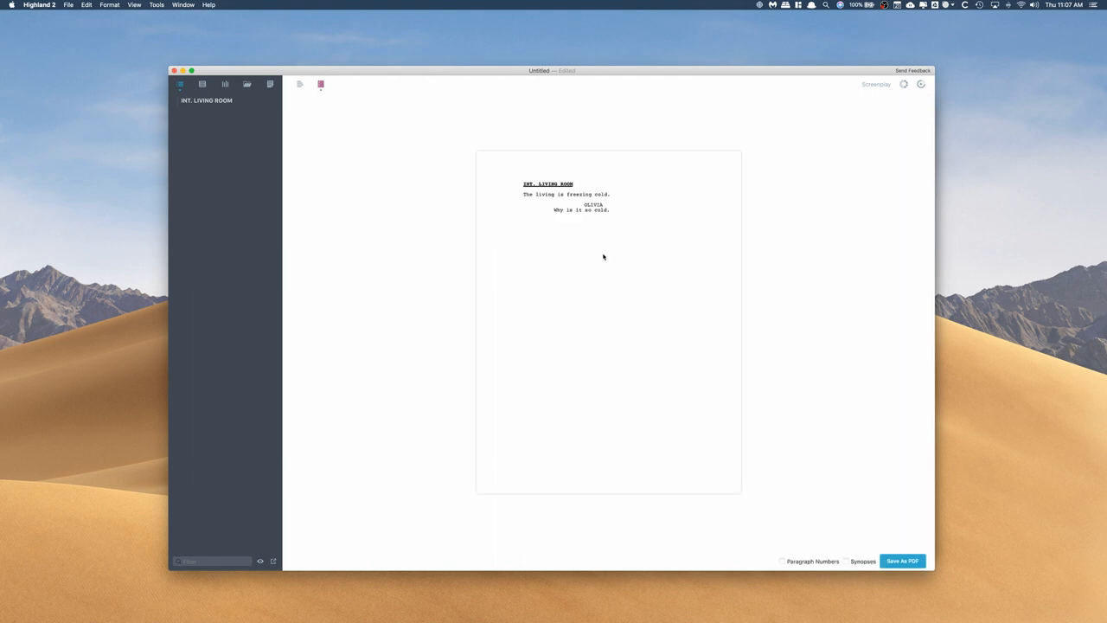
{"action": "mouse_move", "coordinate": [304, 93]}
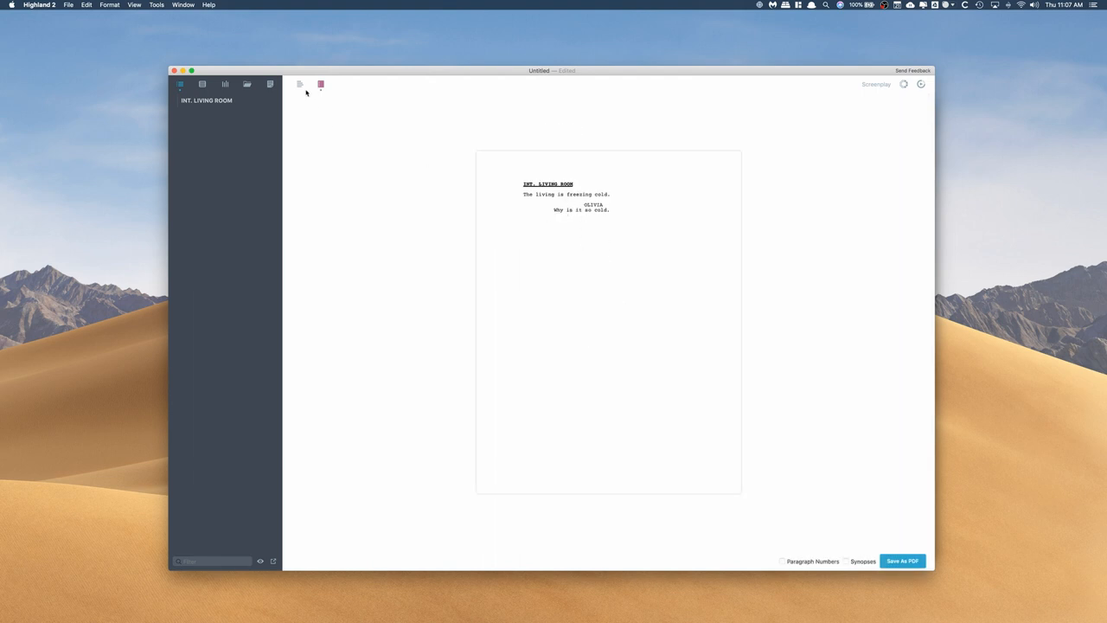
{"action": "mouse_move", "coordinate": [424, 201]}
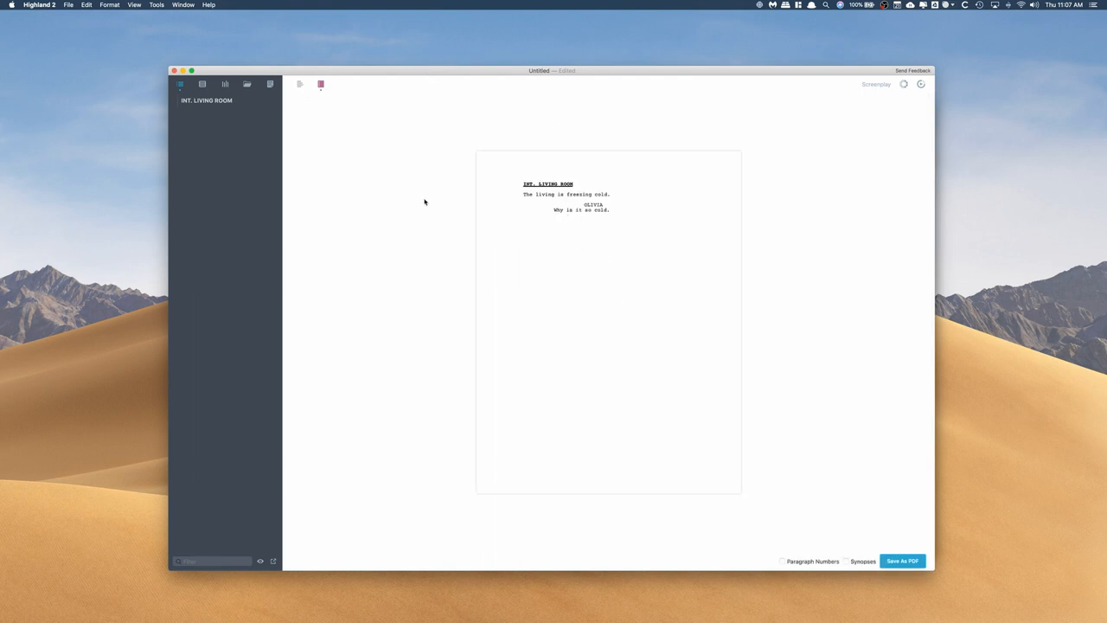
{"action": "mouse_move", "coordinate": [427, 204]}
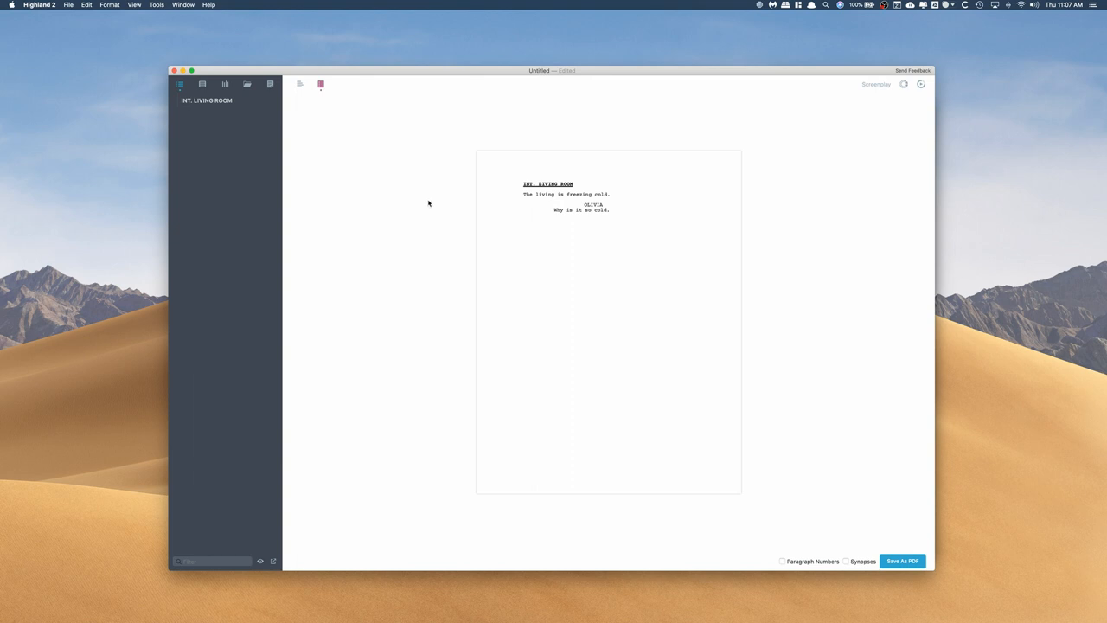
{"action": "mouse_move", "coordinate": [557, 249]}
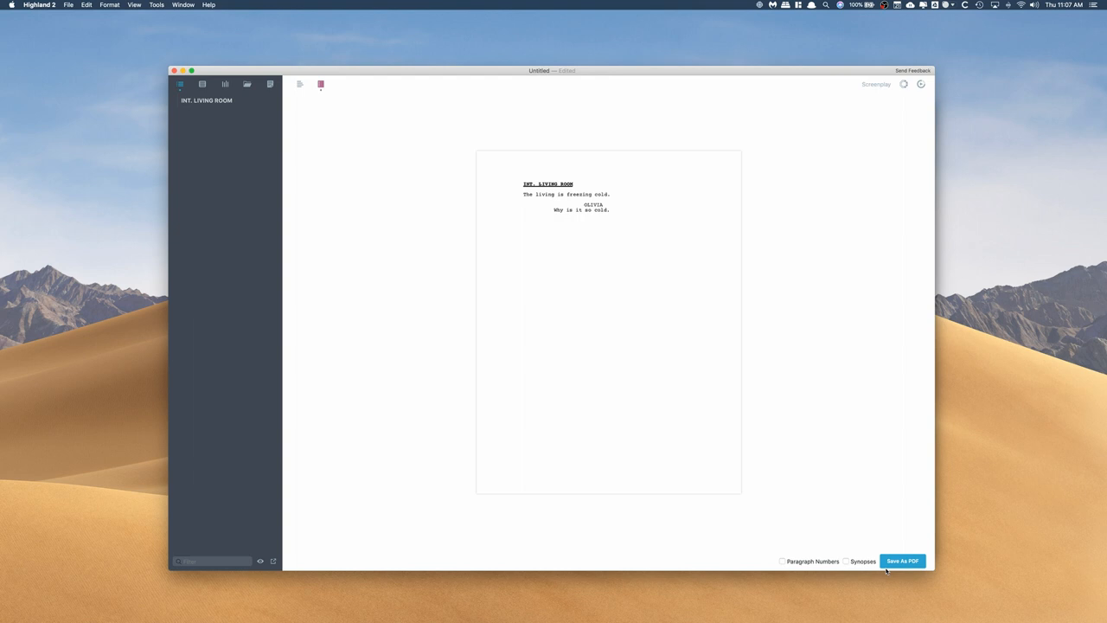
{"action": "mouse_move", "coordinate": [377, 183]}
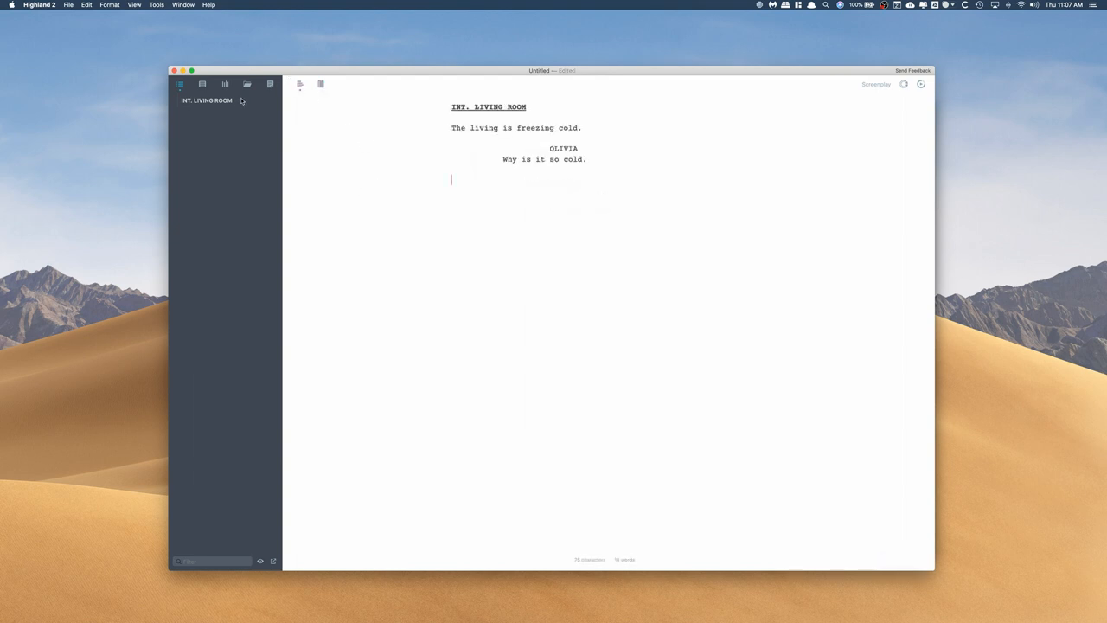
- Show the Bin sidebar, select the scene text and bring up a floating note
{"action": "left_click", "coordinate": [203, 83]}
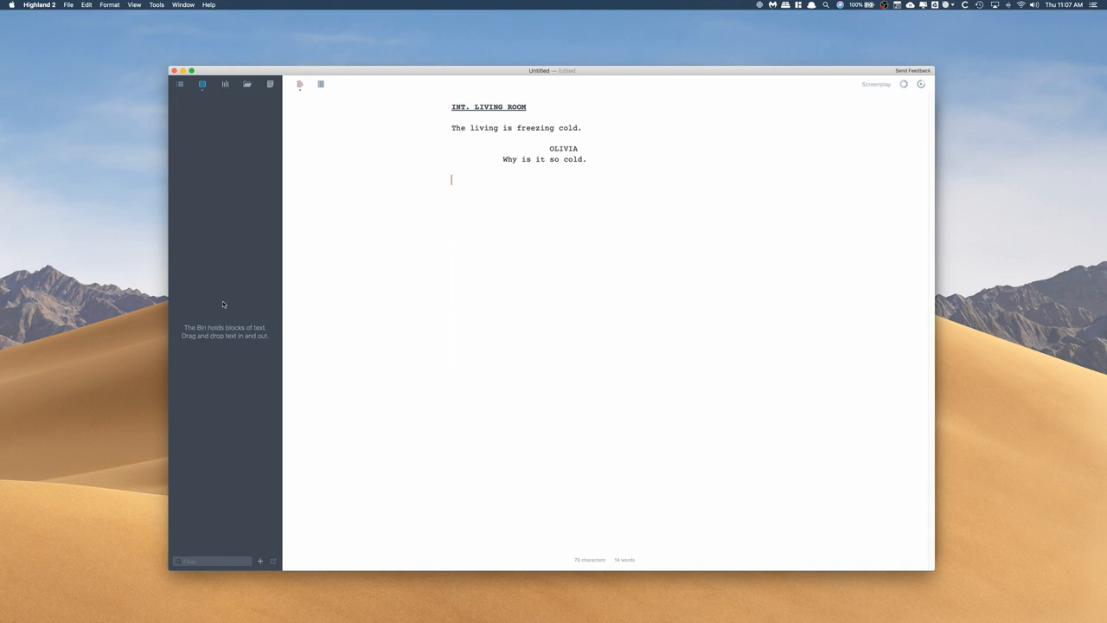
{"action": "left_click_drag", "start_coordinate": [456, 135], "coordinate": [587, 160]}
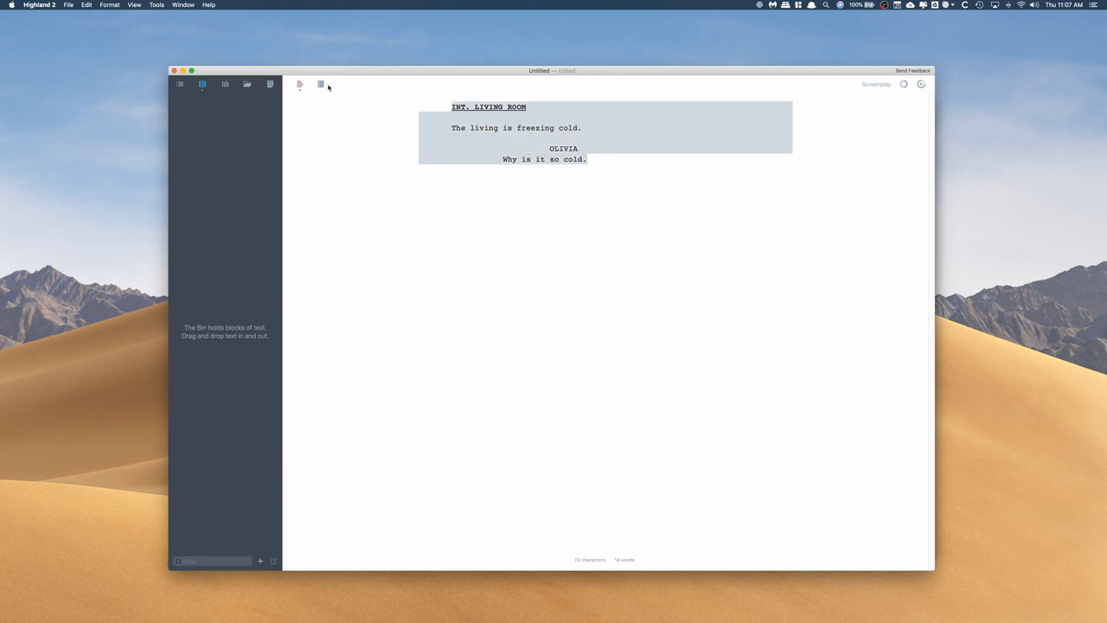
{"action": "left_click", "coordinate": [320, 83]}
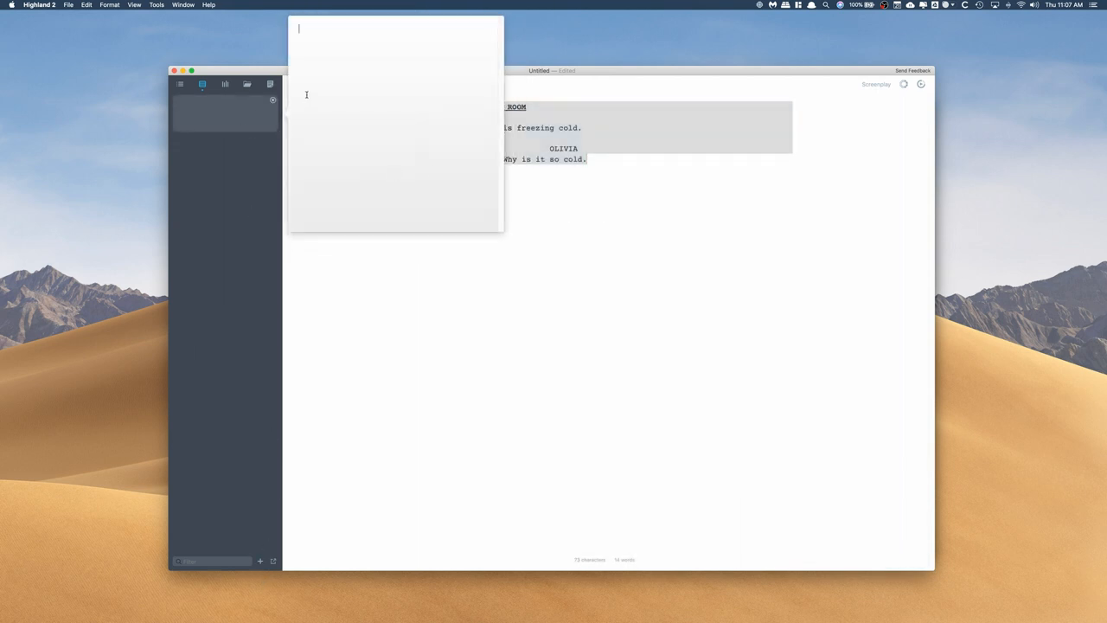
- Insert the new line 'YEah why is it so cold' below Olivia's dialogue, then show the Assets panel
{"action": "type", "text": "YEah o"}
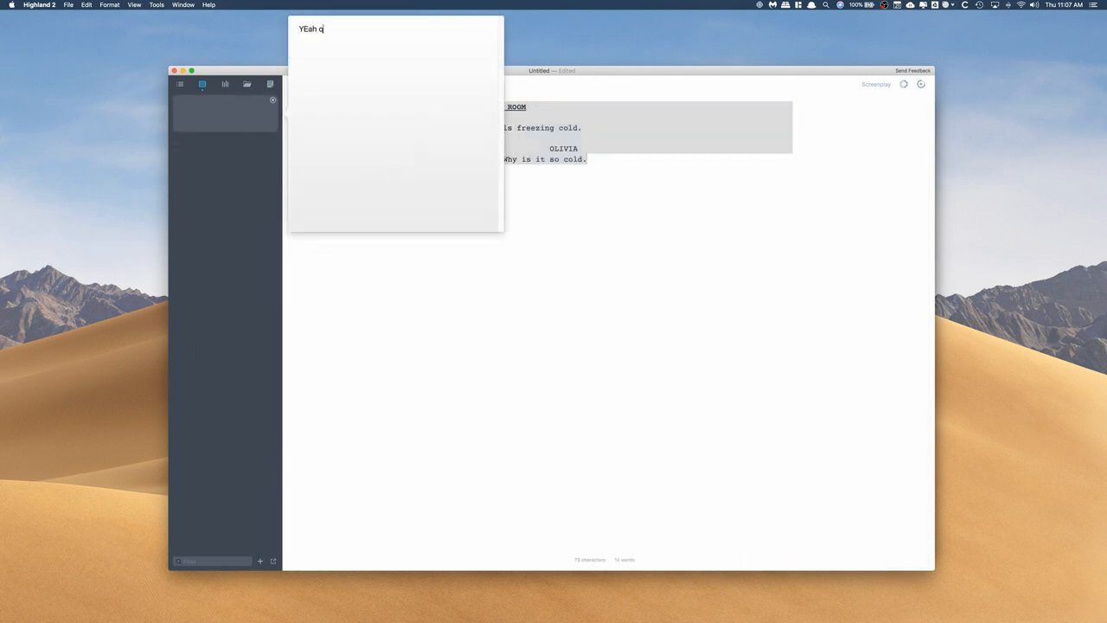
{"action": "type", "text": "why is"}
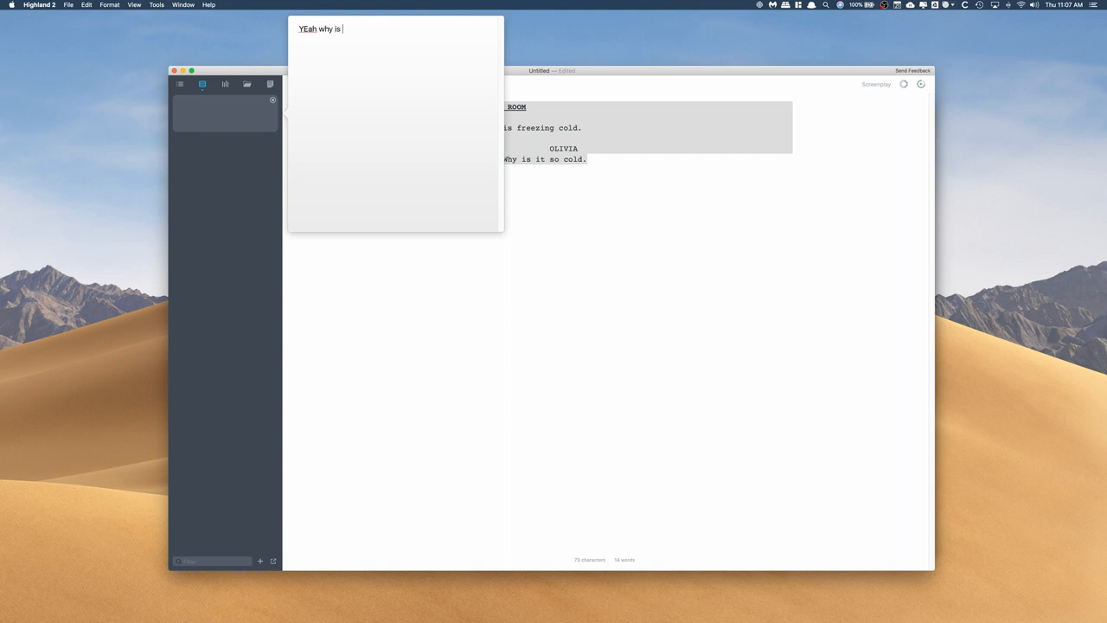
{"action": "type", "text": "it so cold"}
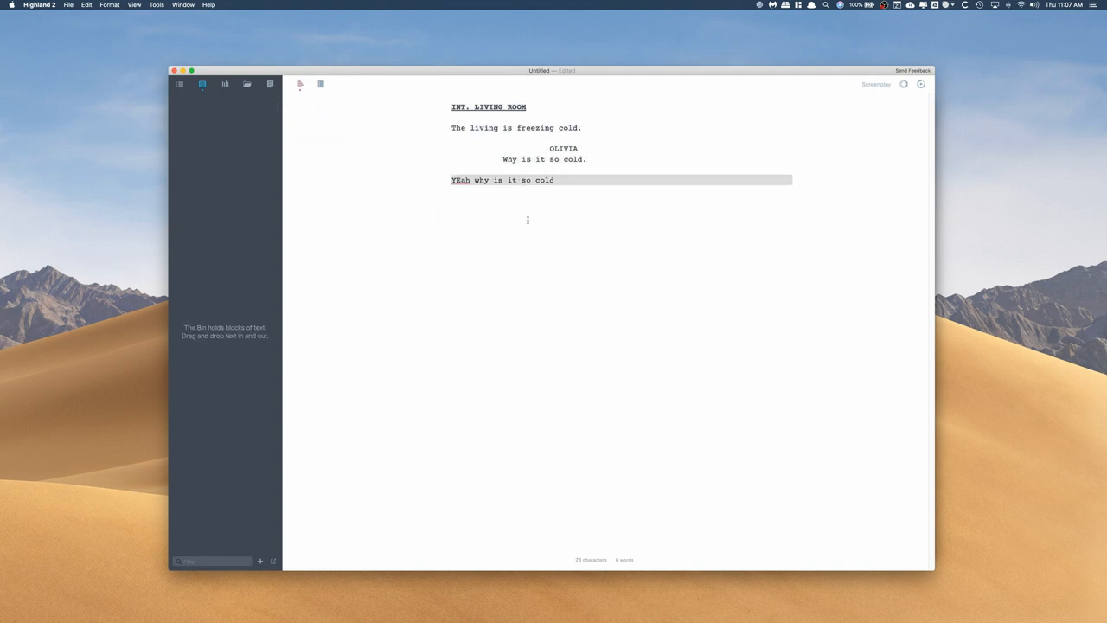
{"action": "left_click", "coordinate": [553, 180]}
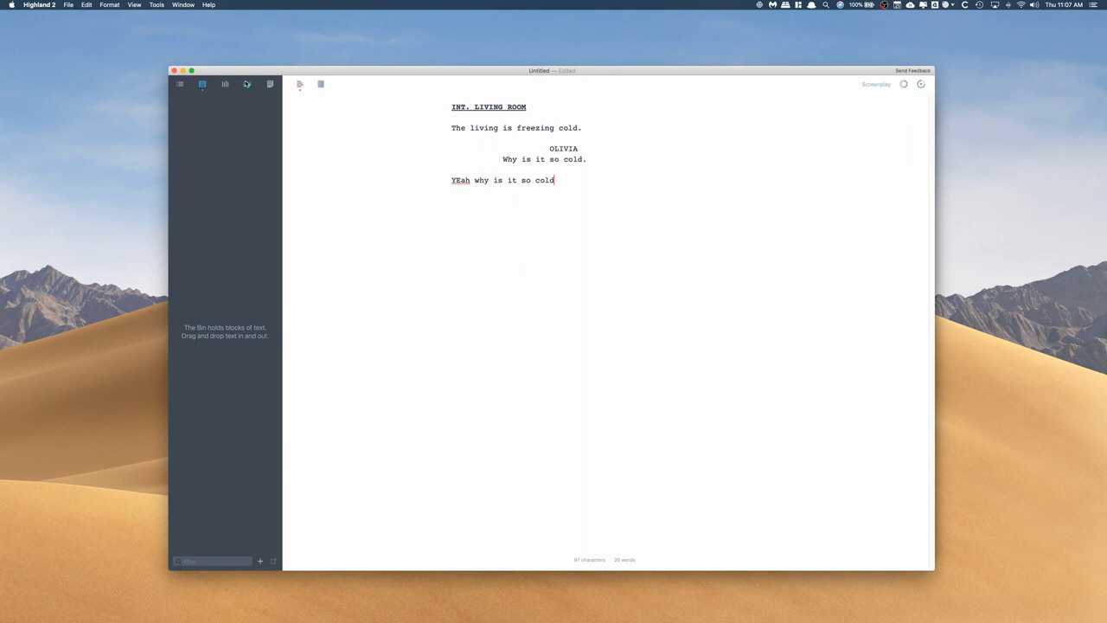
{"action": "left_click", "coordinate": [245, 83]}
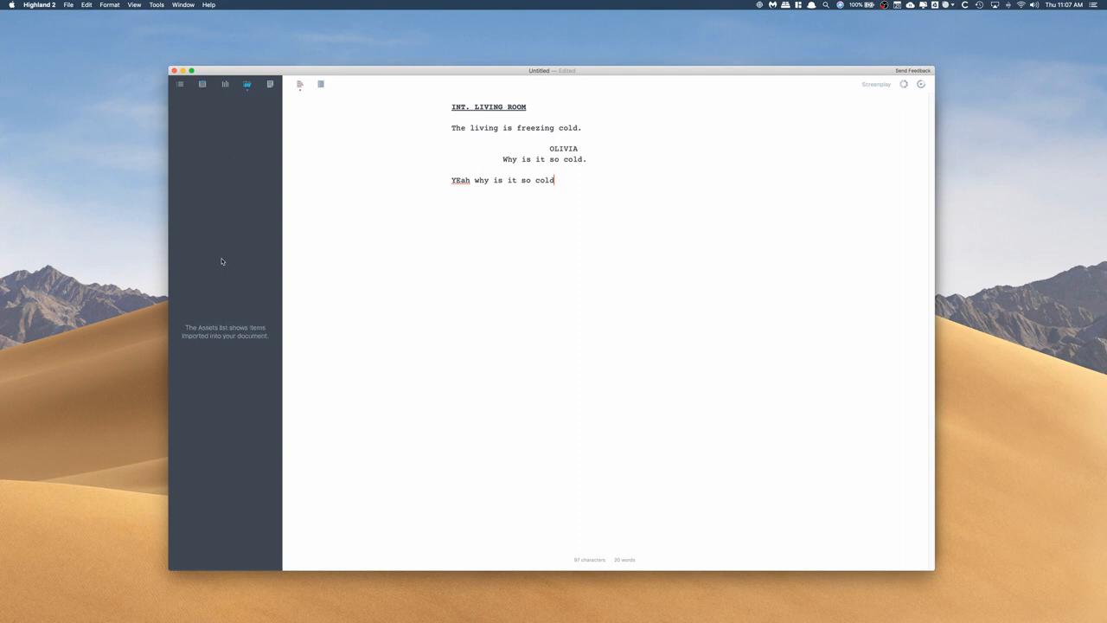
- Show the Scratchpad panel for document notes, then bring up the General preferences
{"action": "left_click", "coordinate": [270, 83]}
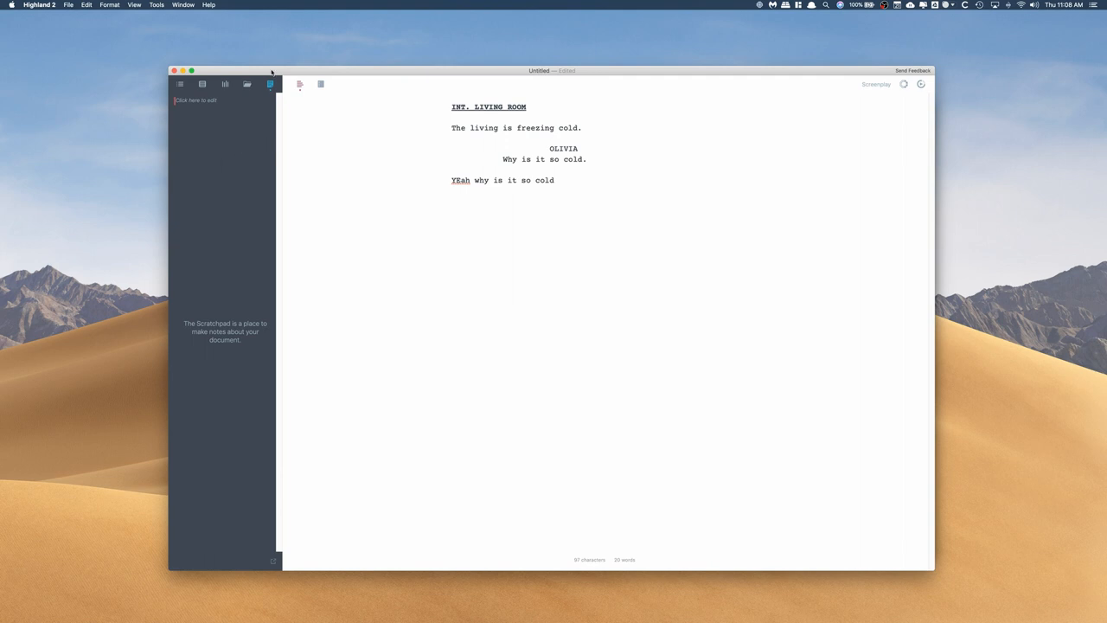
{"action": "left_click", "coordinate": [38, 4]}
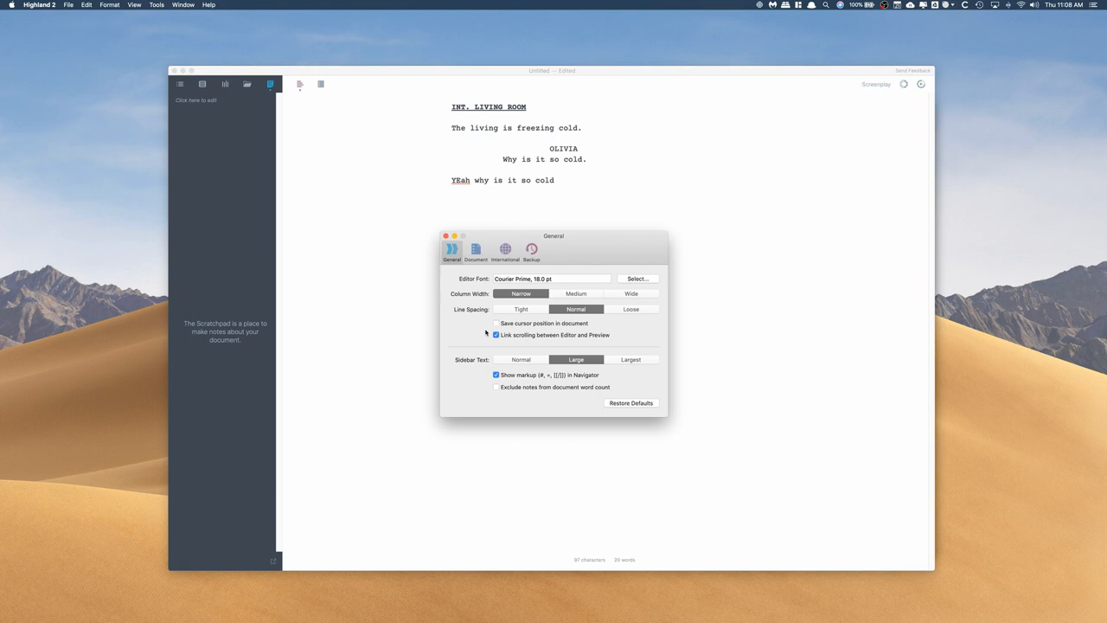
- In Document > Backup preferences, enable plain-text backups every 15 minutes and start choosing the backup location
{"action": "left_click", "coordinate": [476, 250]}
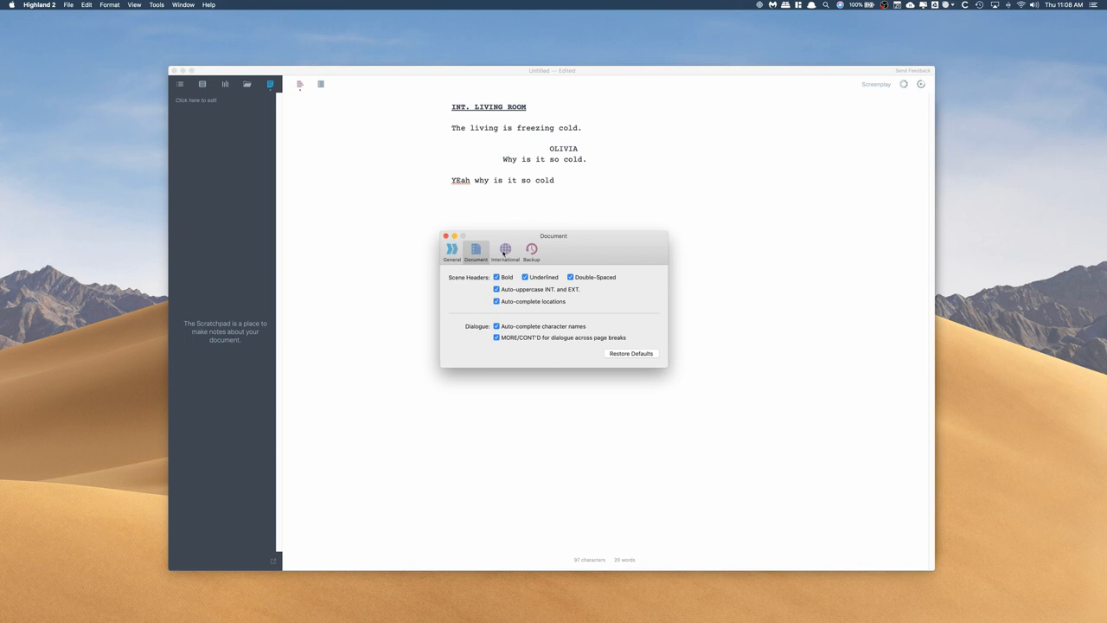
{"action": "left_click", "coordinate": [531, 251]}
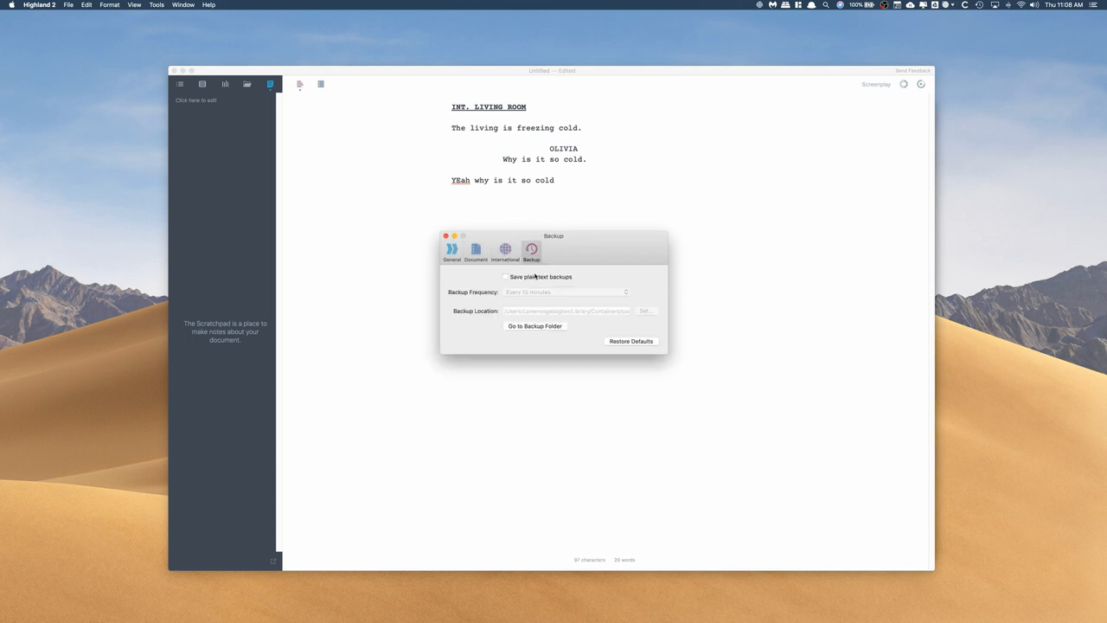
{"action": "left_click", "coordinate": [506, 277]}
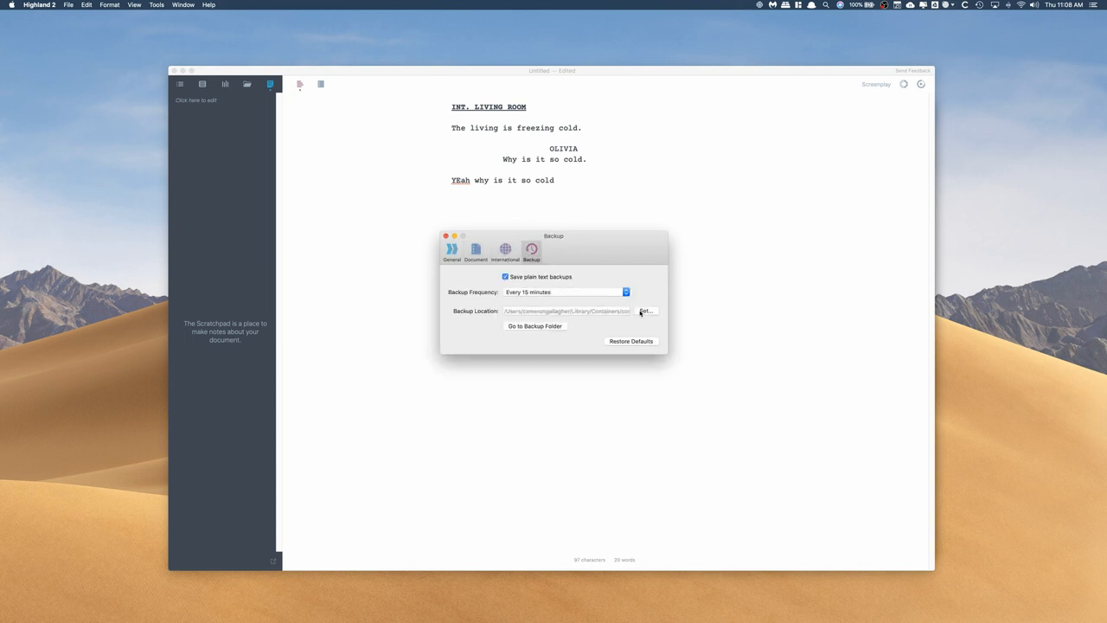
{"action": "left_click", "coordinate": [647, 311]}
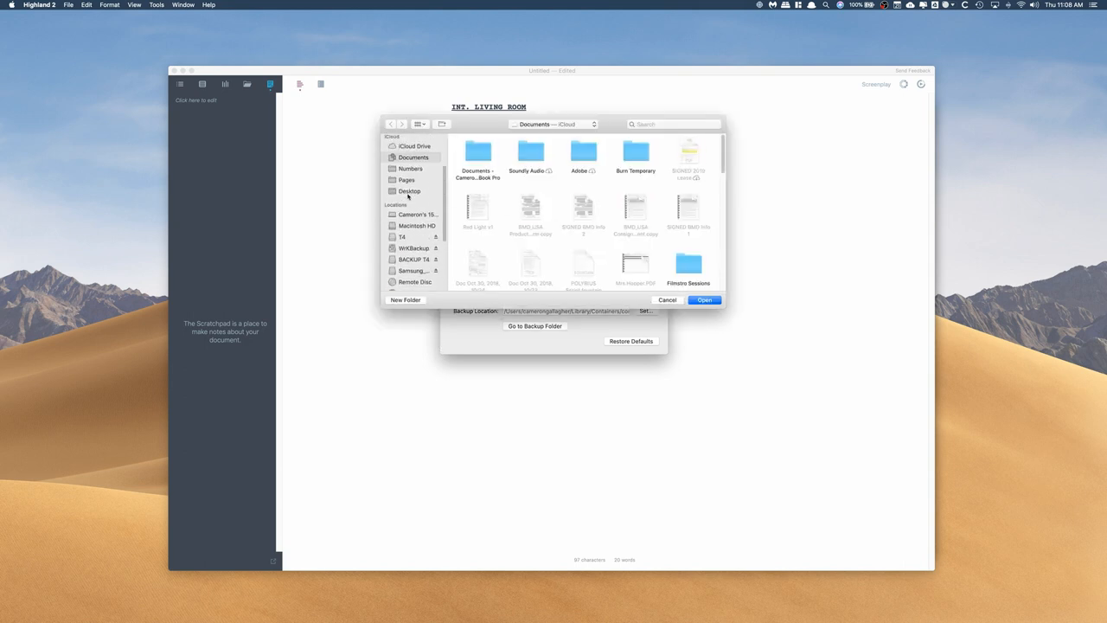
- Set the Script Backups folder as the backup location and return to the script
{"action": "left_click", "coordinate": [402, 241]}
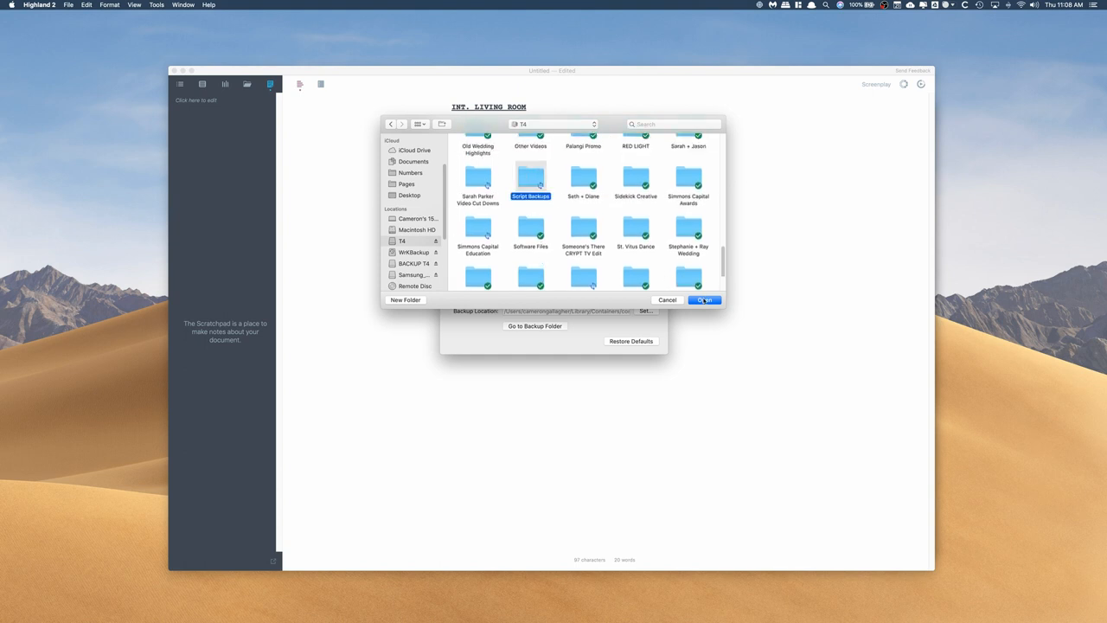
{"action": "left_click", "coordinate": [703, 300]}
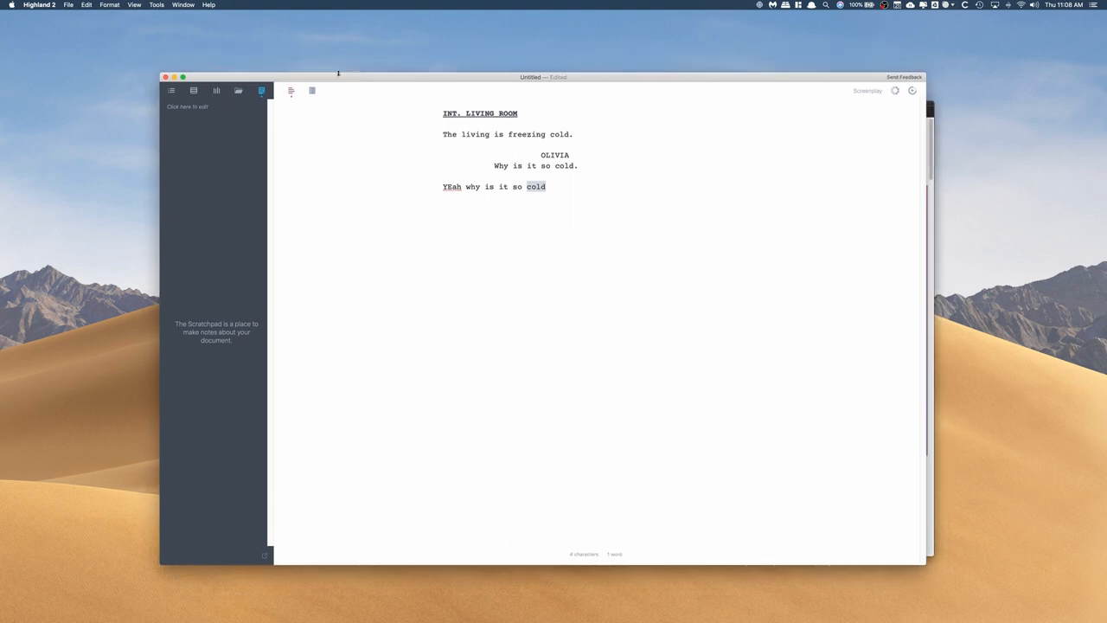
{"action": "left_click", "coordinate": [156, 4]}
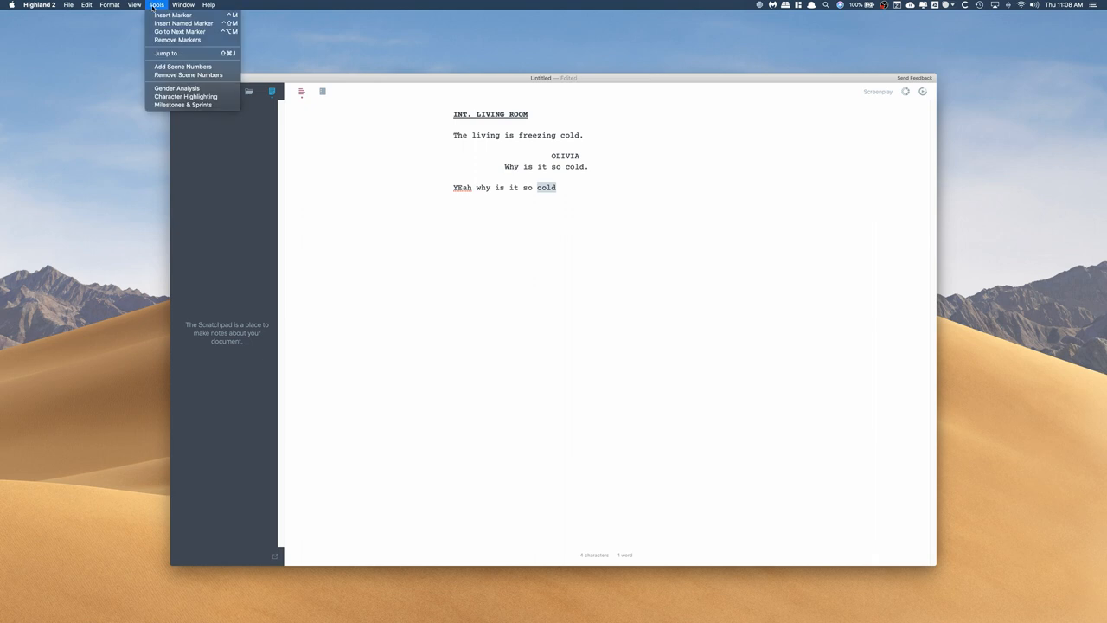
{"action": "mouse_move", "coordinate": [166, 52]}
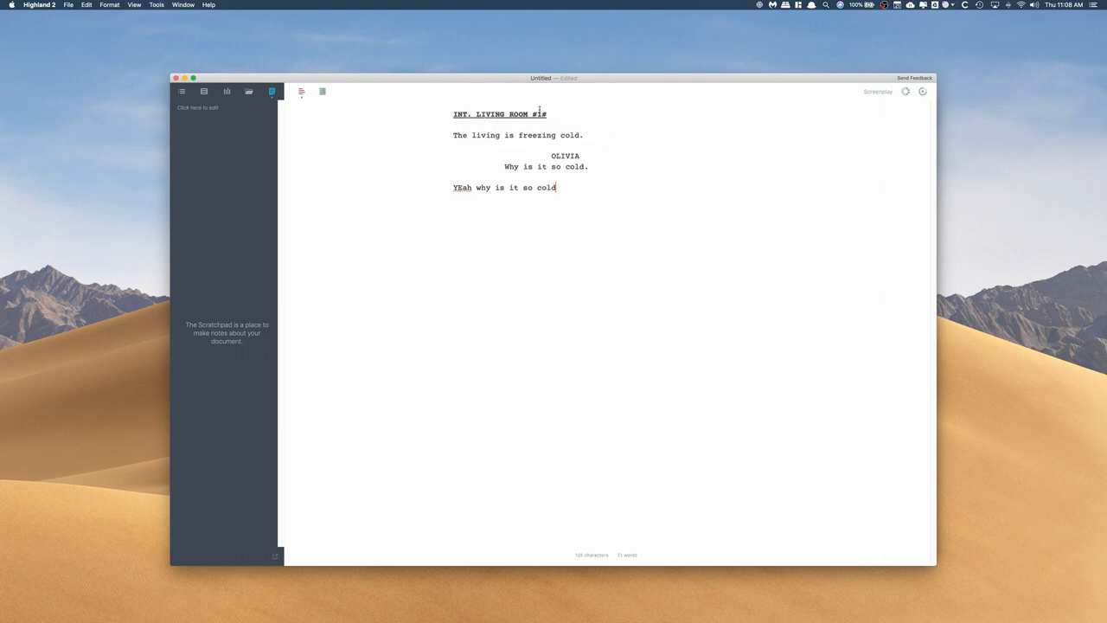
- Add scene numbers so the living room heading reads 'INT. LIVING ROOM #1#'
{"action": "left_click", "coordinate": [156, 3]}
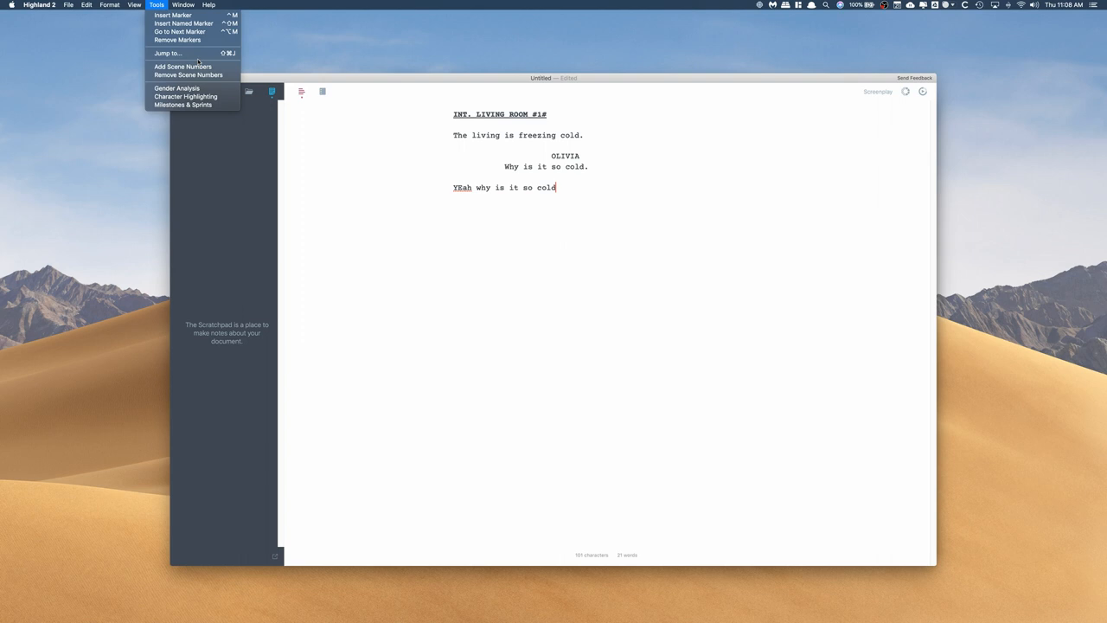
{"action": "mouse_move", "coordinate": [185, 97]}
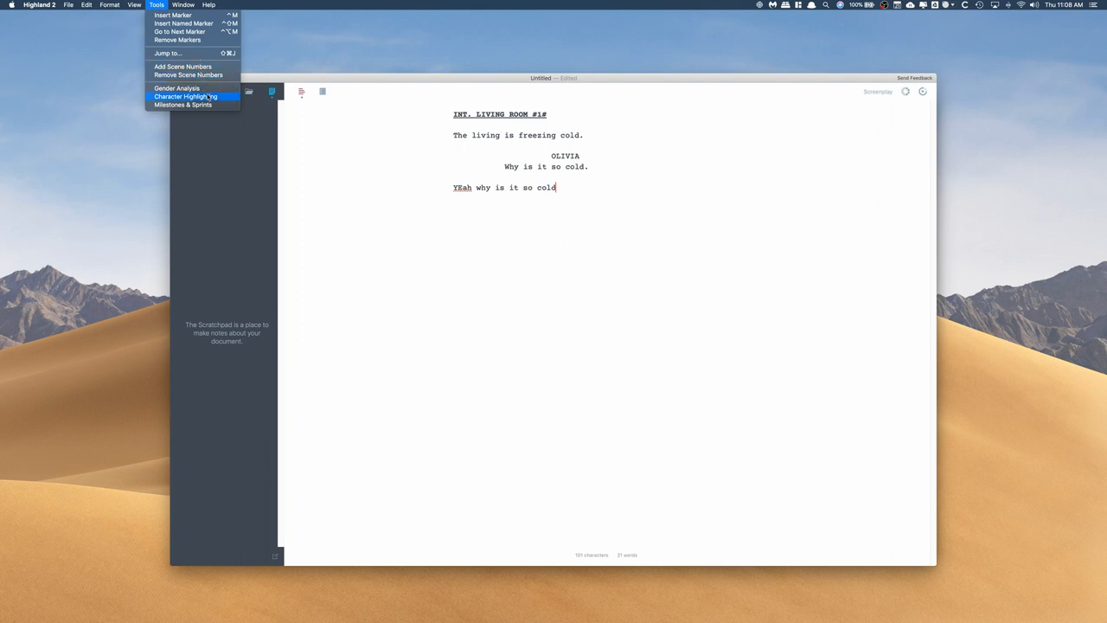
- Highlight OLIVIA's dialogue via Character Highlighting and switch to the formatted preview
{"action": "left_click", "coordinate": [186, 97]}
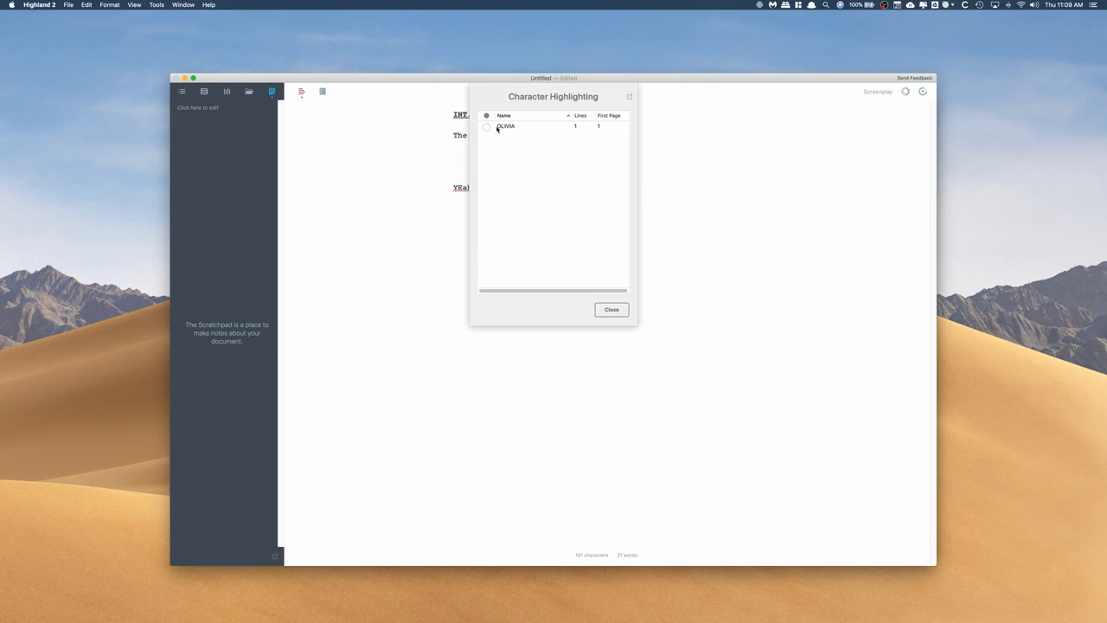
{"action": "left_click", "coordinate": [487, 127]}
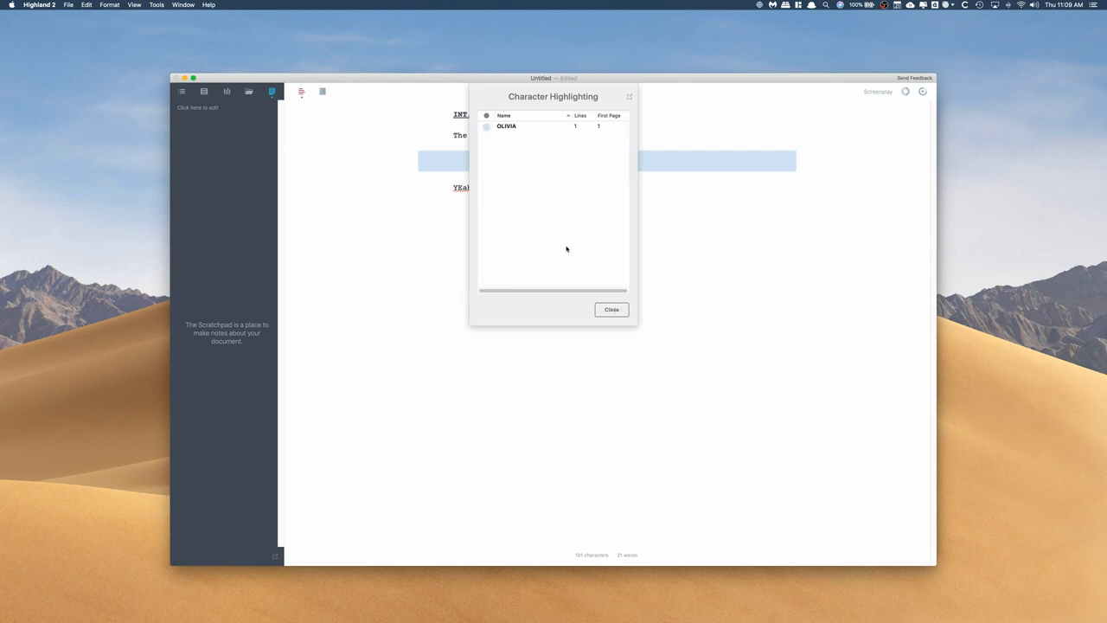
{"action": "left_click", "coordinate": [612, 308]}
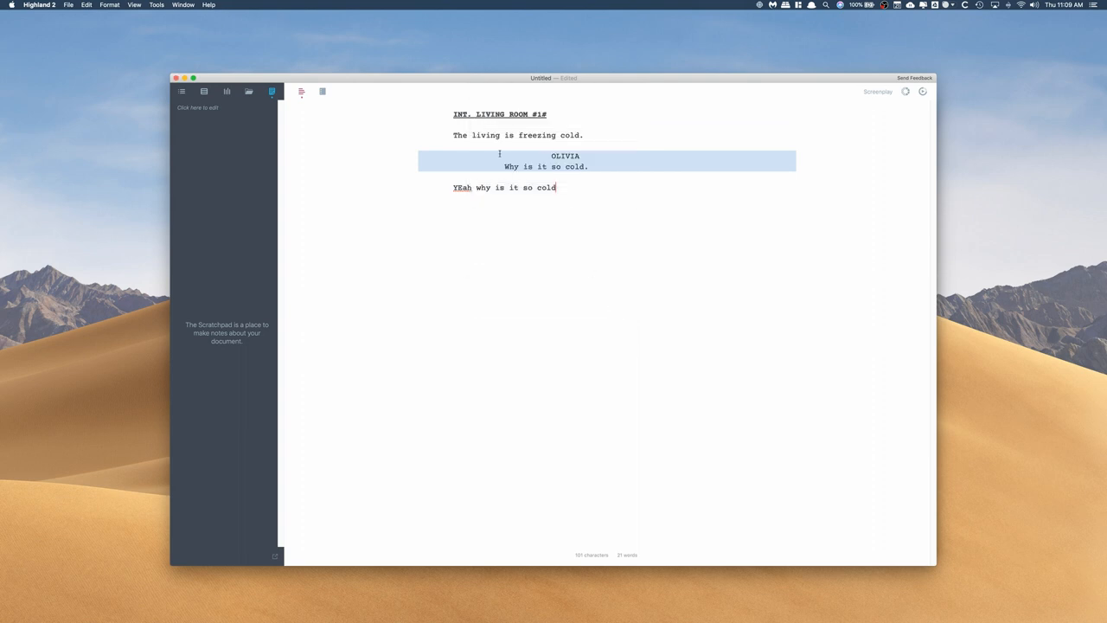
{"action": "left_click", "coordinate": [322, 92]}
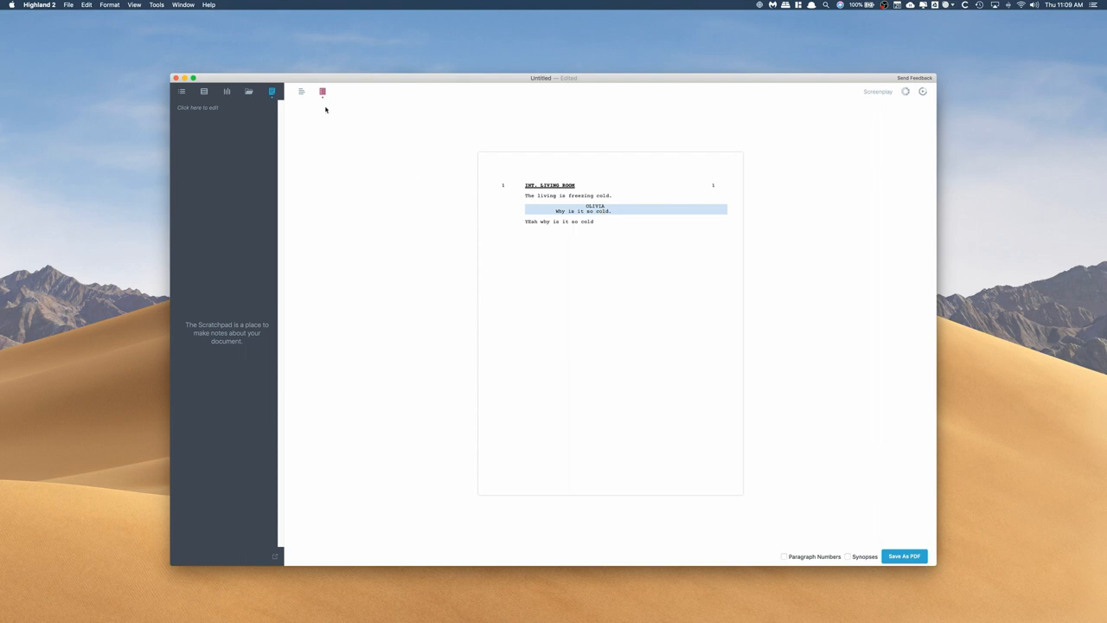
{"action": "mouse_move", "coordinate": [301, 92]}
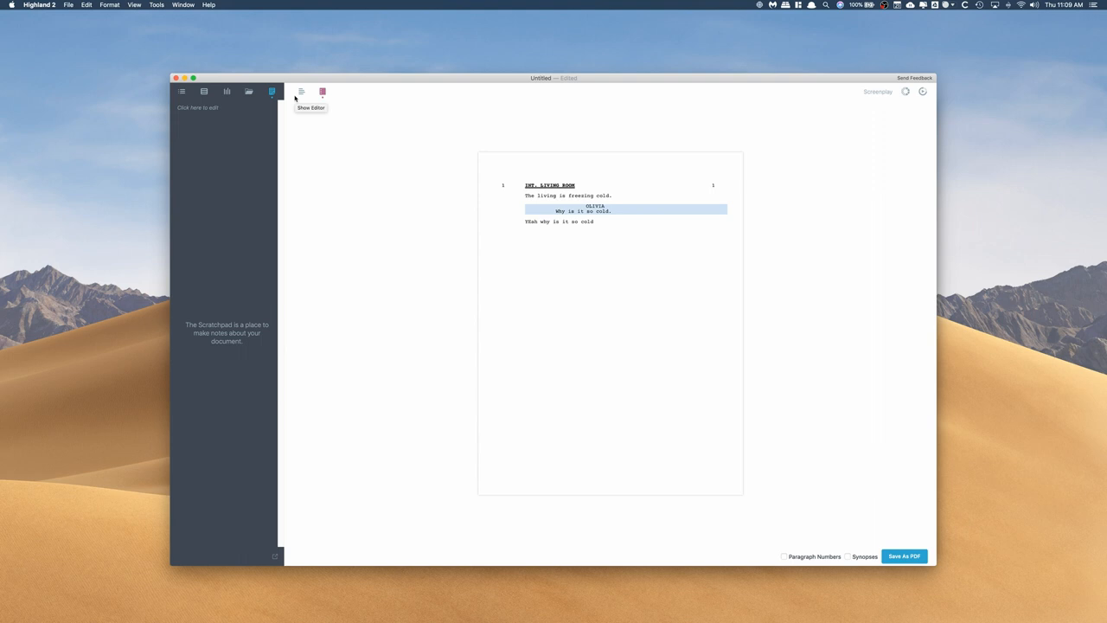
{"action": "mouse_move", "coordinate": [301, 94]}
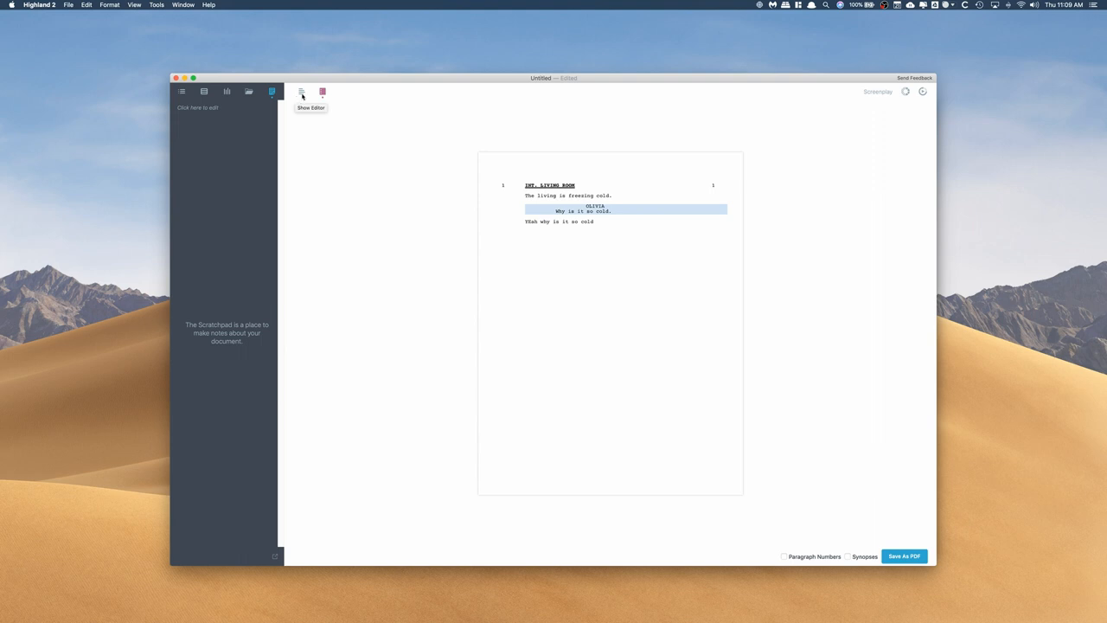
- Return from the print preview to editing the highlighted script
{"action": "left_click", "coordinate": [301, 92]}
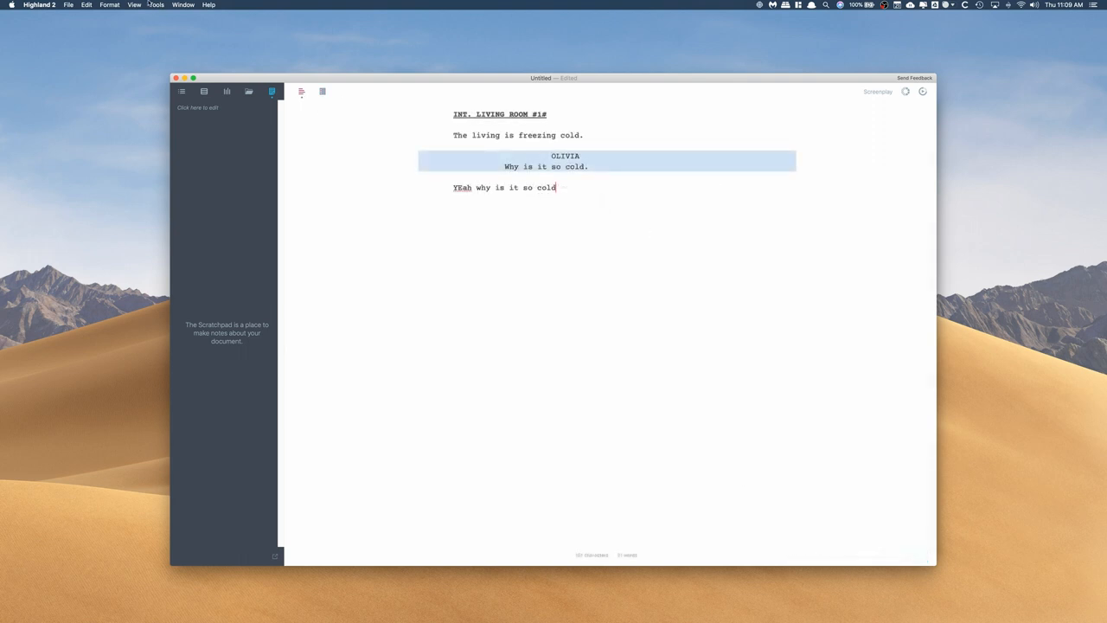
- In Gender Analysis mark OLIVIA as Female, showing 100% female characters and dialogue
{"action": "left_click", "coordinate": [156, 3]}
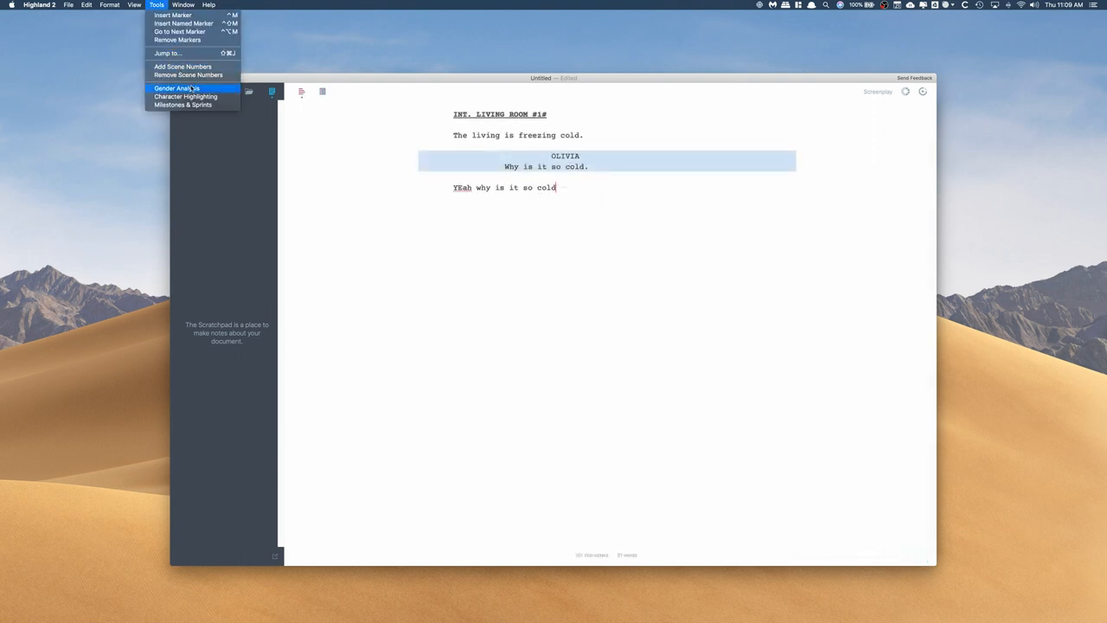
{"action": "left_click", "coordinate": [176, 88]}
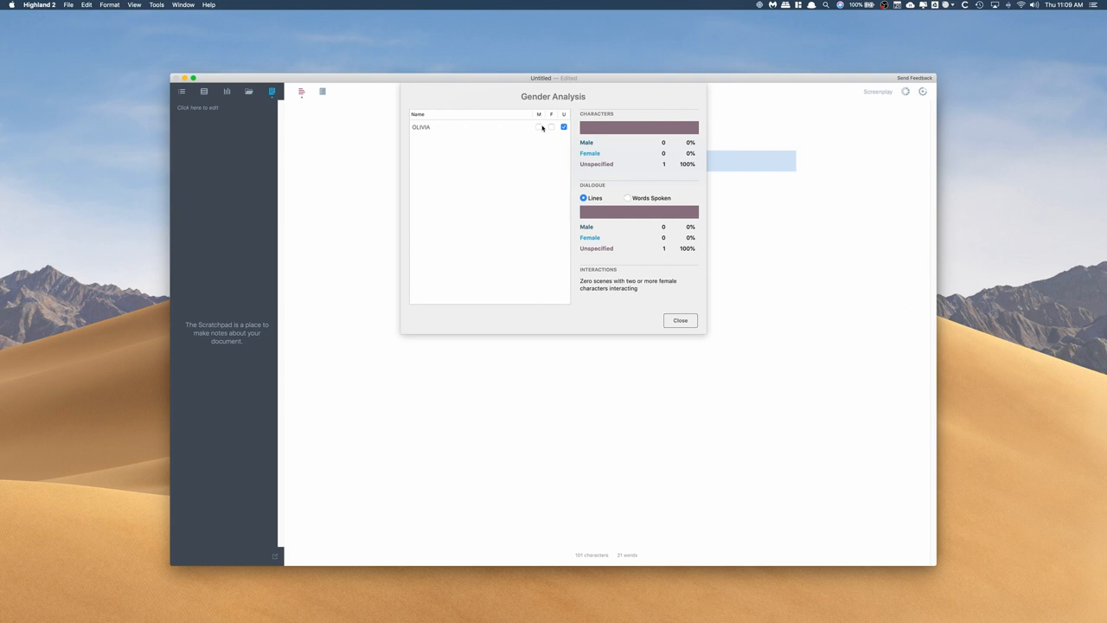
{"action": "mouse_move", "coordinate": [436, 187]}
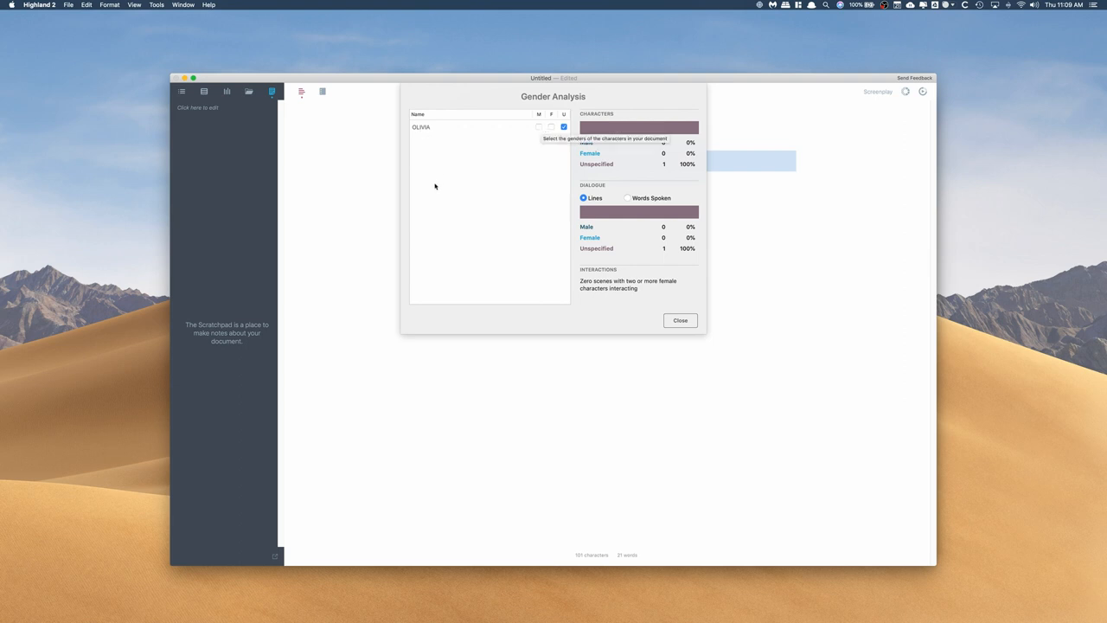
{"action": "mouse_move", "coordinate": [542, 124]}
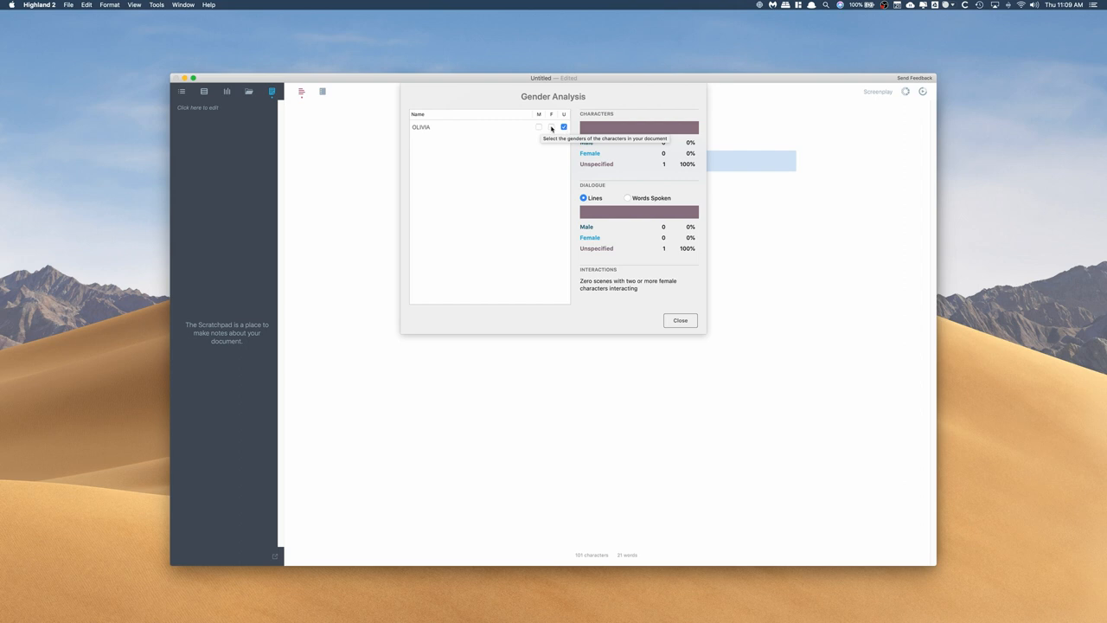
{"action": "left_click", "coordinate": [550, 128]}
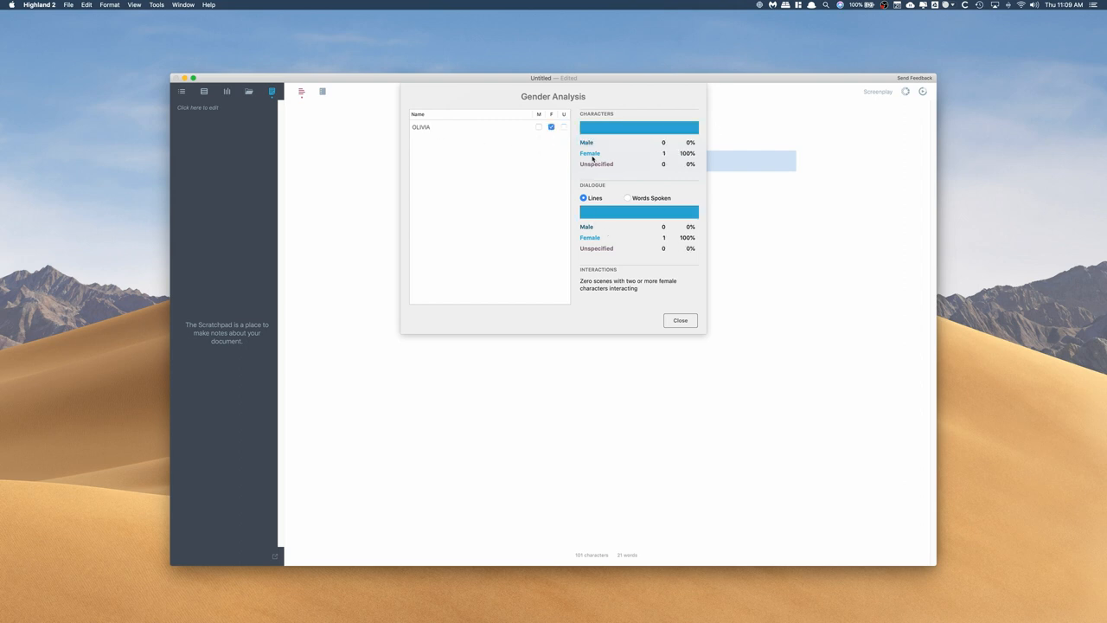
{"action": "mouse_move", "coordinate": [656, 156]}
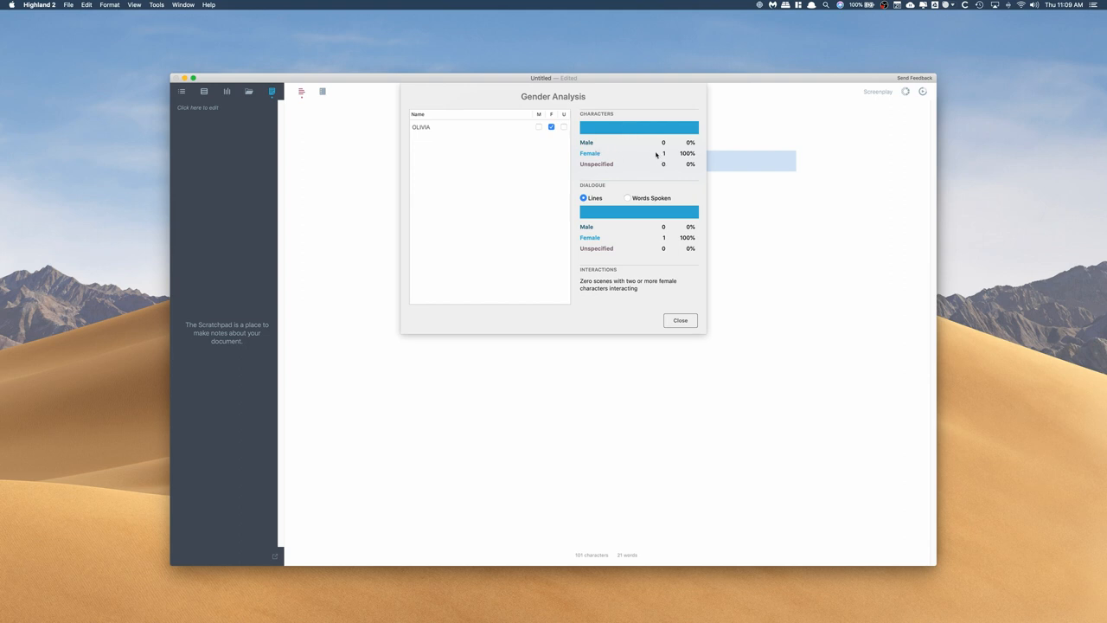
{"action": "mouse_move", "coordinate": [619, 232]}
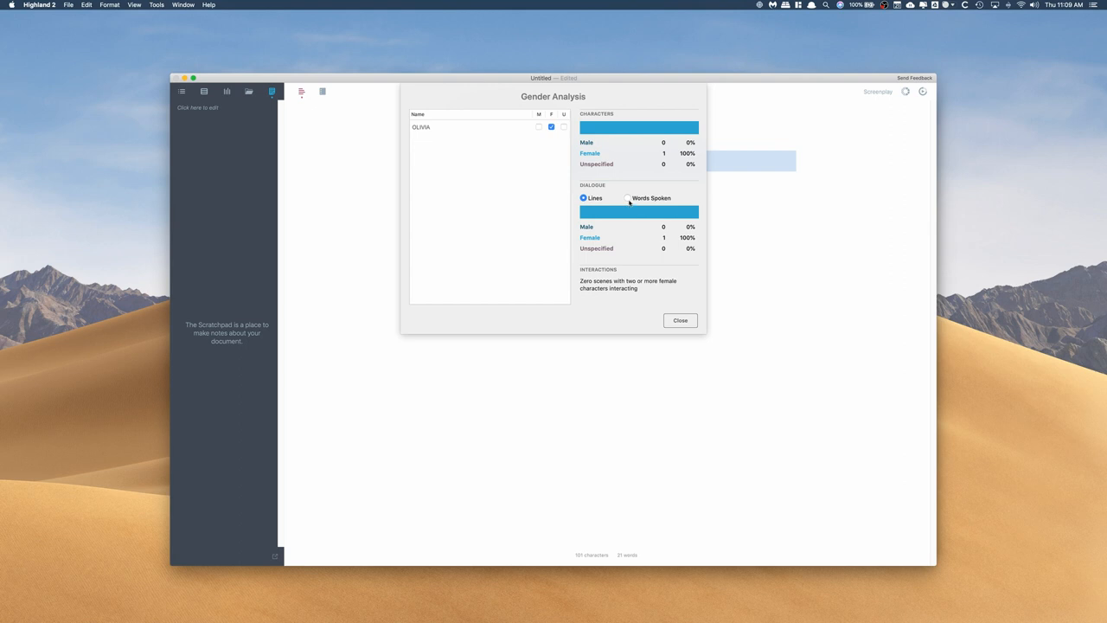
{"action": "mouse_move", "coordinate": [635, 199]}
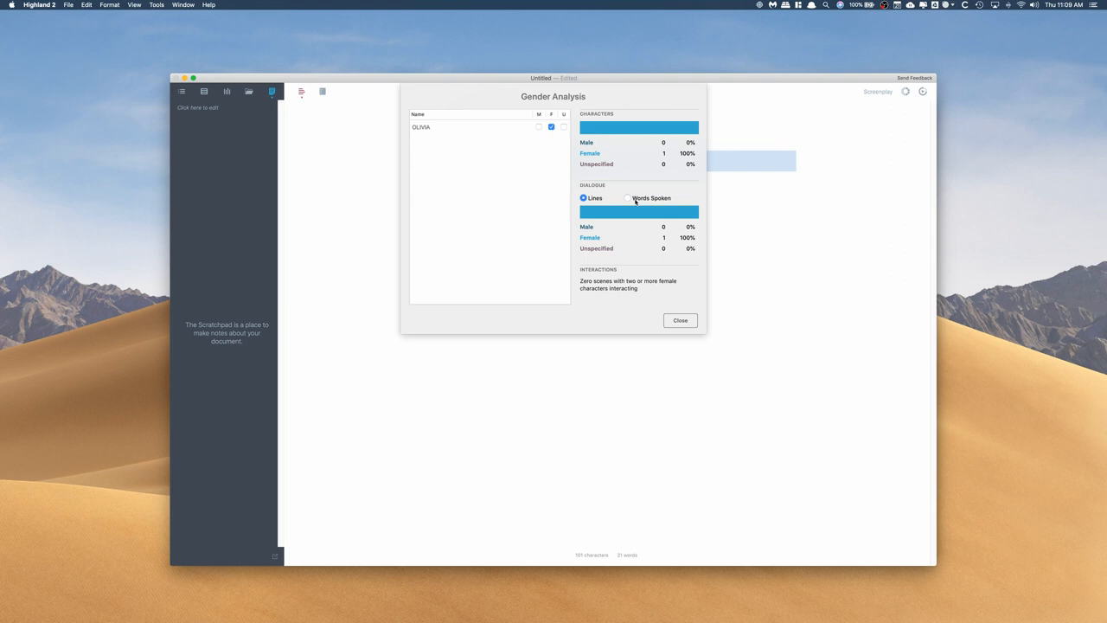
{"action": "mouse_move", "coordinate": [650, 242]}
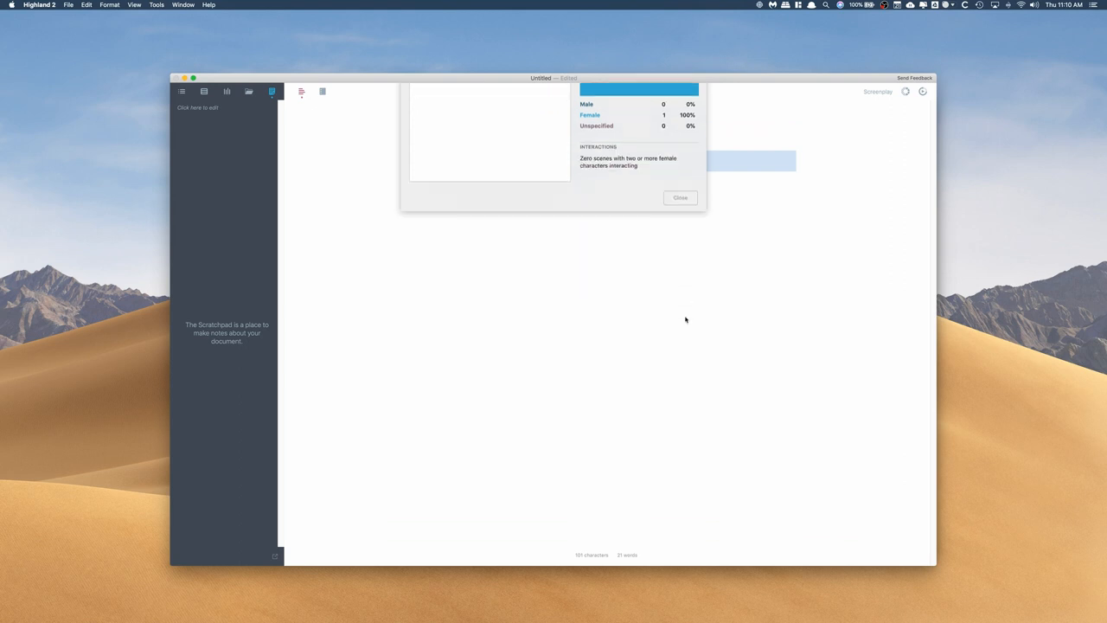
- Close Gender Analysis and nudge the script window toward the upper left of the desktop
{"action": "left_click", "coordinate": [155, 5]}
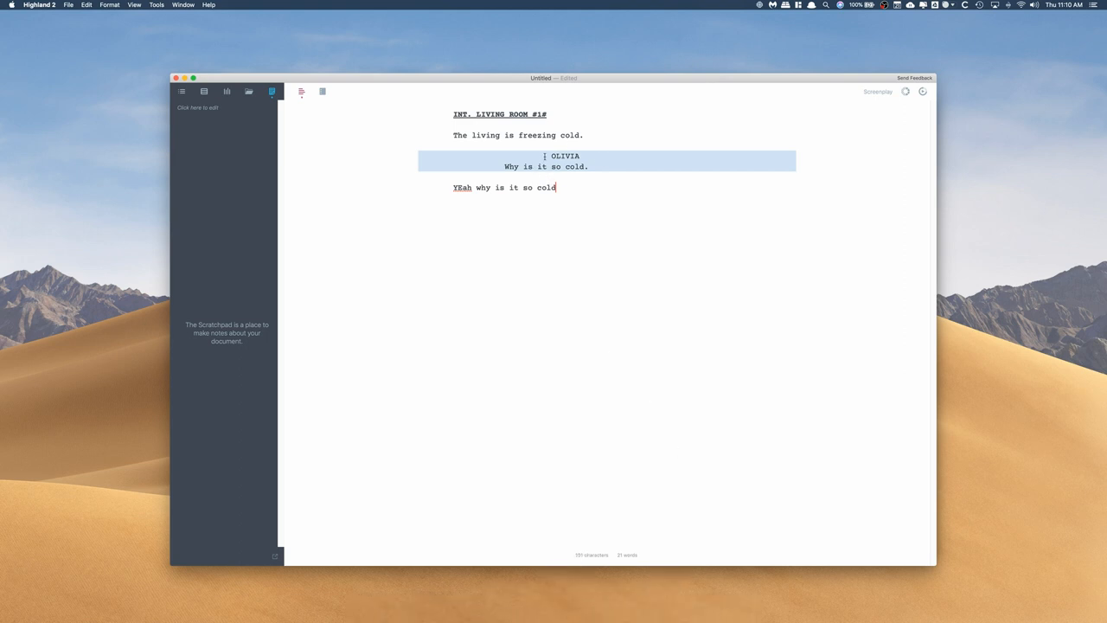
{"action": "left_click_drag", "start_coordinate": [554, 78], "coordinate": [537, 72]}
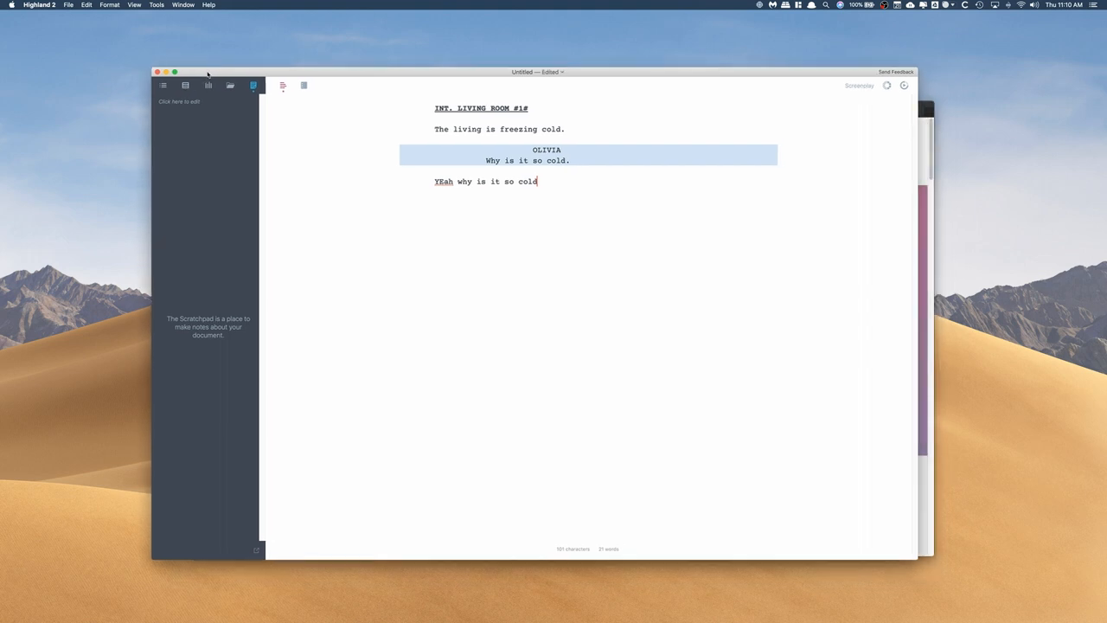